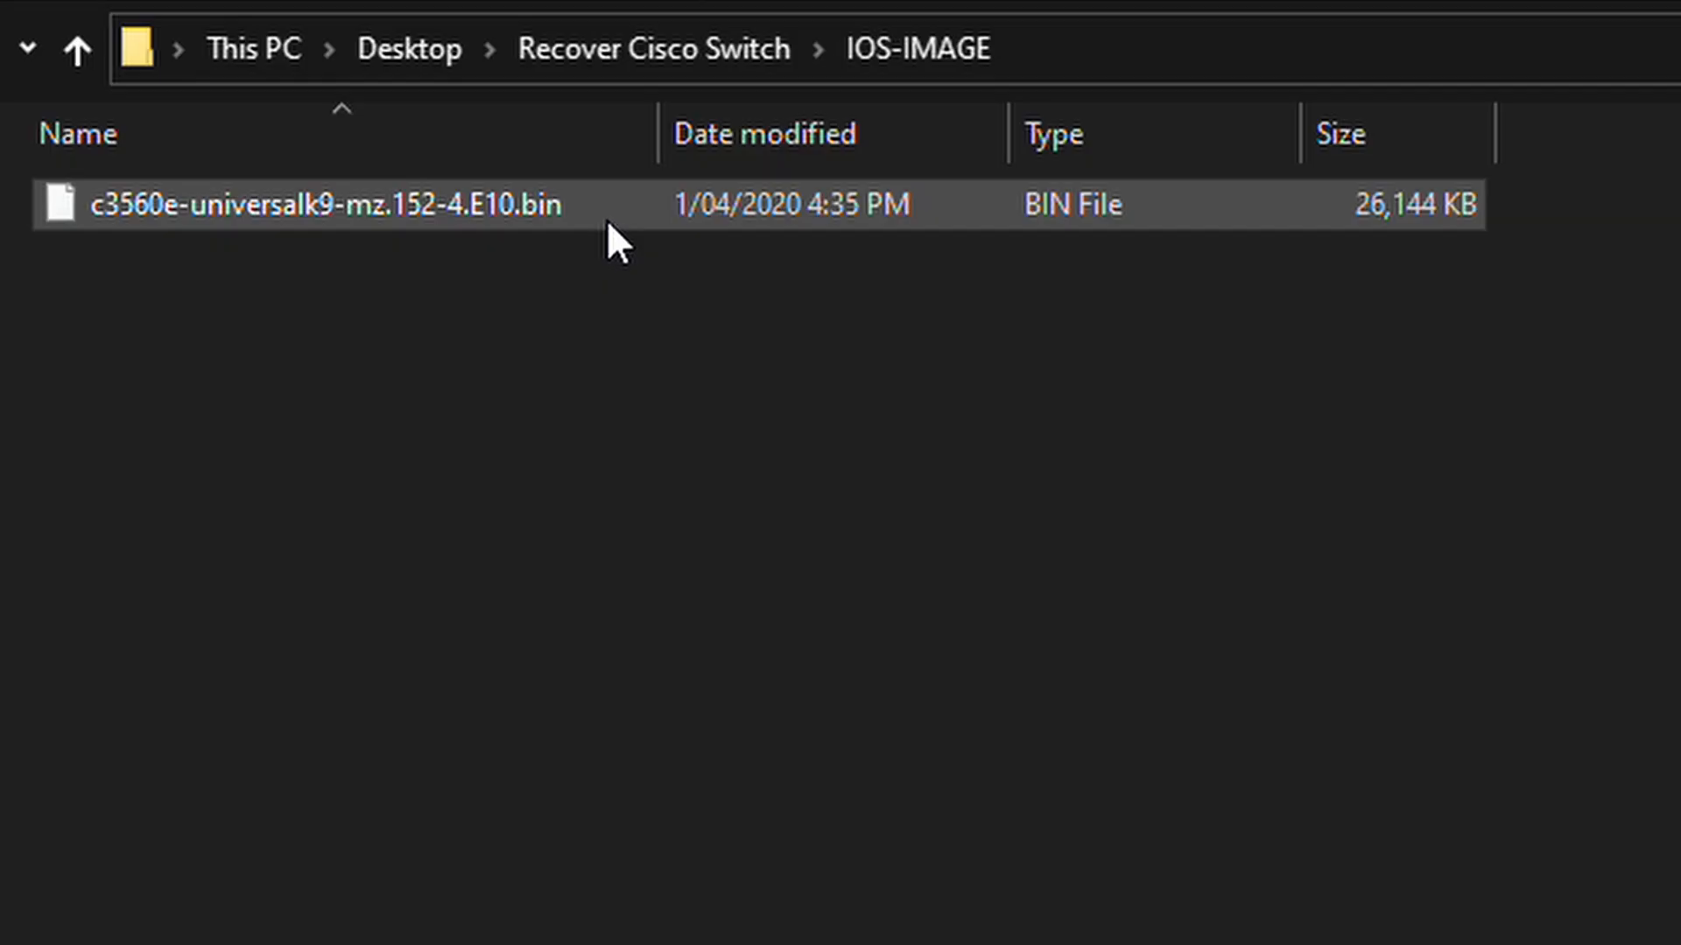
{"action": "mouse_move", "coordinate": [643, 225]}
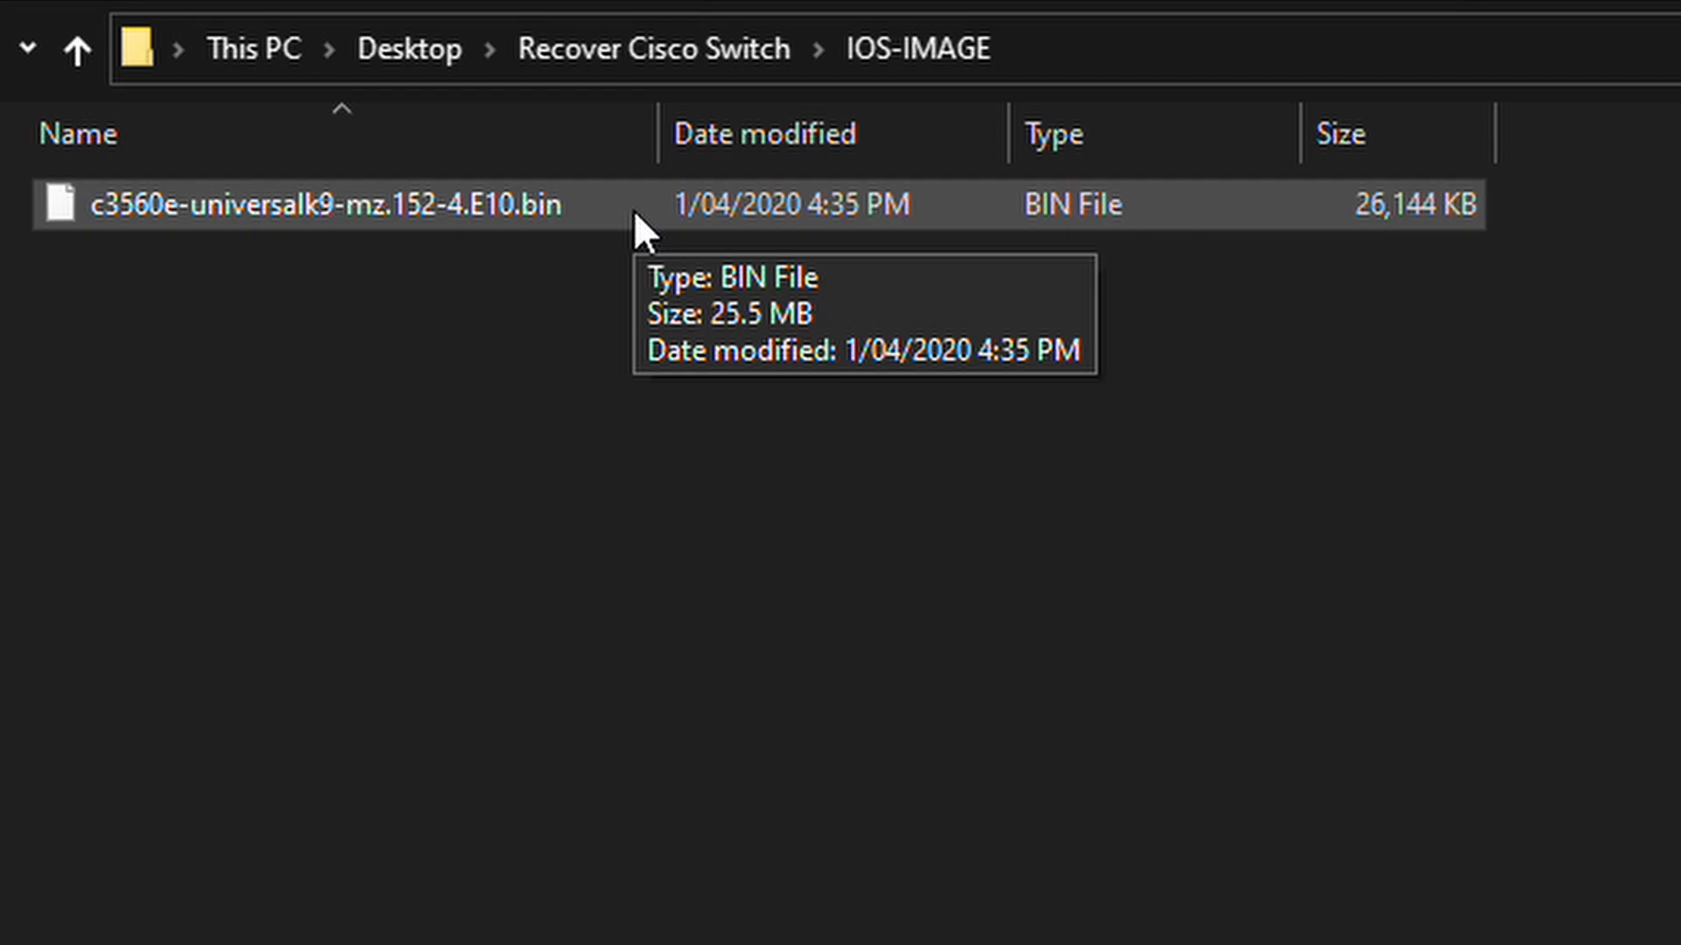
{"action": "mouse_move", "coordinate": [697, 369]}
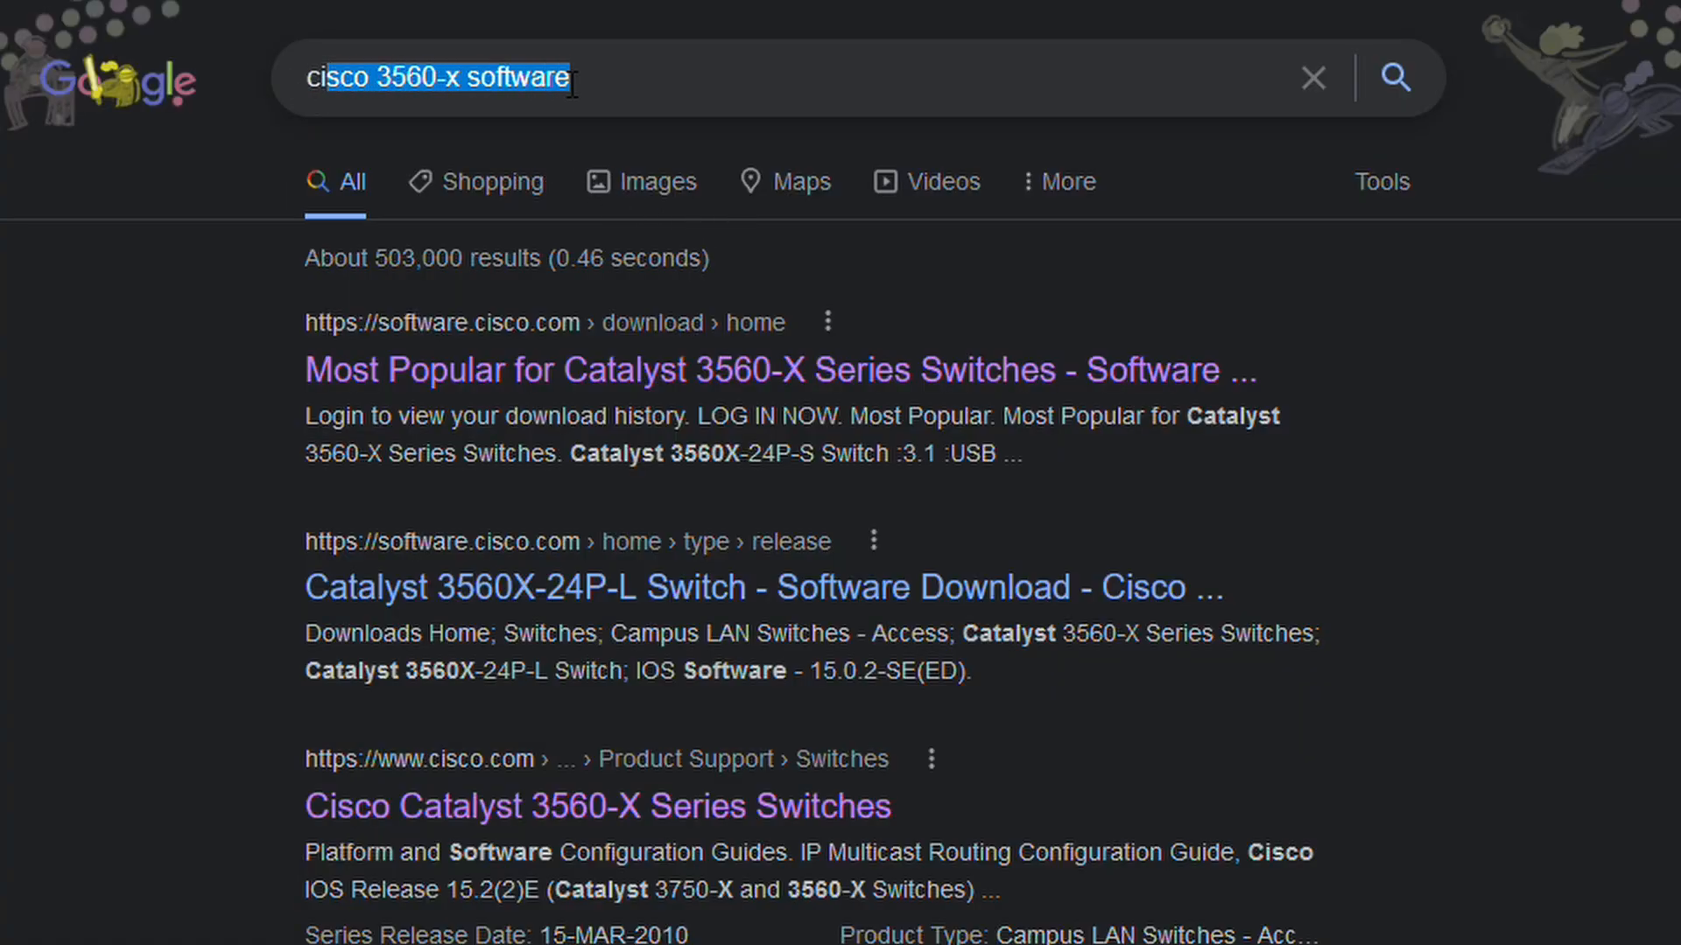
{"action": "mouse_move", "coordinate": [1656, 737]}
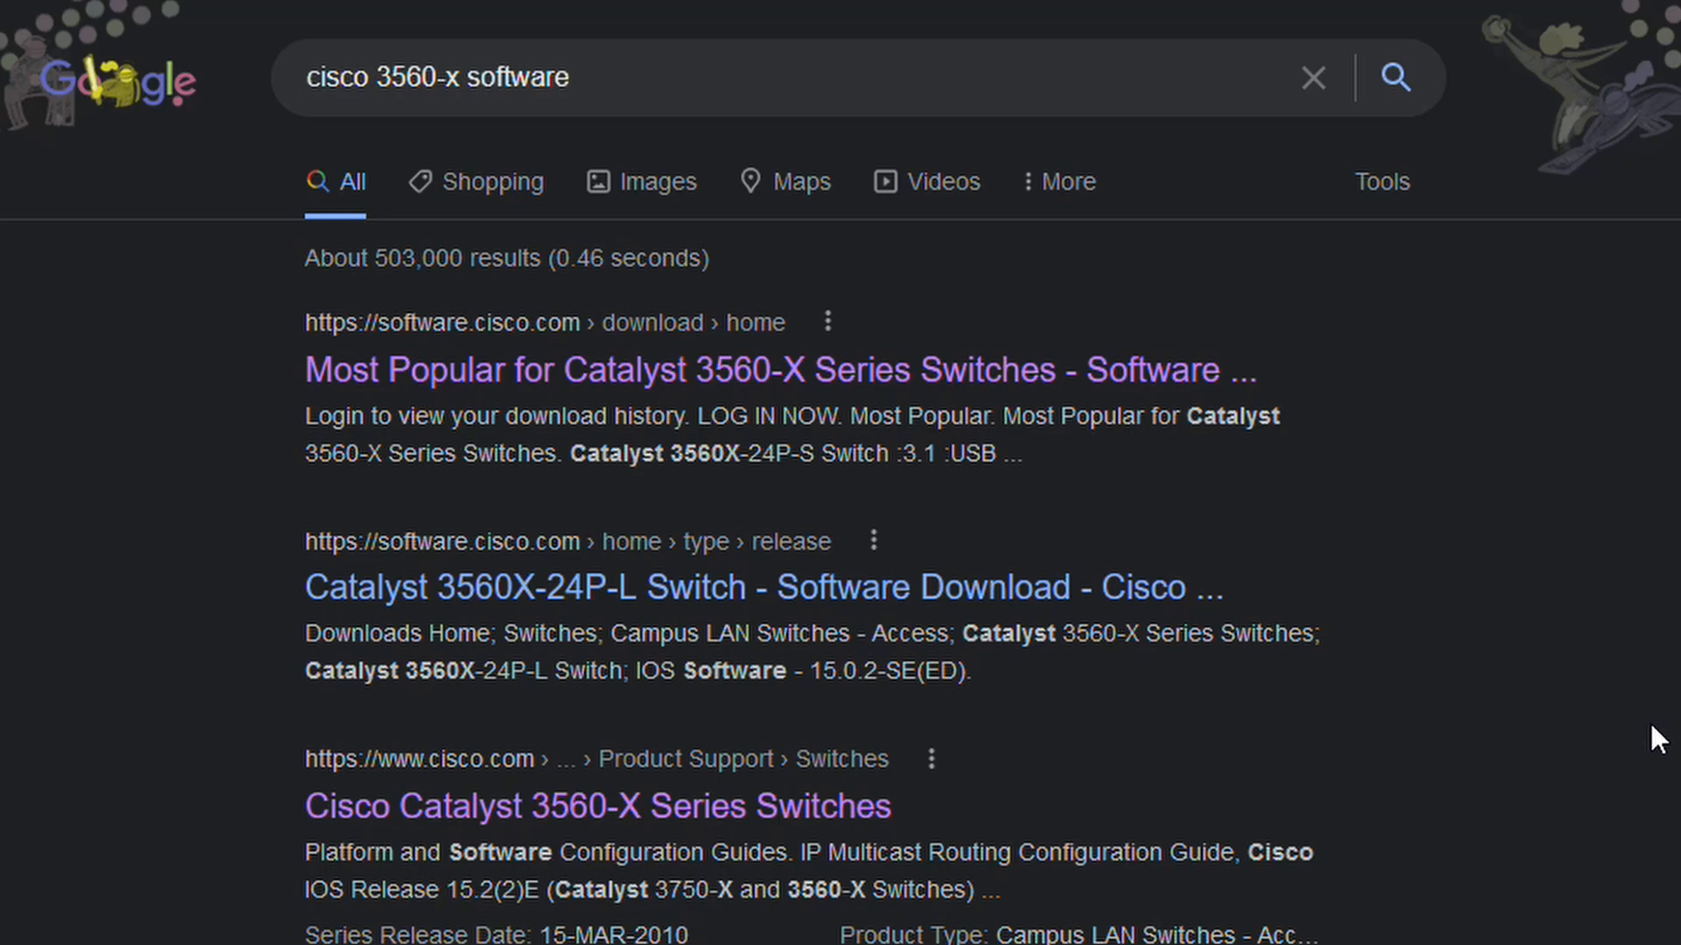
From the Catalyst 3560-X Series downloads, select the Catalyst 3560X-24T-S Switch model
{"action": "left_click", "coordinate": [597, 806]}
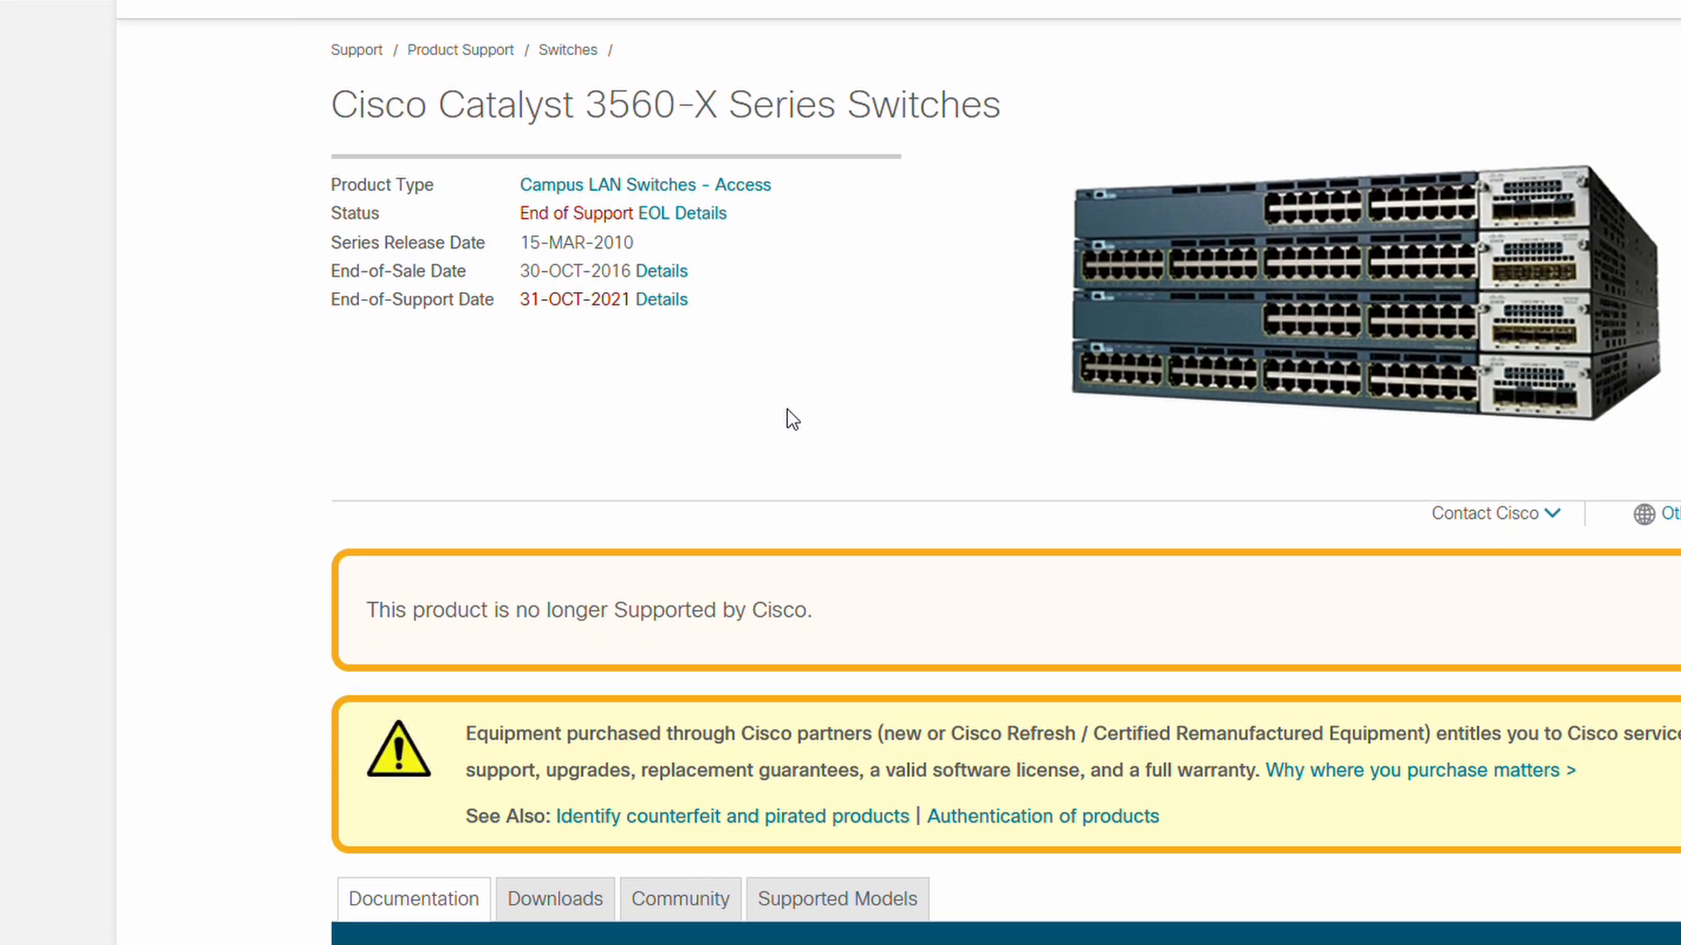
{"action": "scroll", "scroll_direction": "down", "scroll_amount": 3}
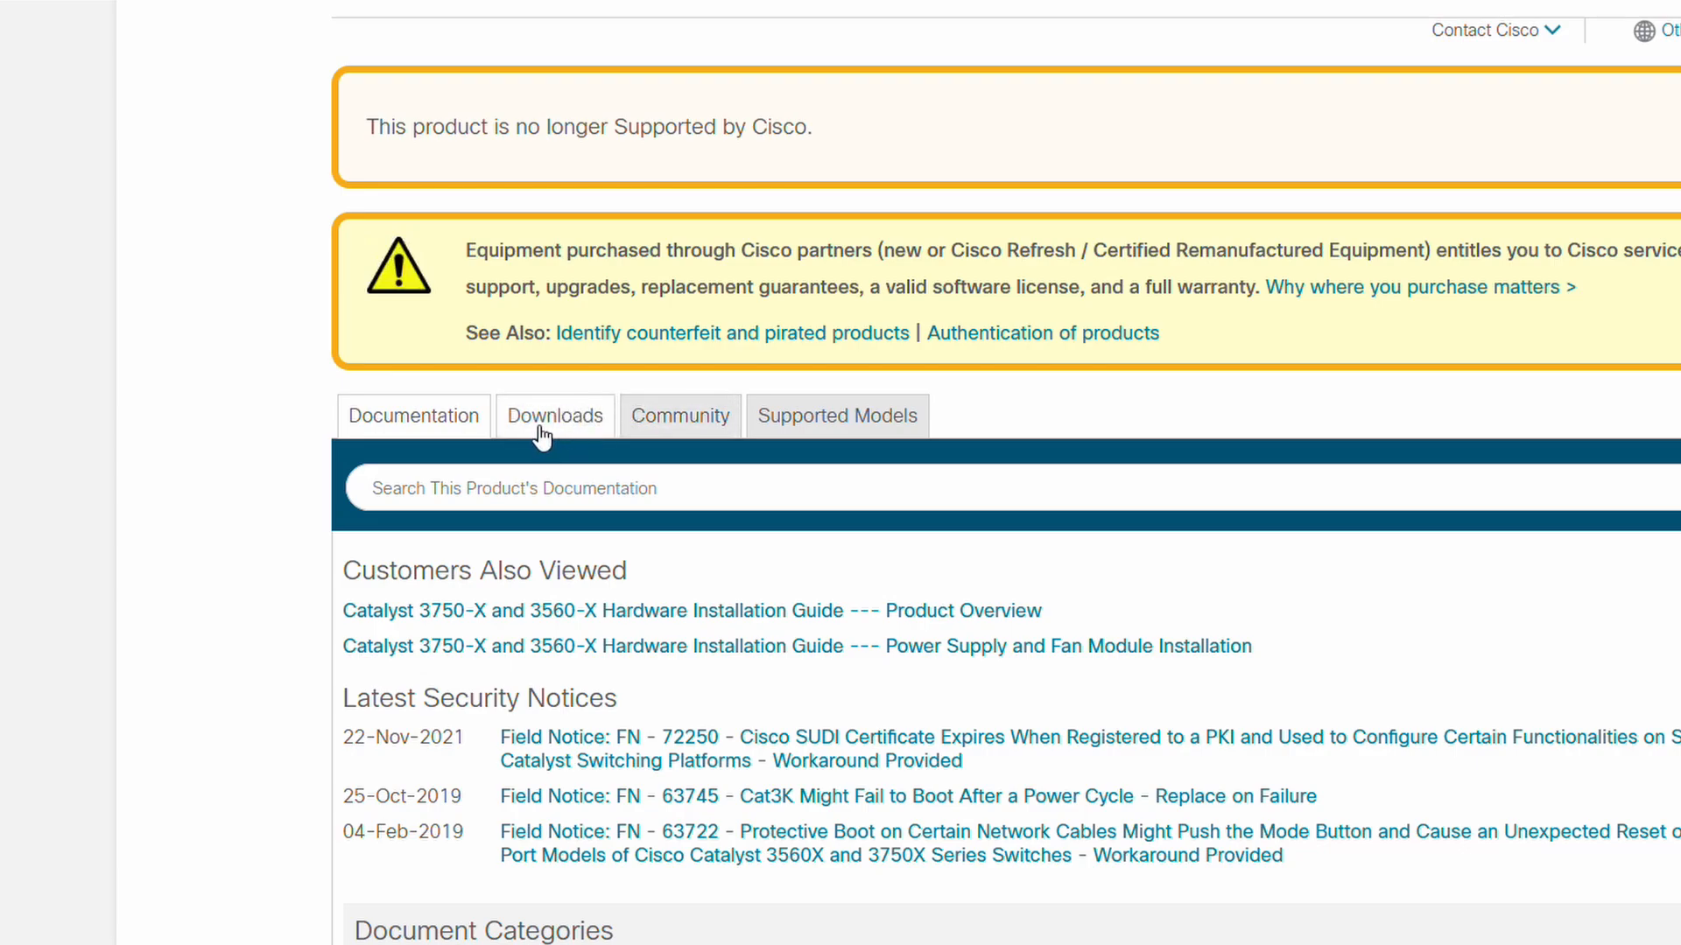
{"action": "left_click", "coordinate": [555, 416]}
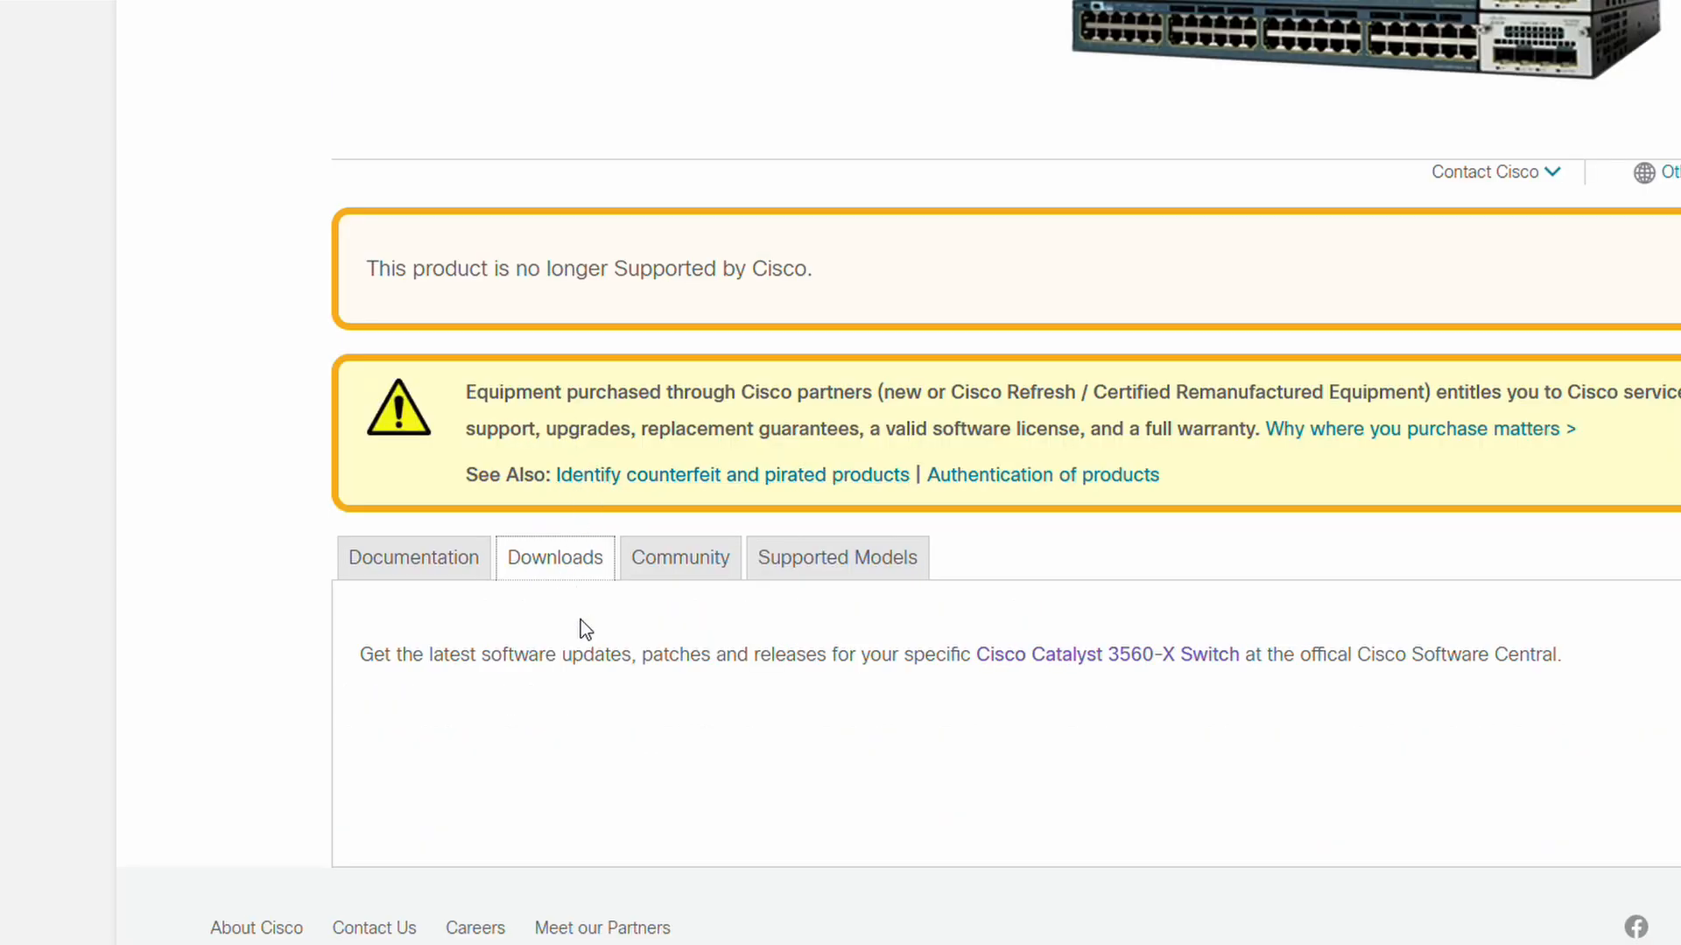
{"action": "mouse_move", "coordinate": [640, 652]}
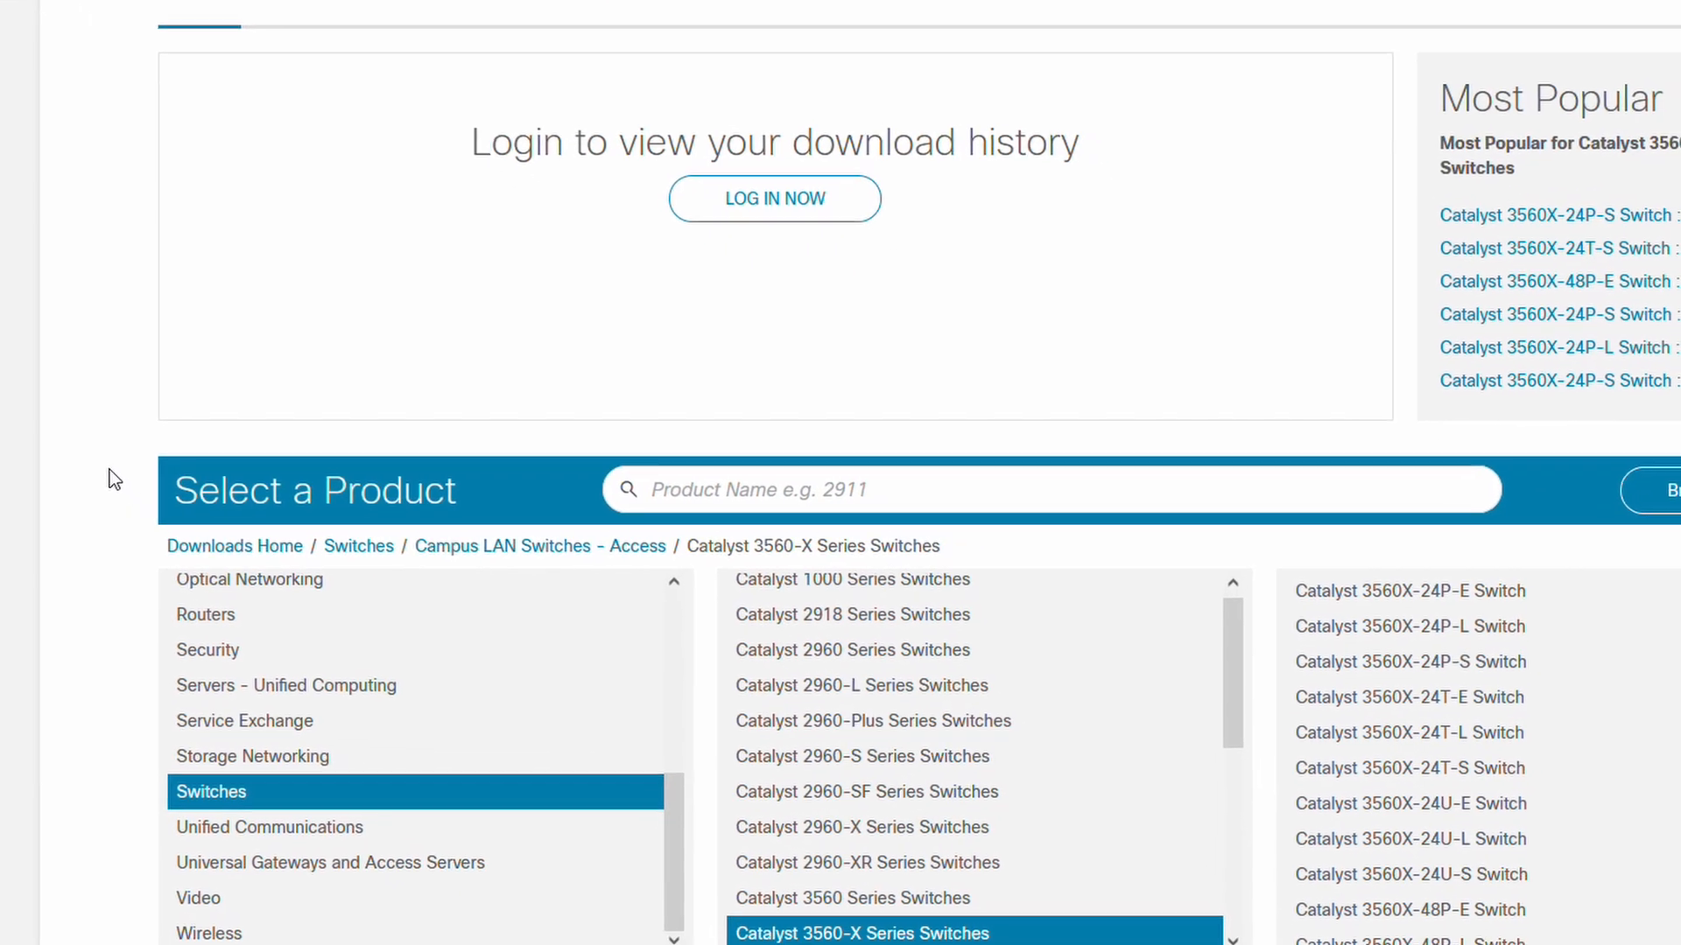
{"action": "scroll", "scroll_direction": "down", "scroll_amount": 3}
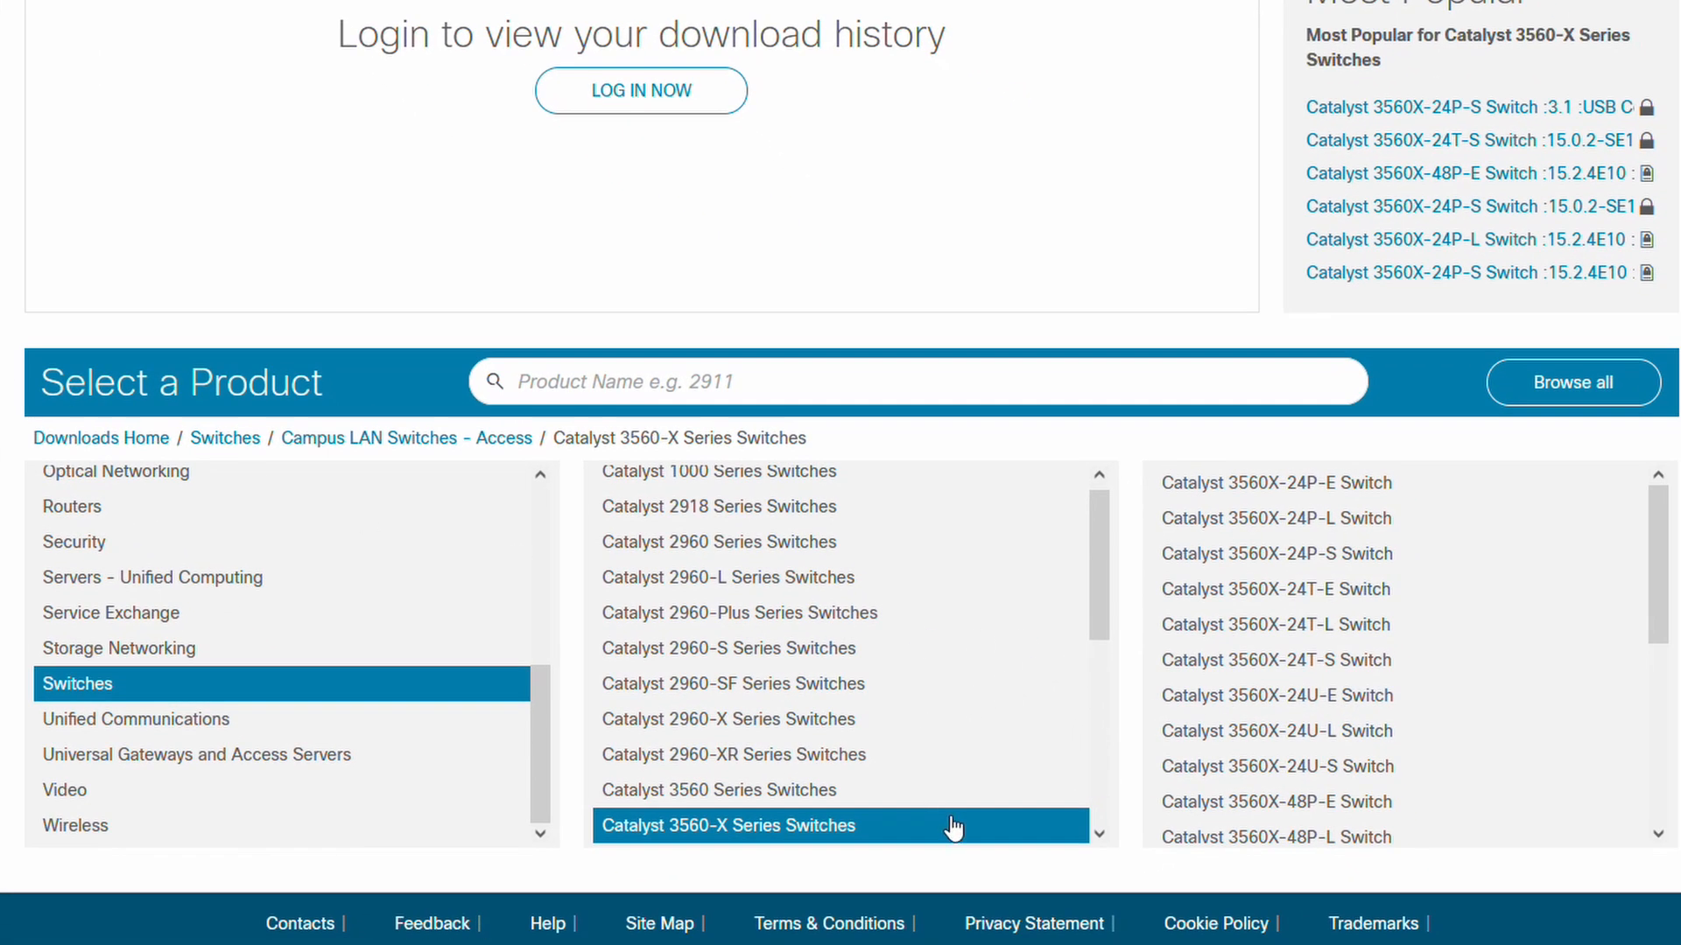
{"action": "mouse_move", "coordinate": [1581, 662]}
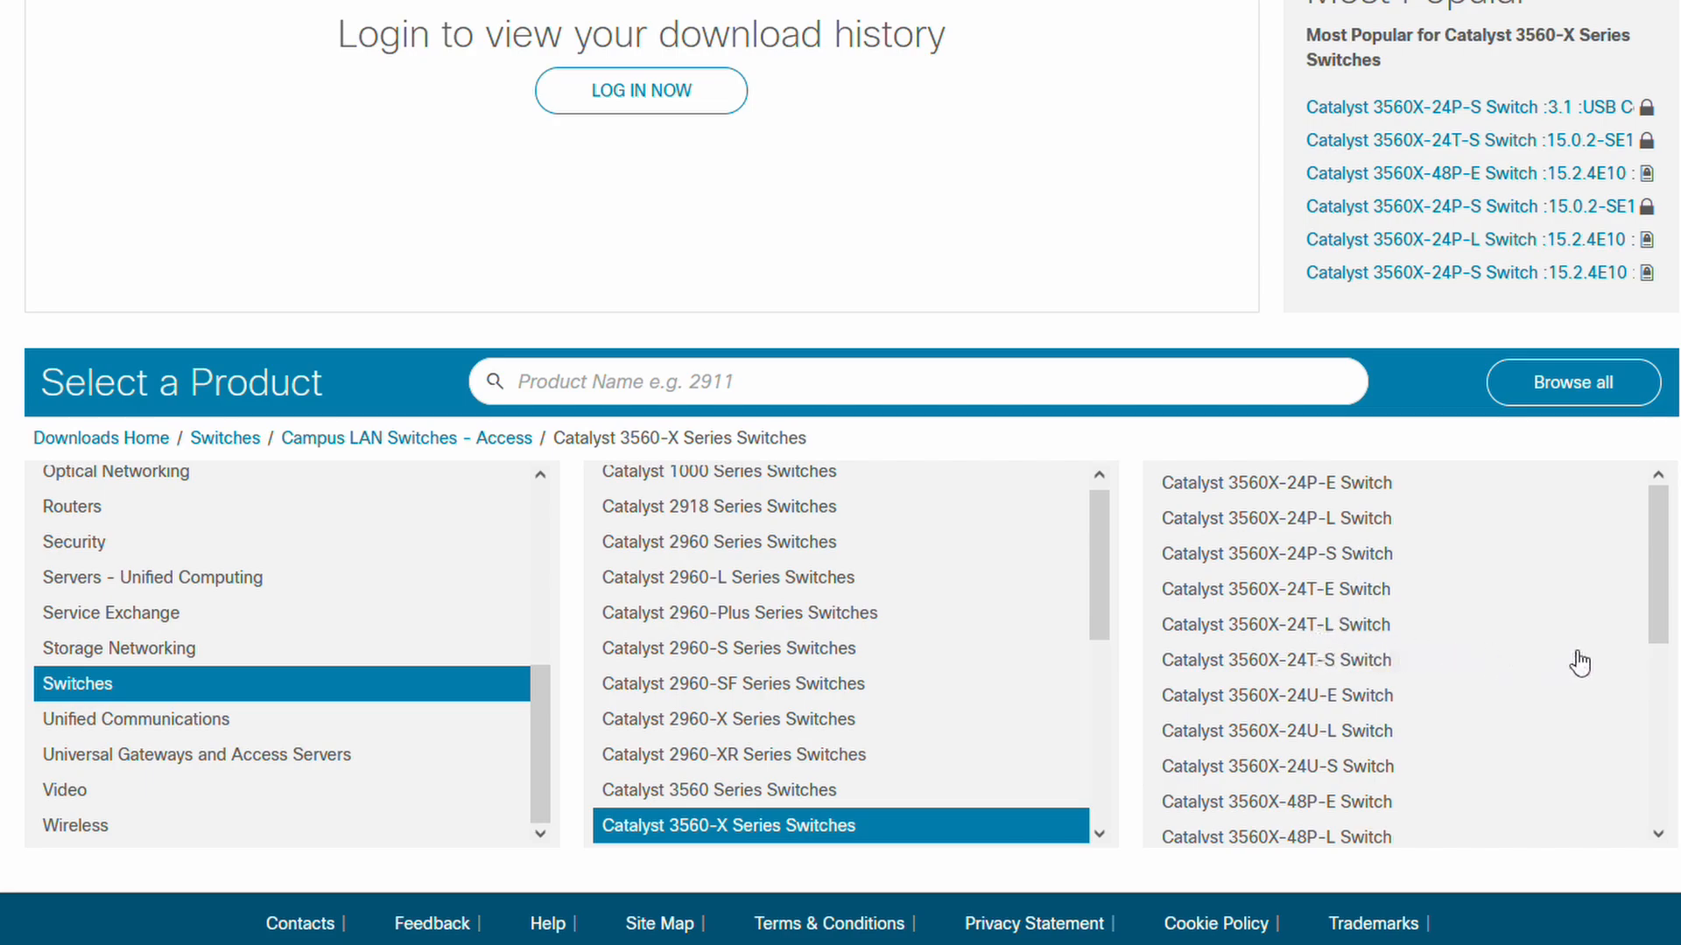
{"action": "scroll", "scroll_direction": "down", "scroll_amount": 3}
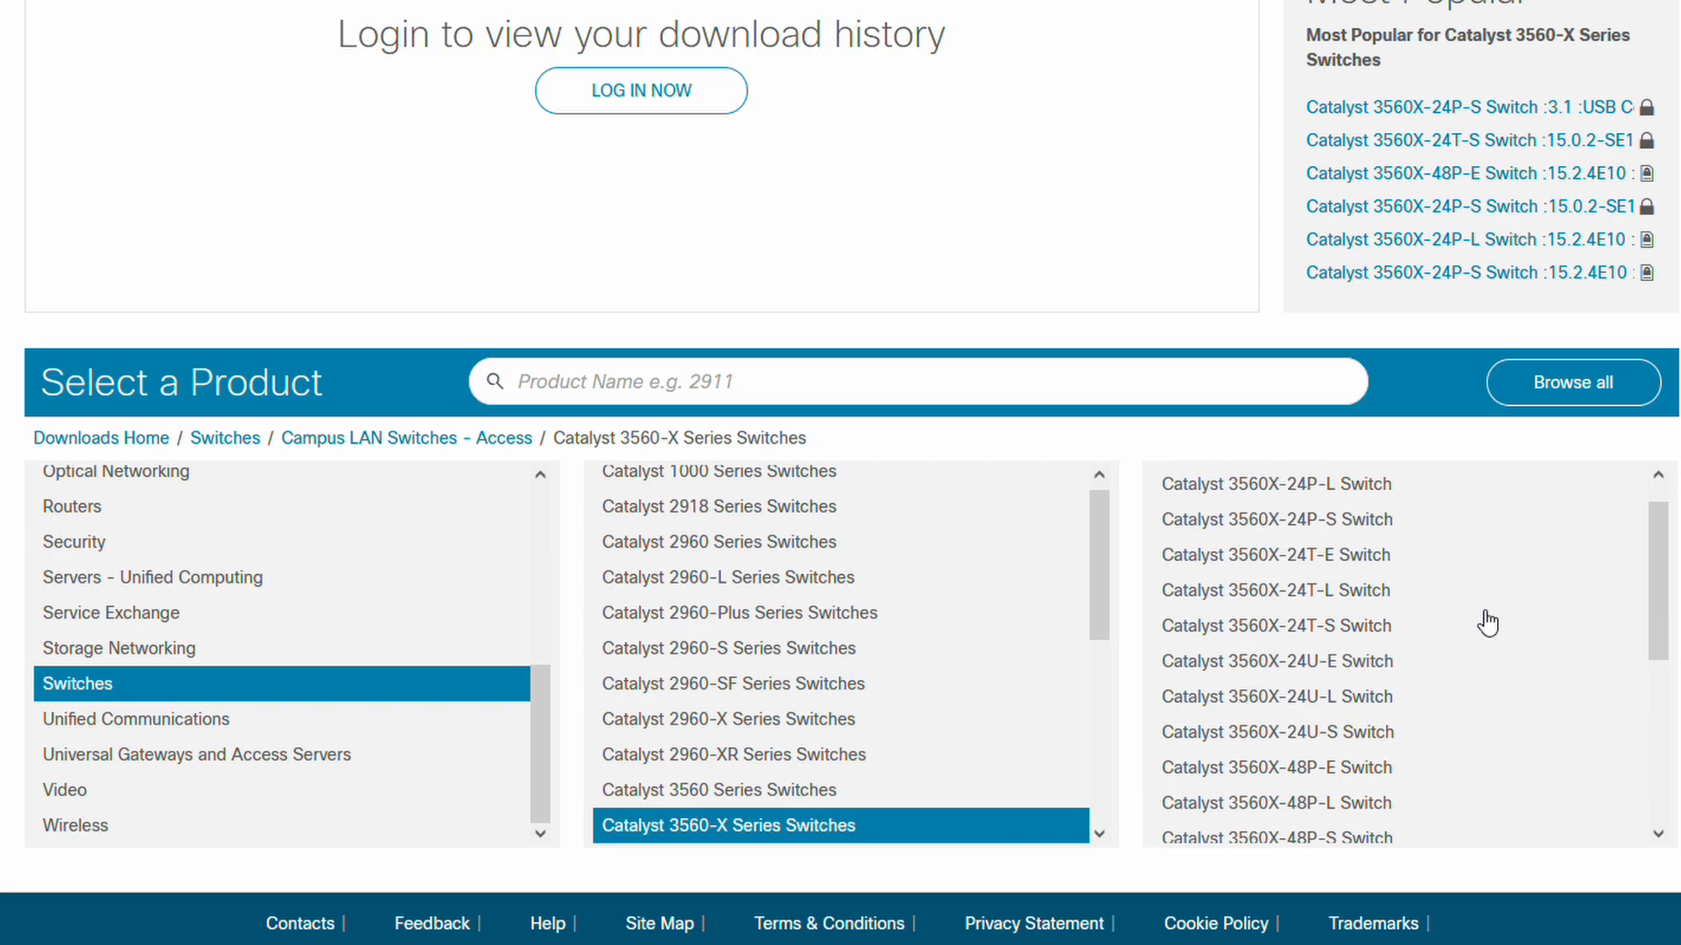
{"action": "mouse_move", "coordinate": [1352, 706]}
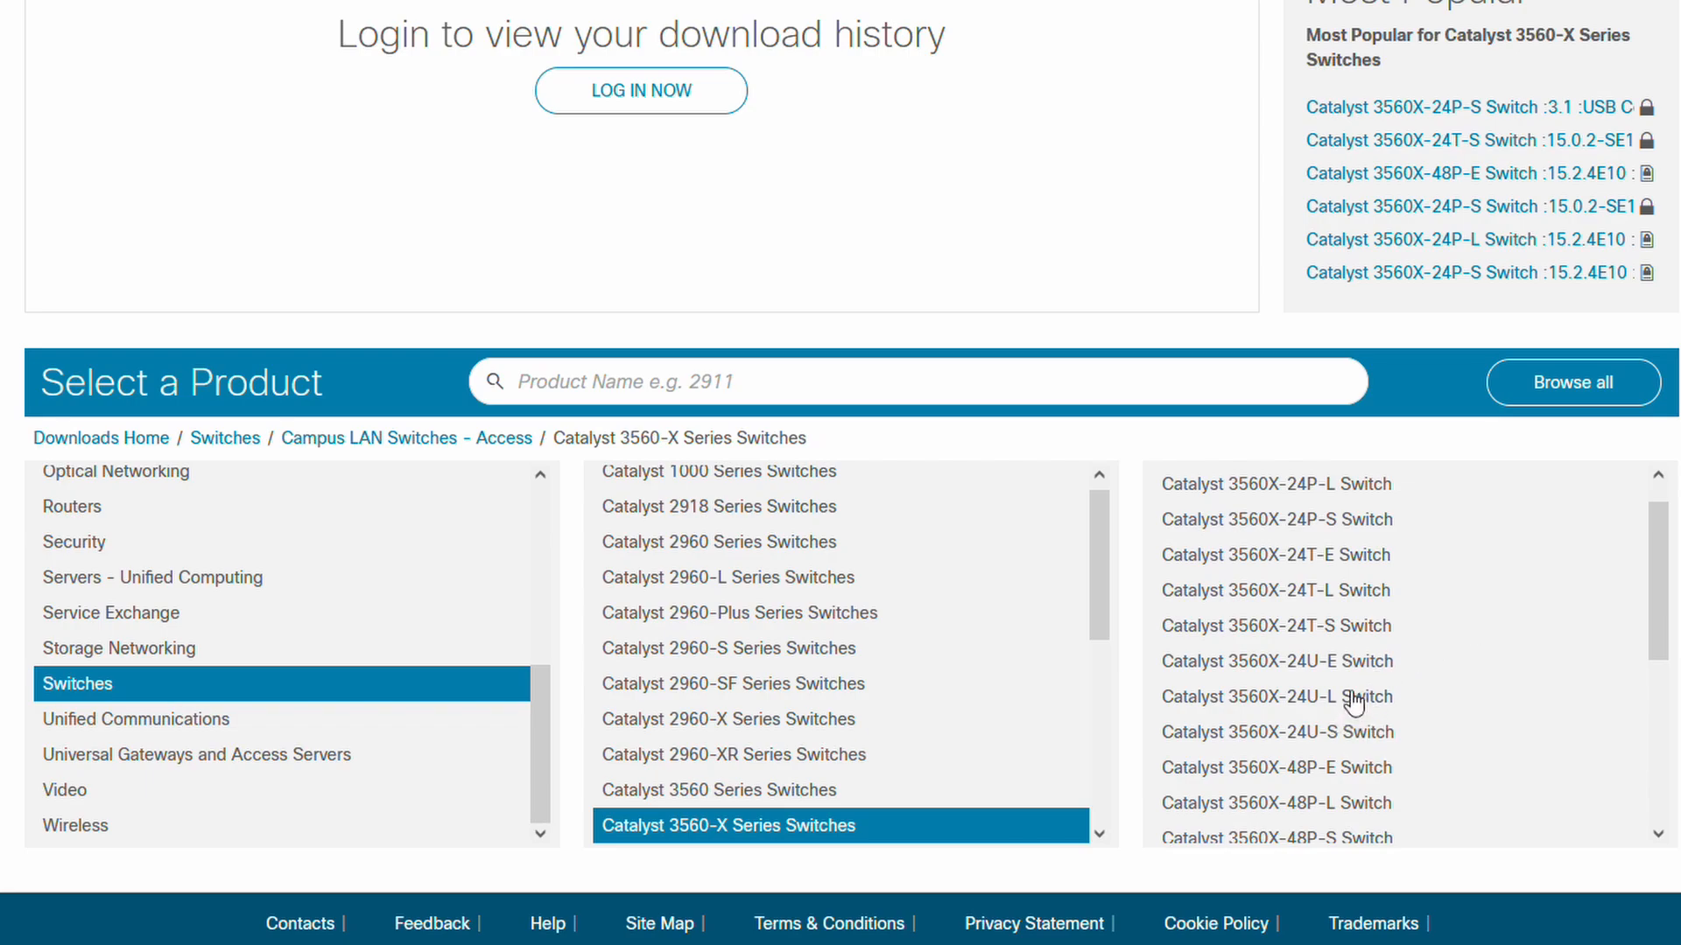
{"action": "mouse_move", "coordinate": [1340, 564]}
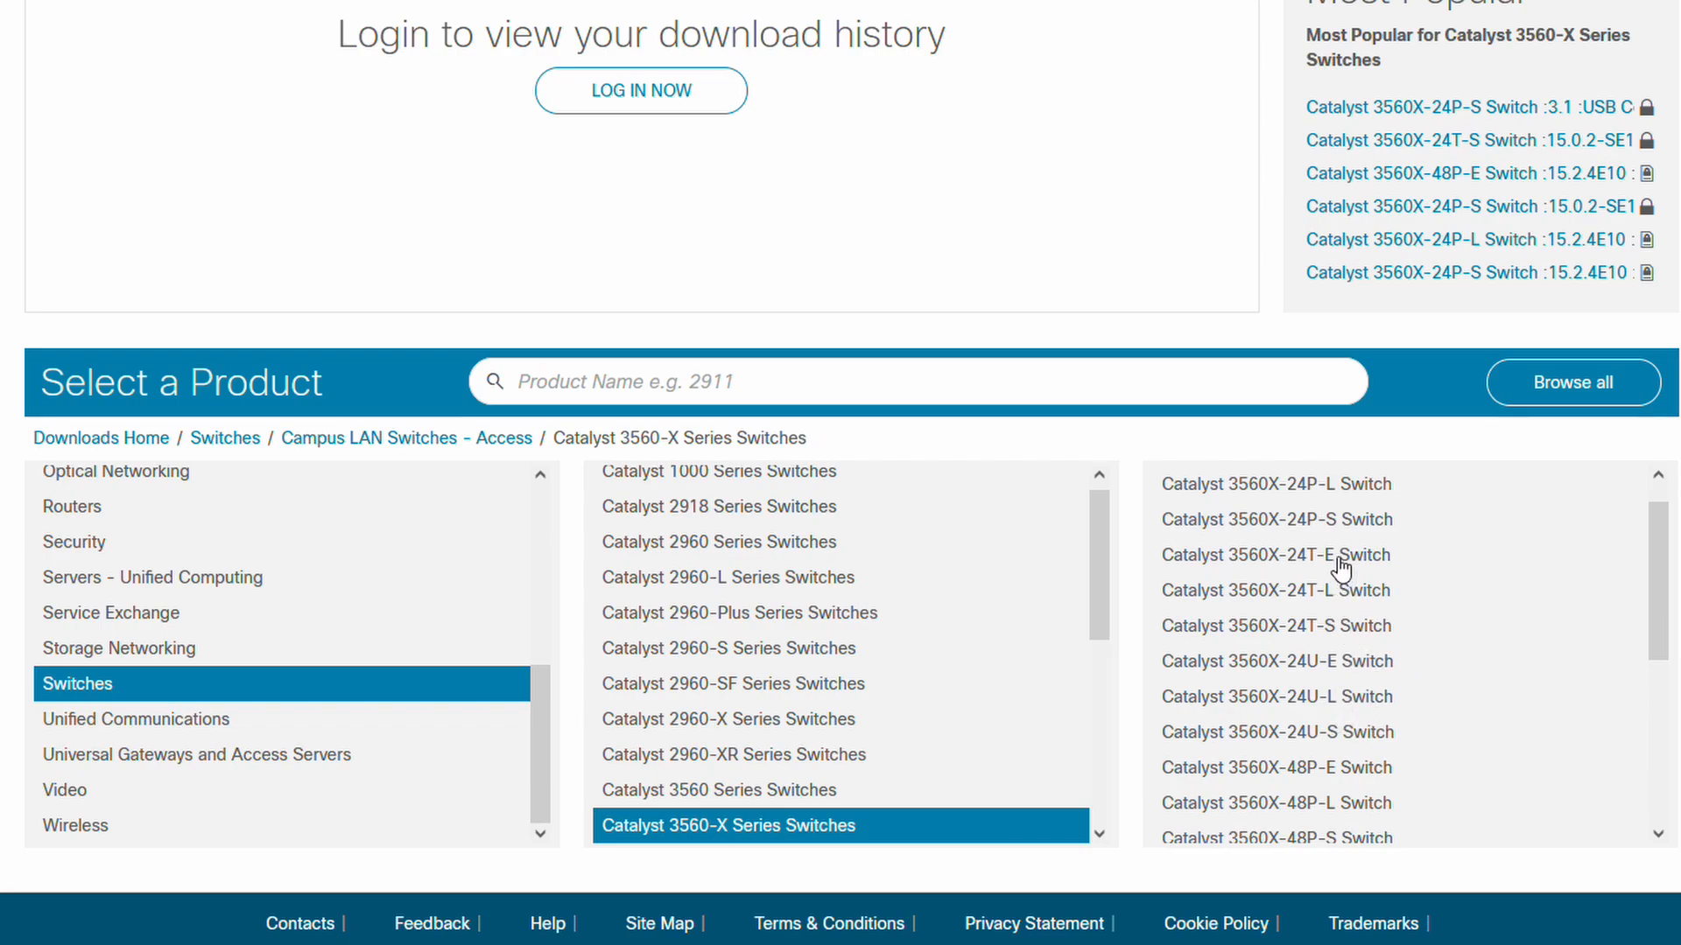
{"action": "mouse_move", "coordinate": [1342, 527]}
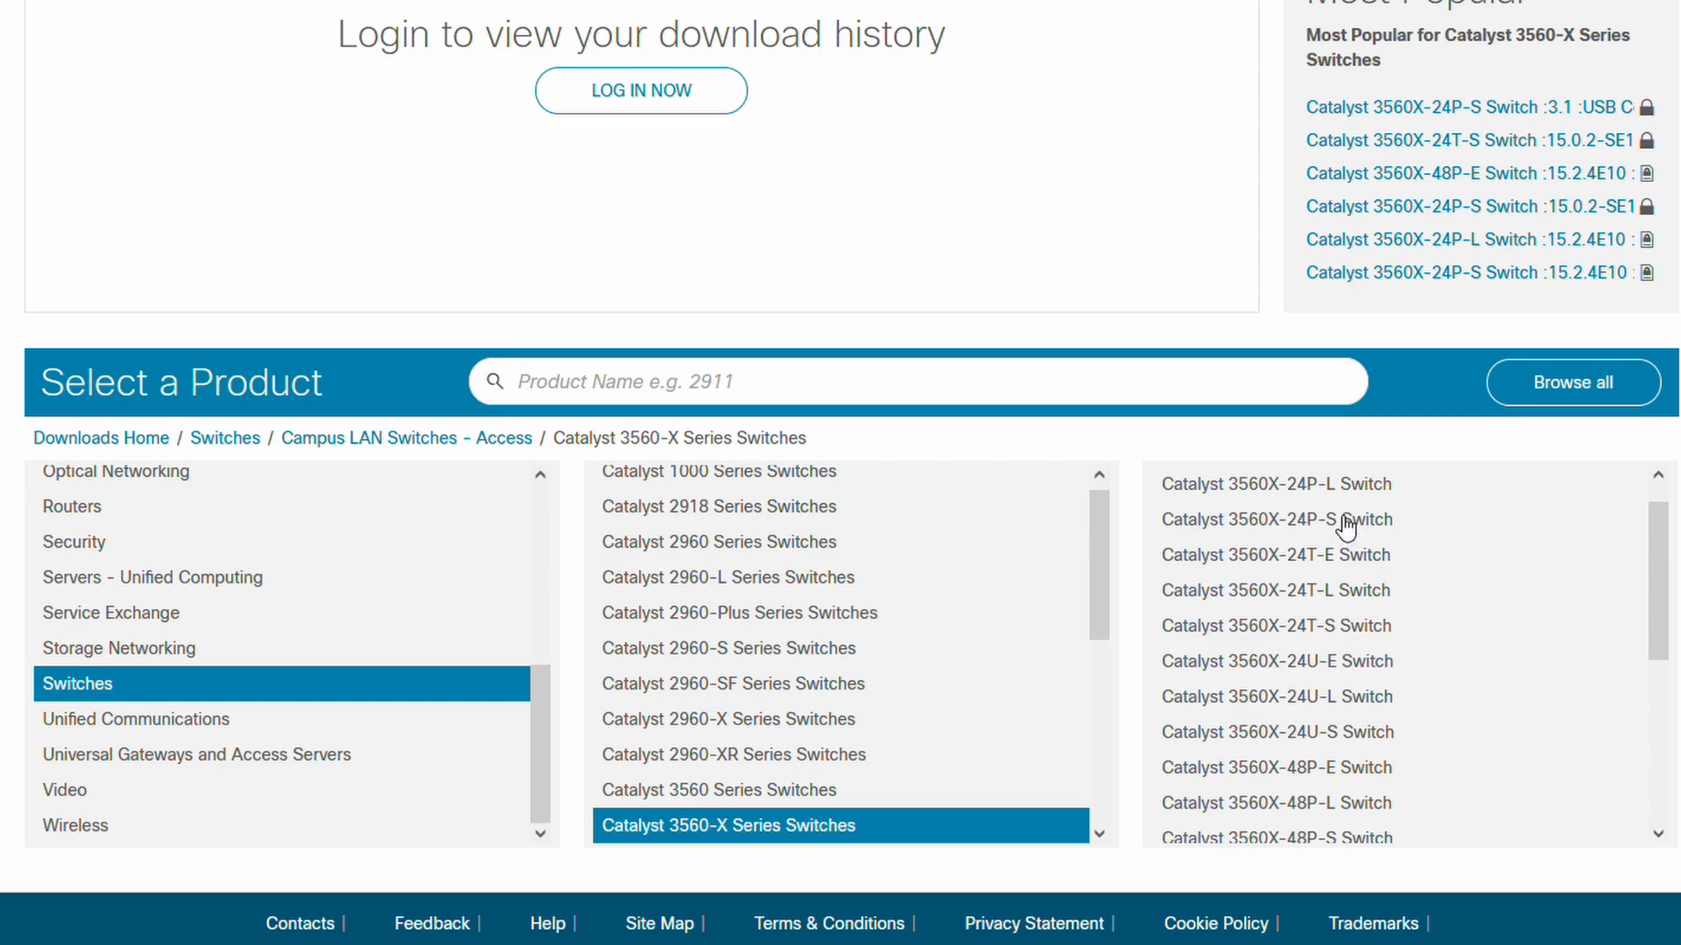
{"action": "mouse_move", "coordinate": [1348, 631]}
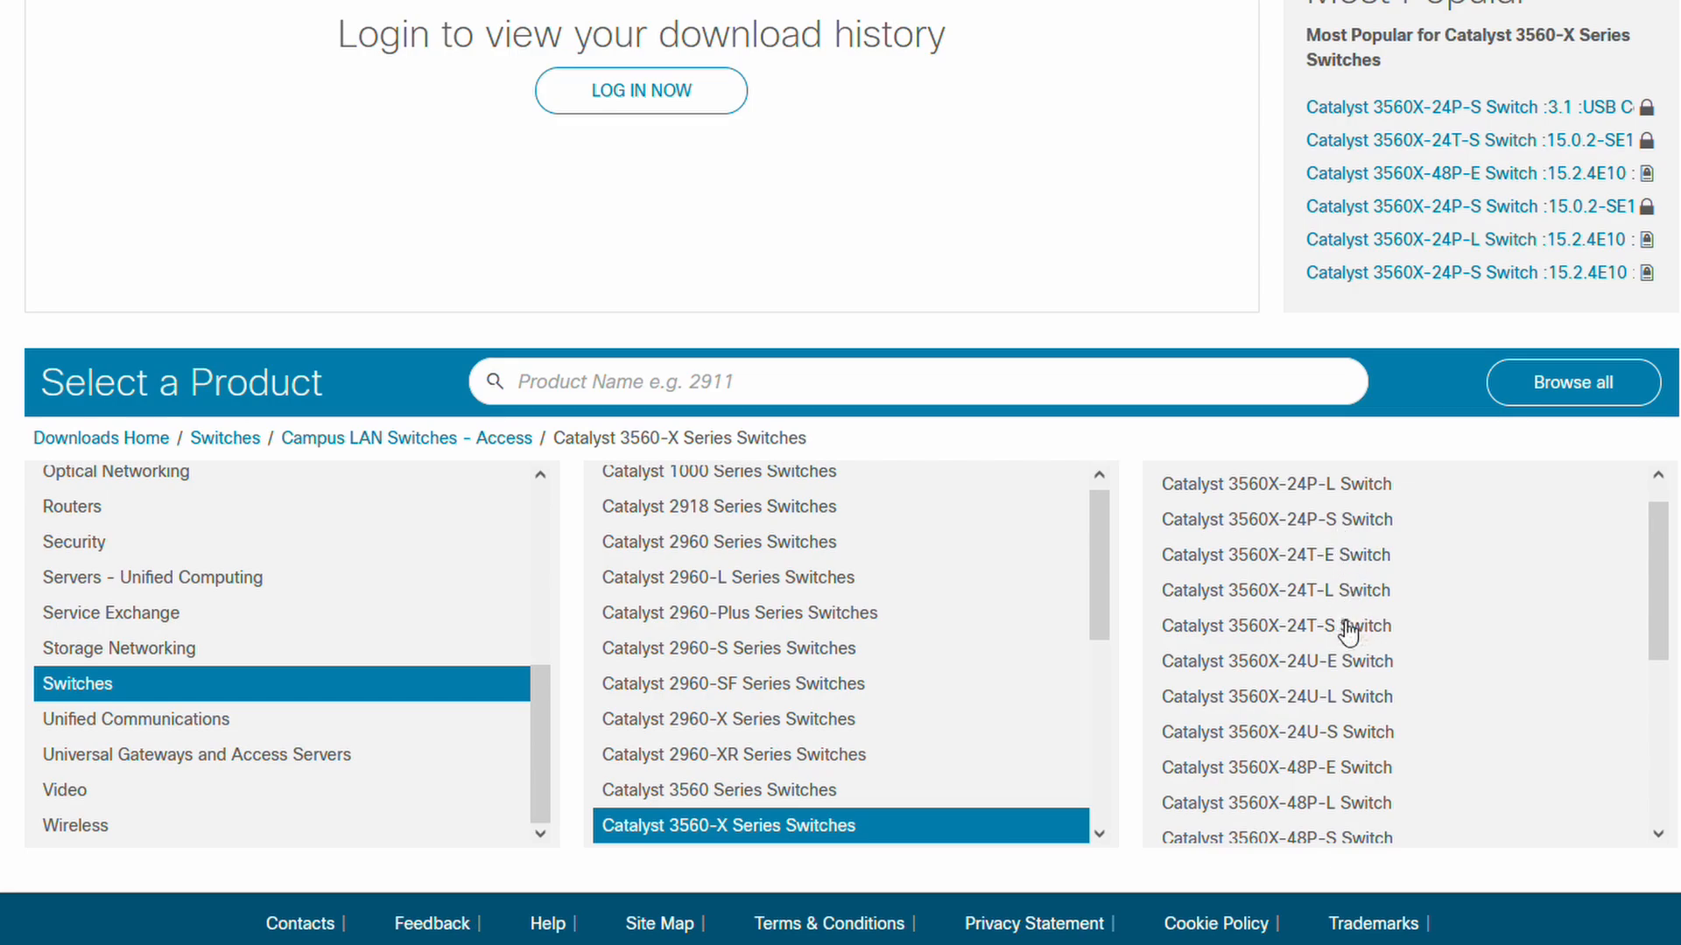
{"action": "left_click", "coordinate": [1274, 626]}
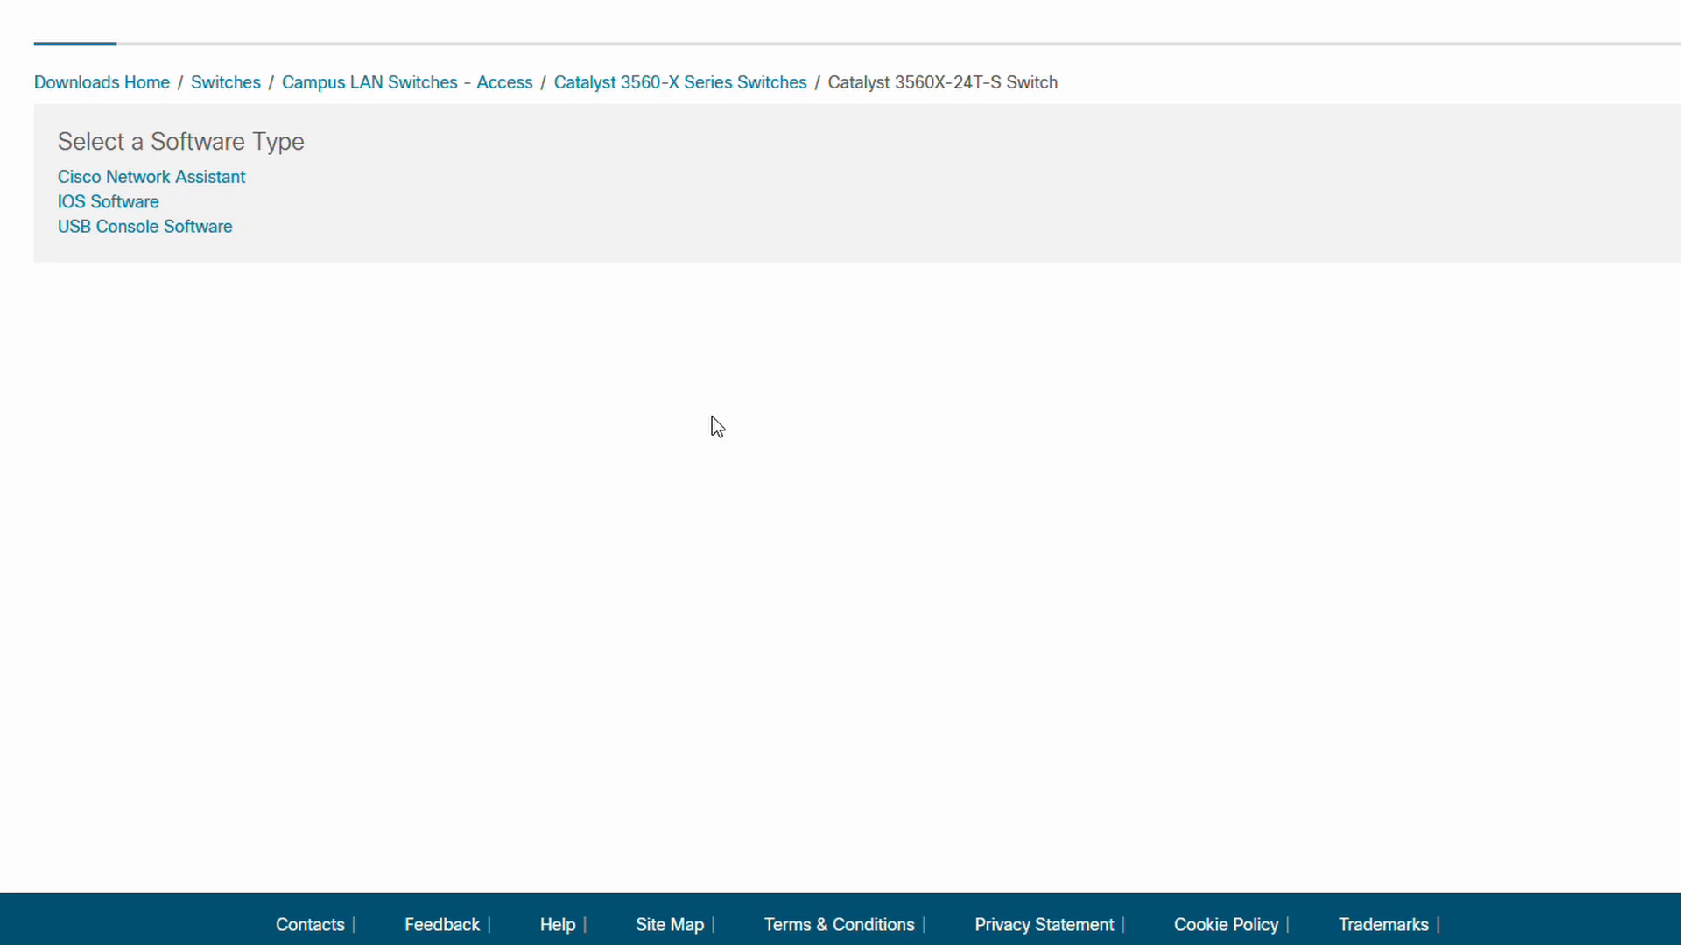
Go to IOS Software downloads and view the 15.2(4)E10 universalk9 image details
{"action": "left_click", "coordinate": [107, 201]}
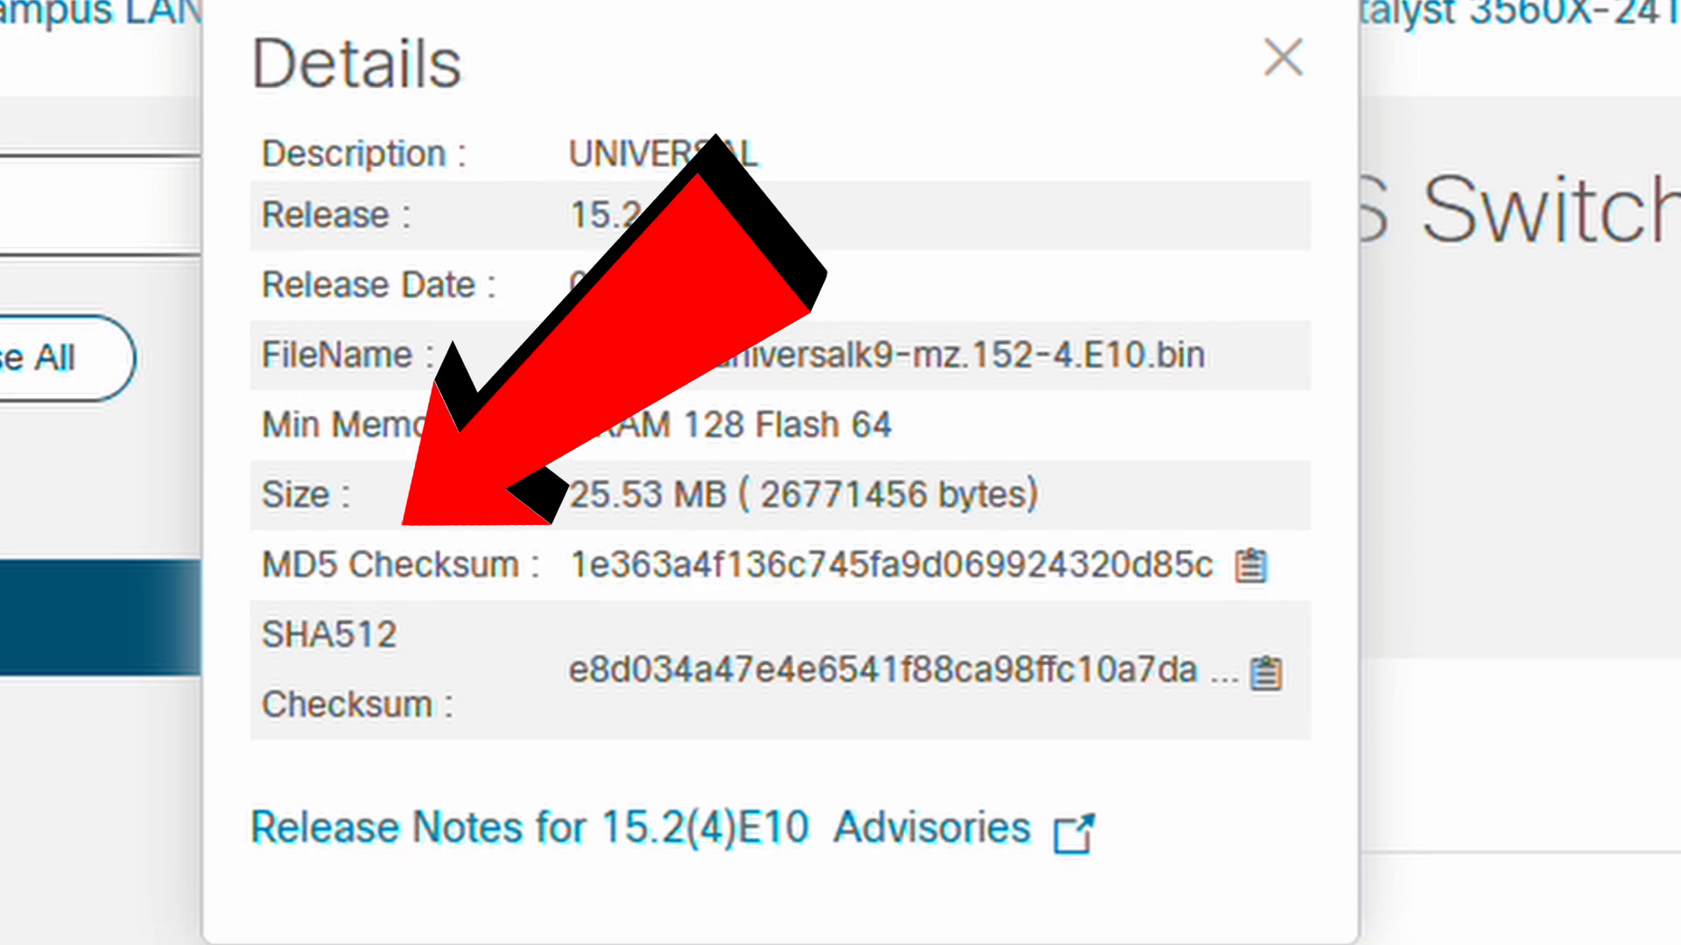
{"action": "mouse_move", "coordinate": [1255, 565]}
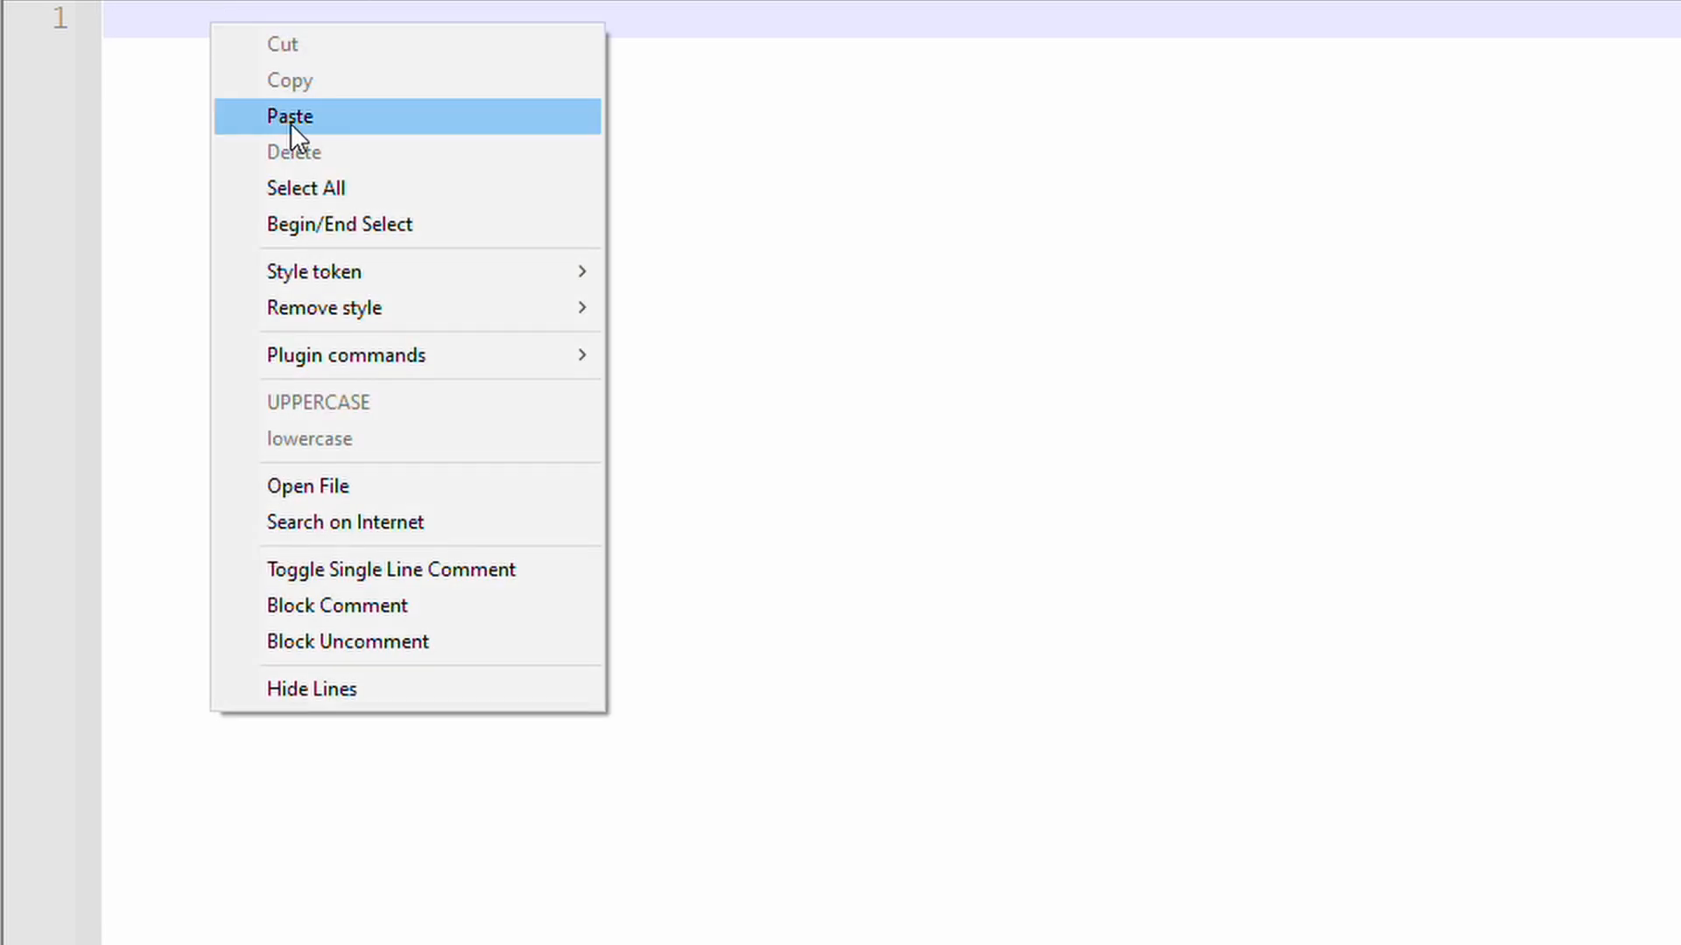
Paste the MD5 checksum 1e363a4f136c745fa9d069924320d85c into the Notepad++ note
{"action": "left_click", "coordinate": [288, 116]}
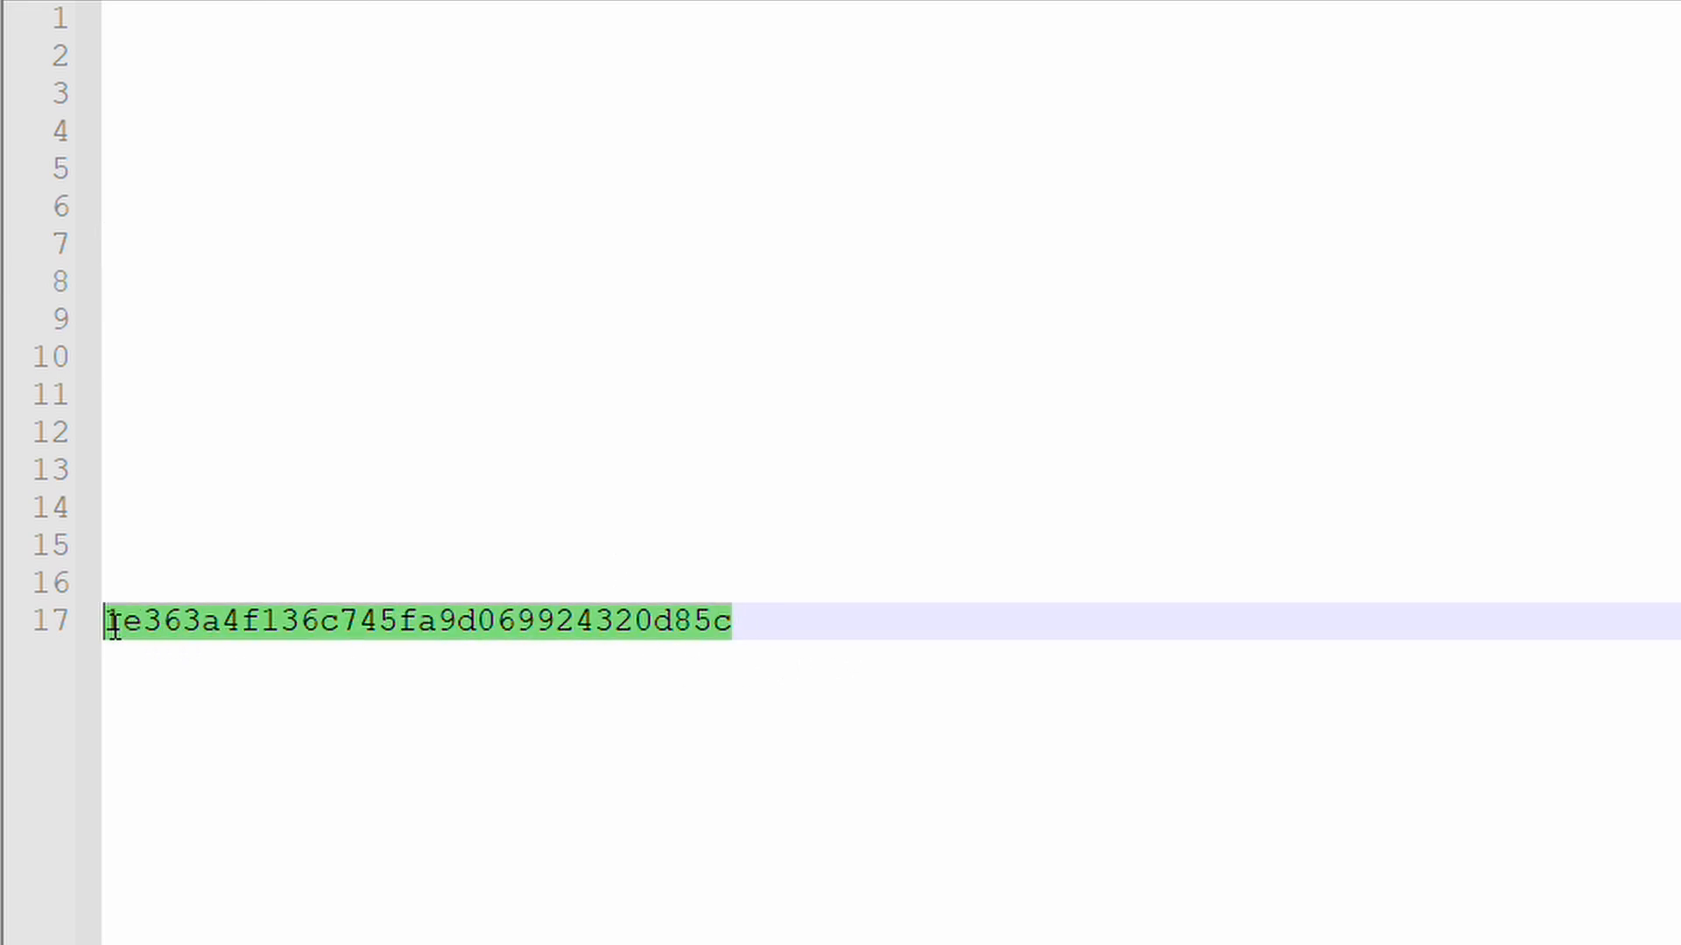
{"action": "key", "text": "Super"}
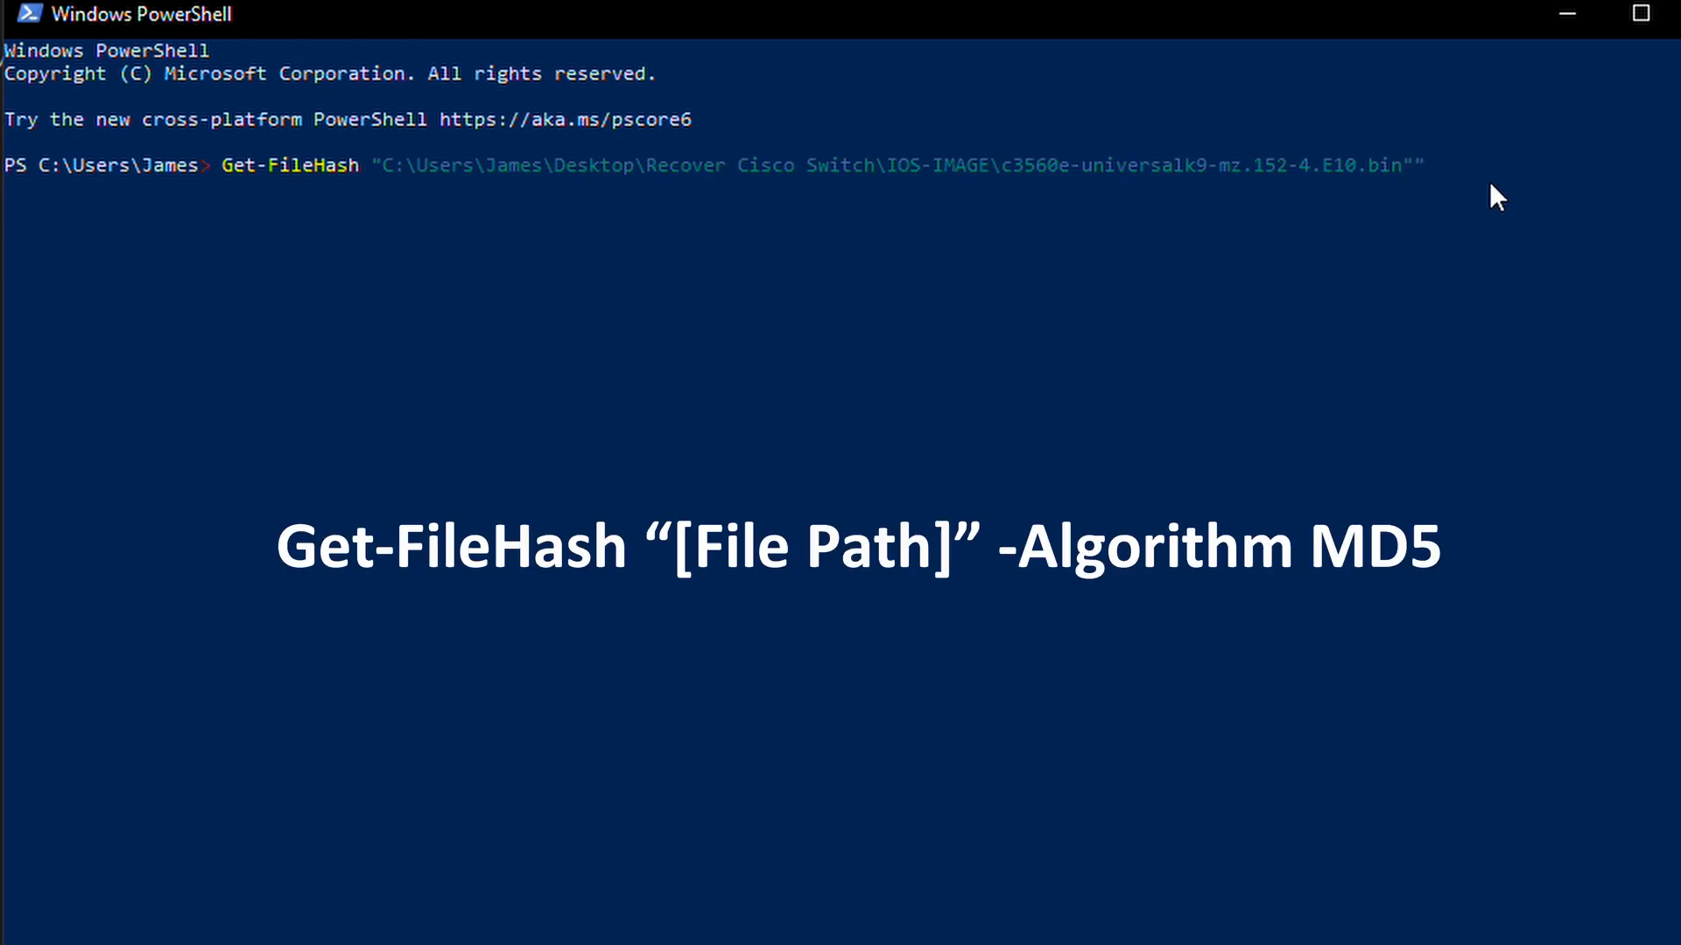
Run Get-FileHash -Algorithm MD5 on the image, getting 1E363A4F136C745FA9D069924320D85C
{"action": "type", "text": "-"}
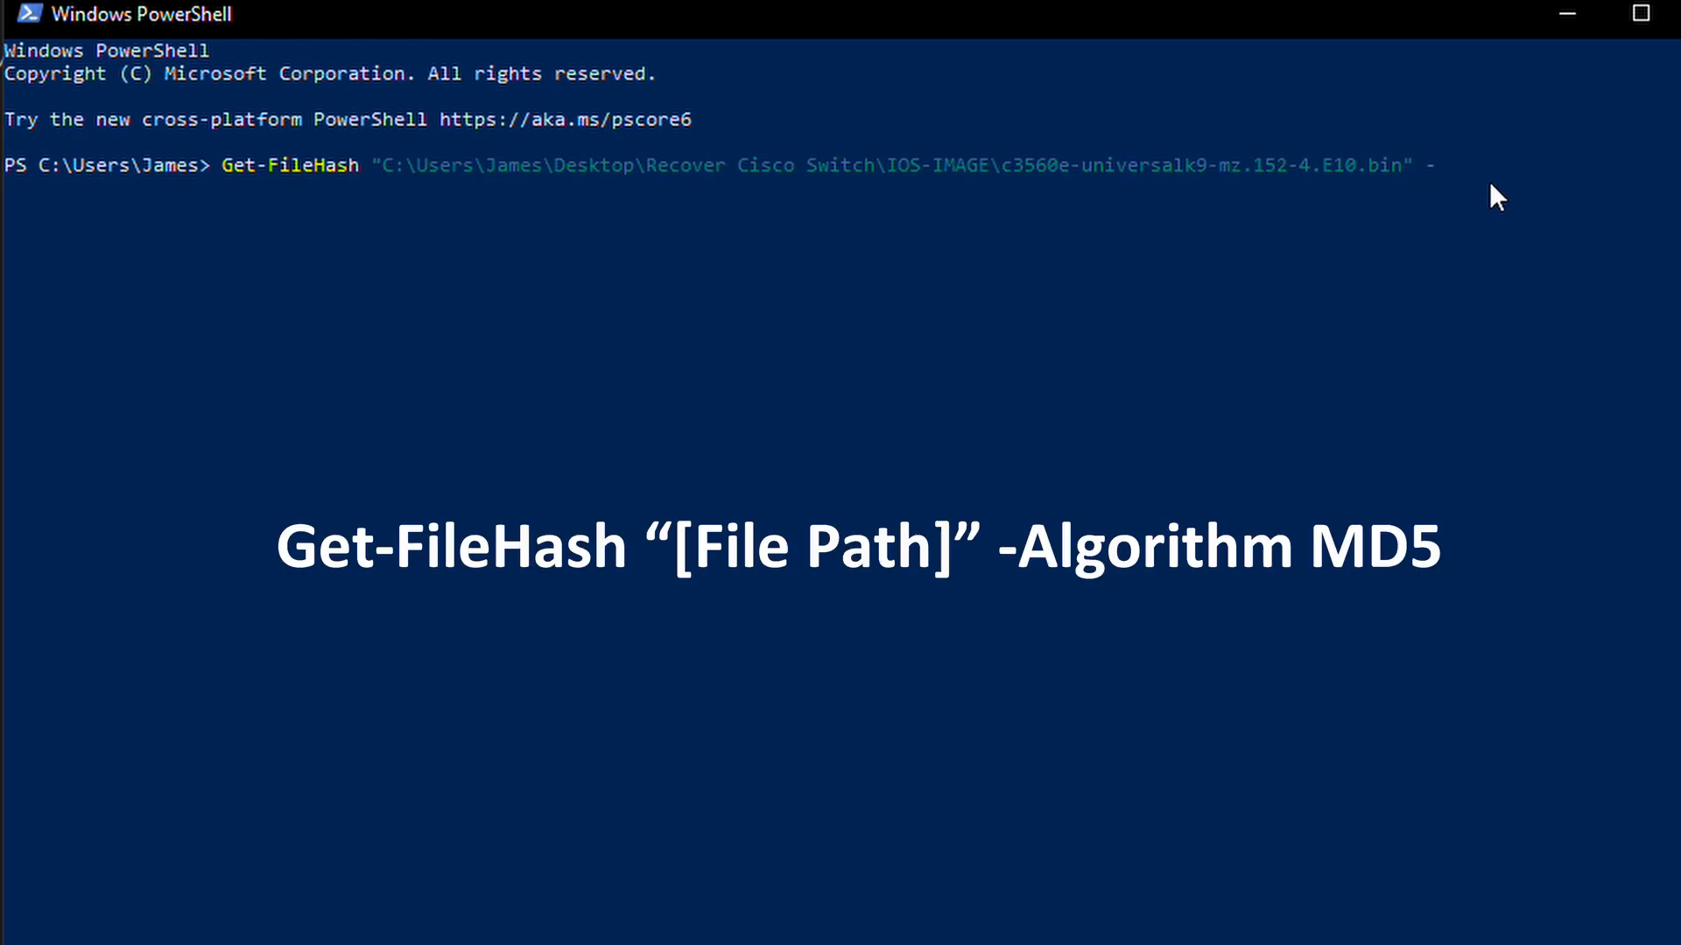
{"action": "type", "text": "Algorithm"}
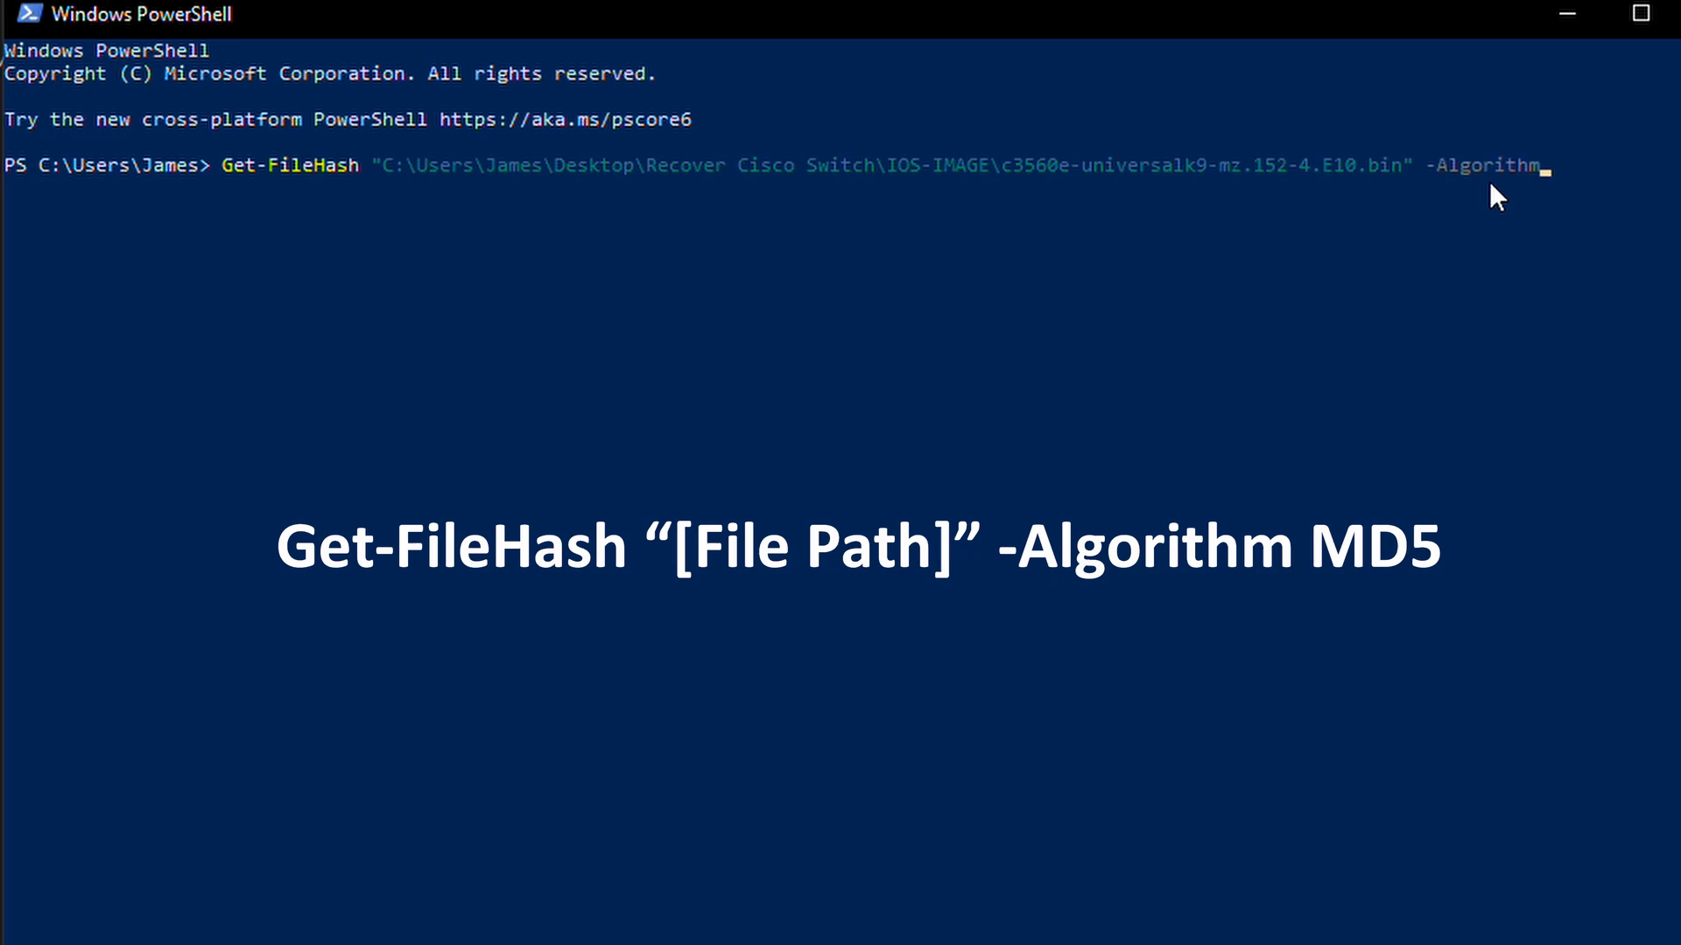
{"action": "type", "text": "MD"}
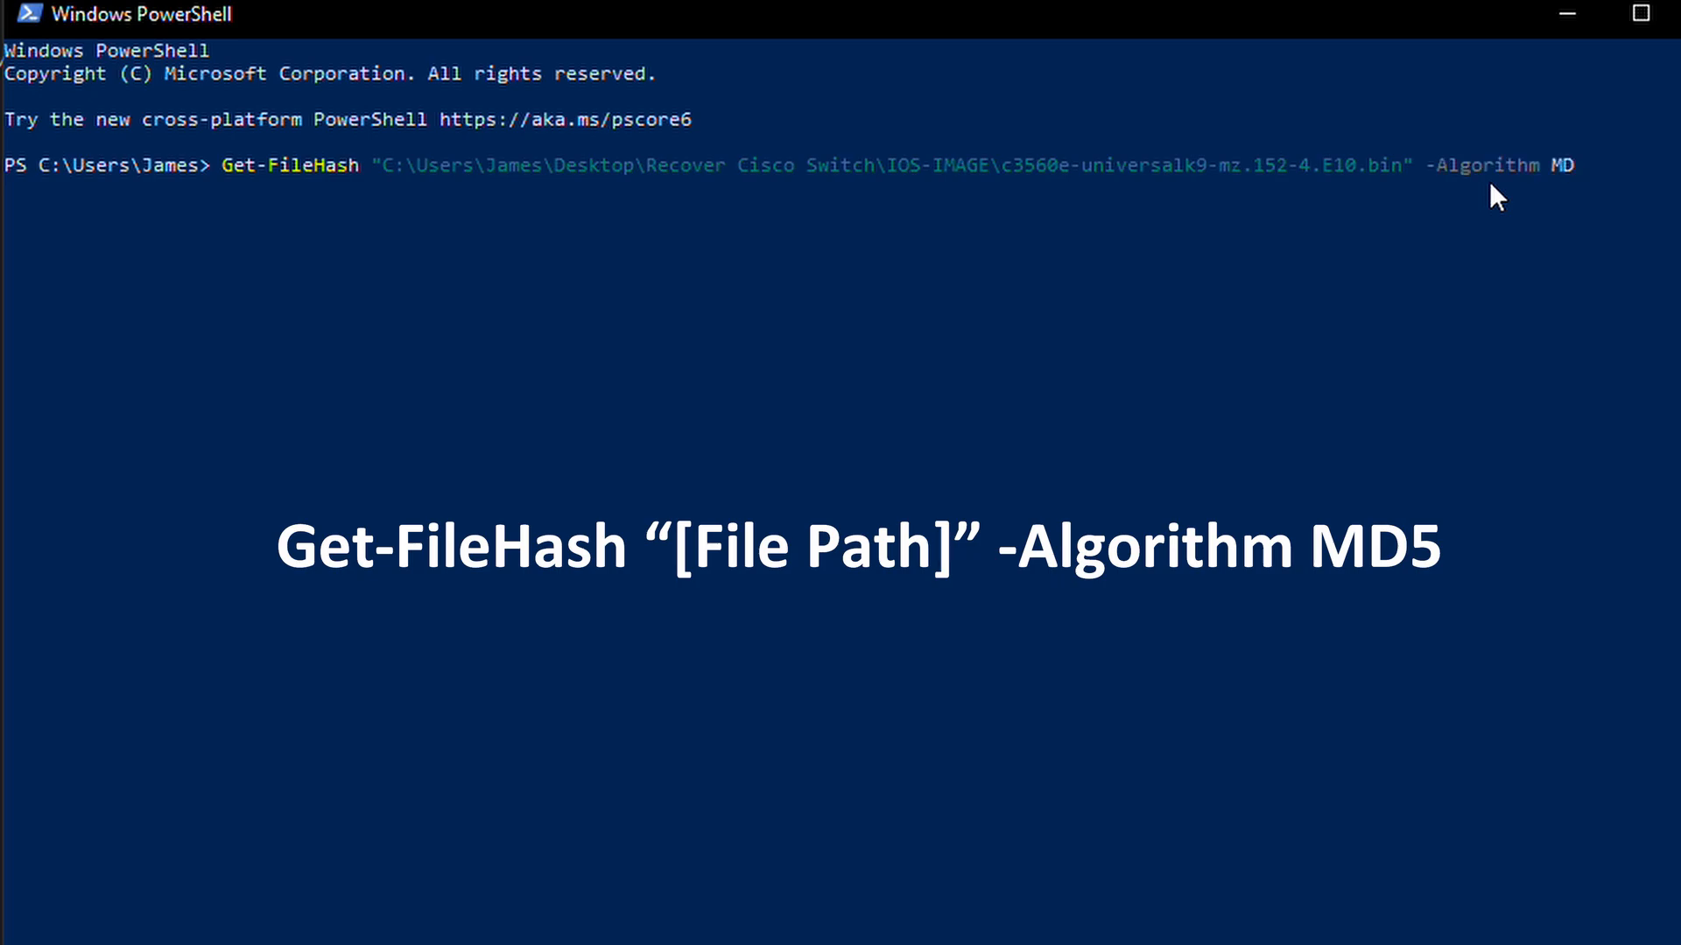
{"action": "type", "text": "5"}
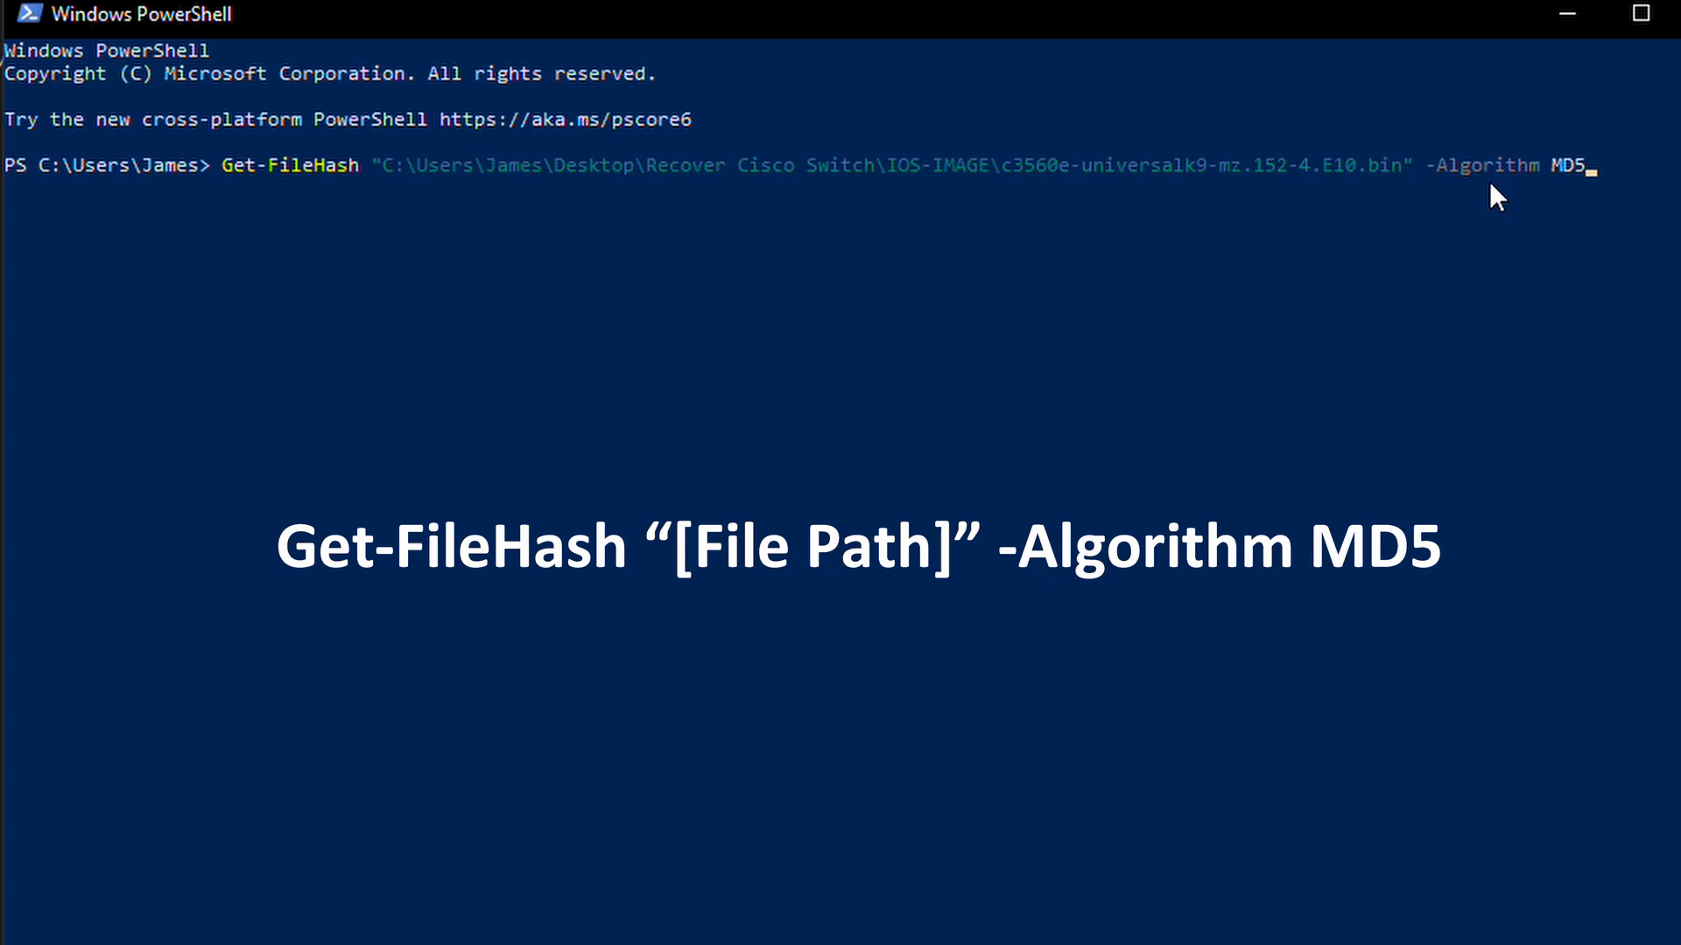
{"action": "key", "text": "Return"}
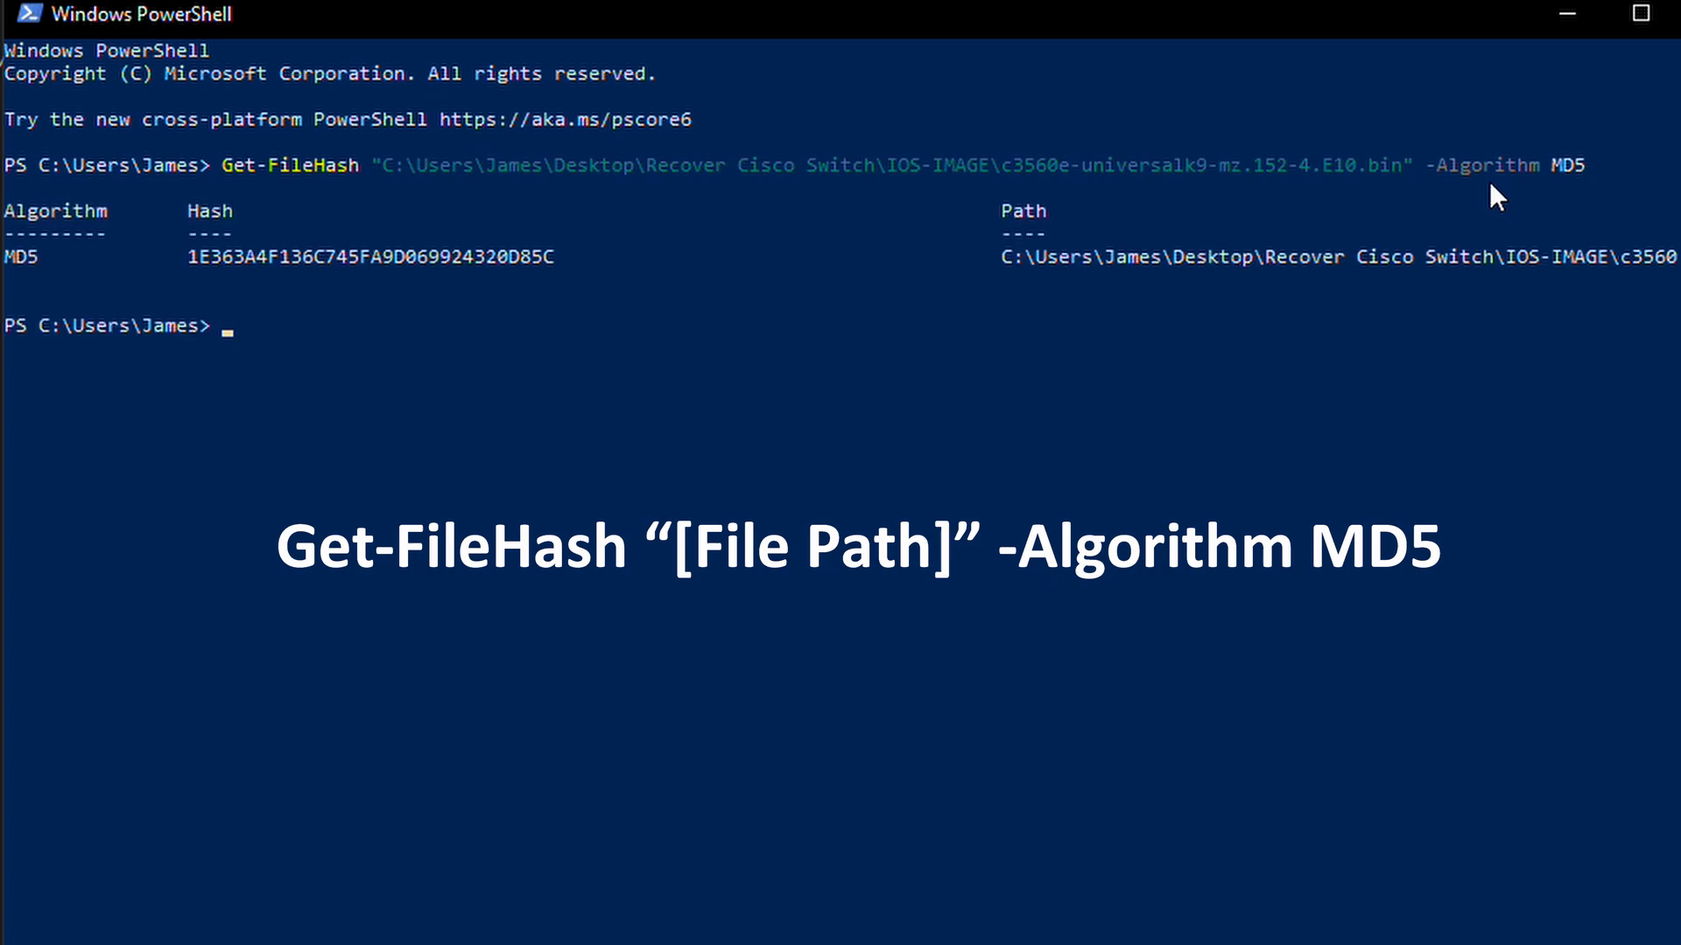
{"action": "mouse_move", "coordinate": [195, 268]}
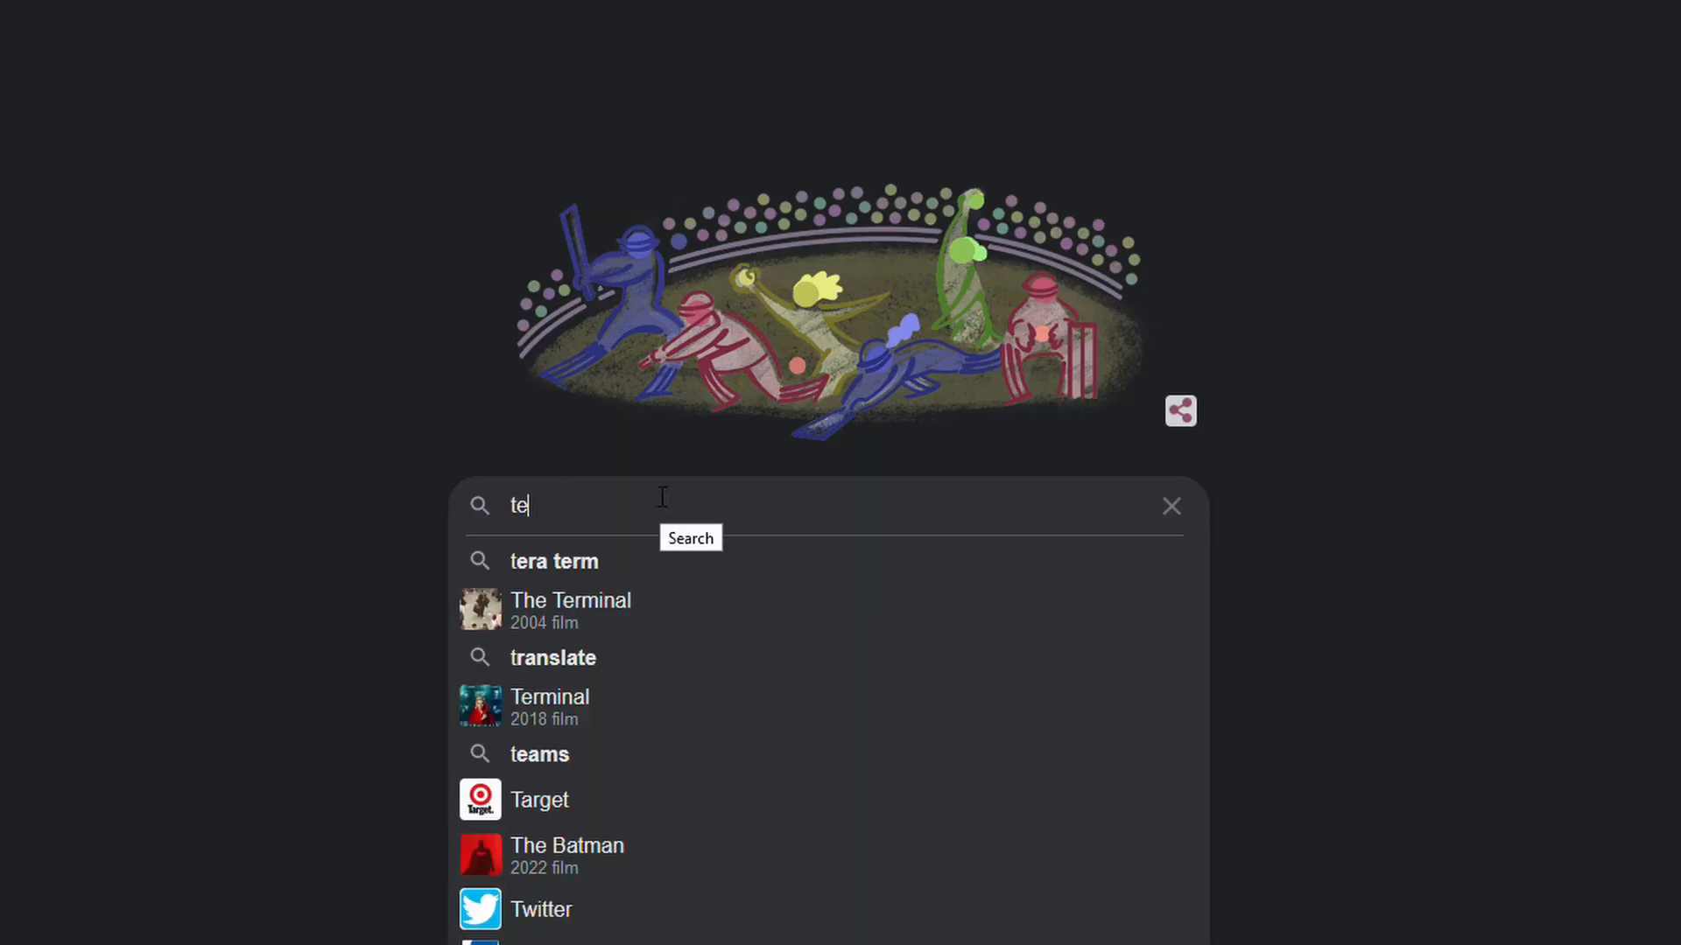
Open the Tera Term Open Source Project's downloadable packages list on OSDN
{"action": "type", "text": "ra"}
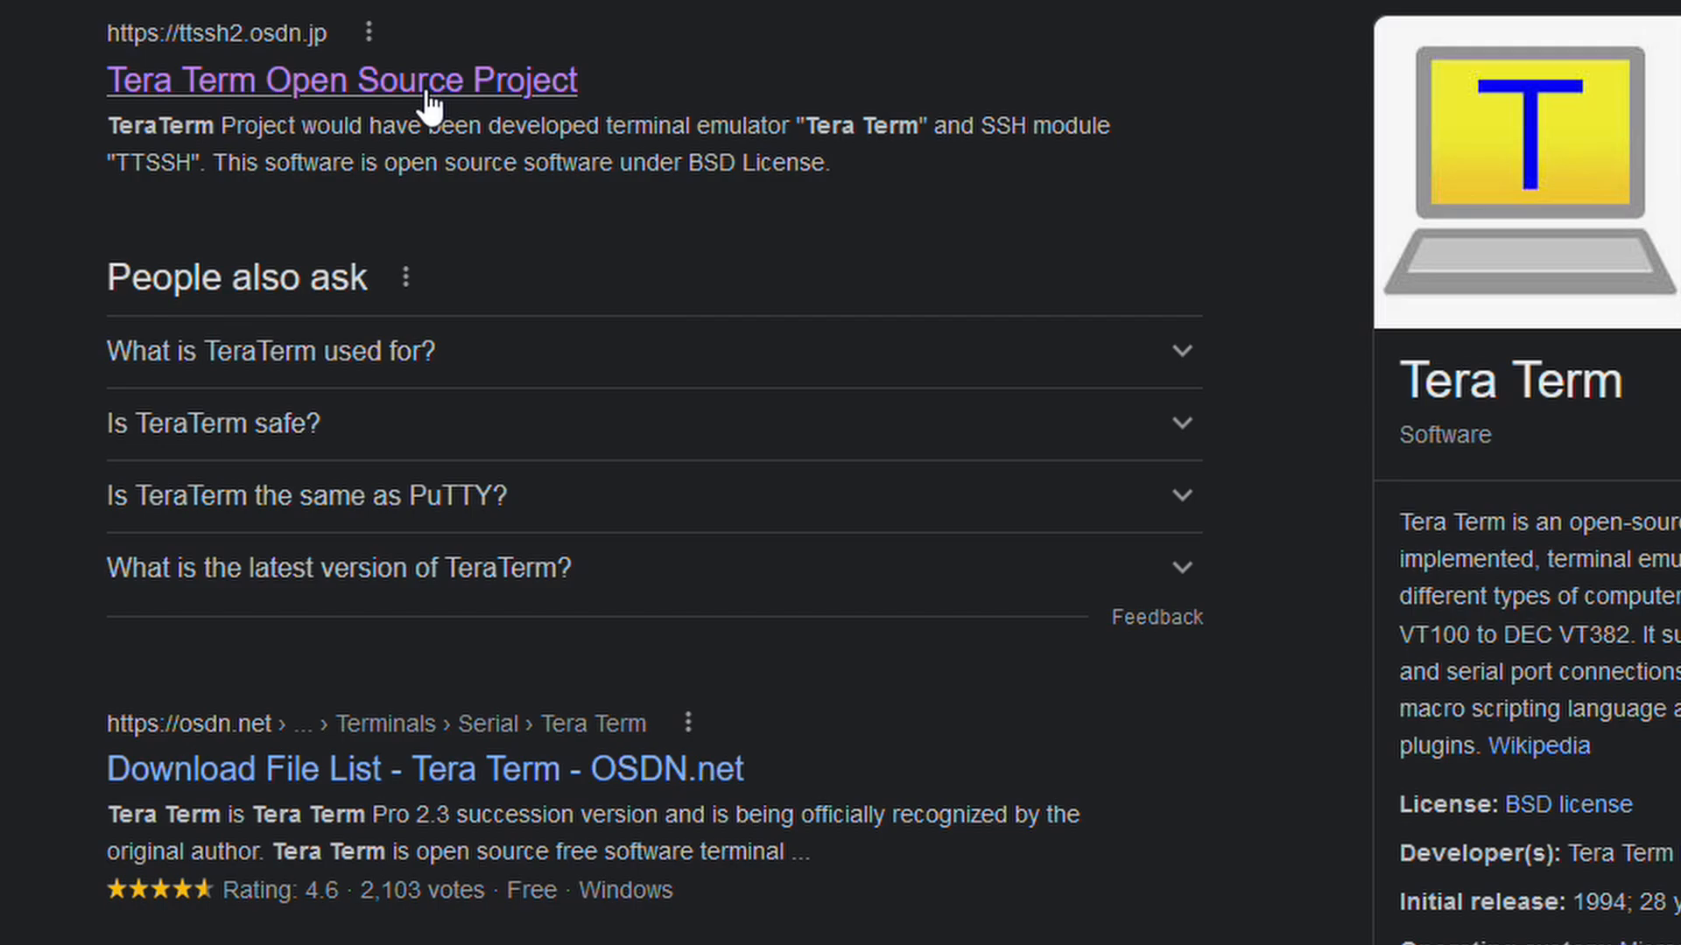
{"action": "left_click", "coordinate": [341, 80]}
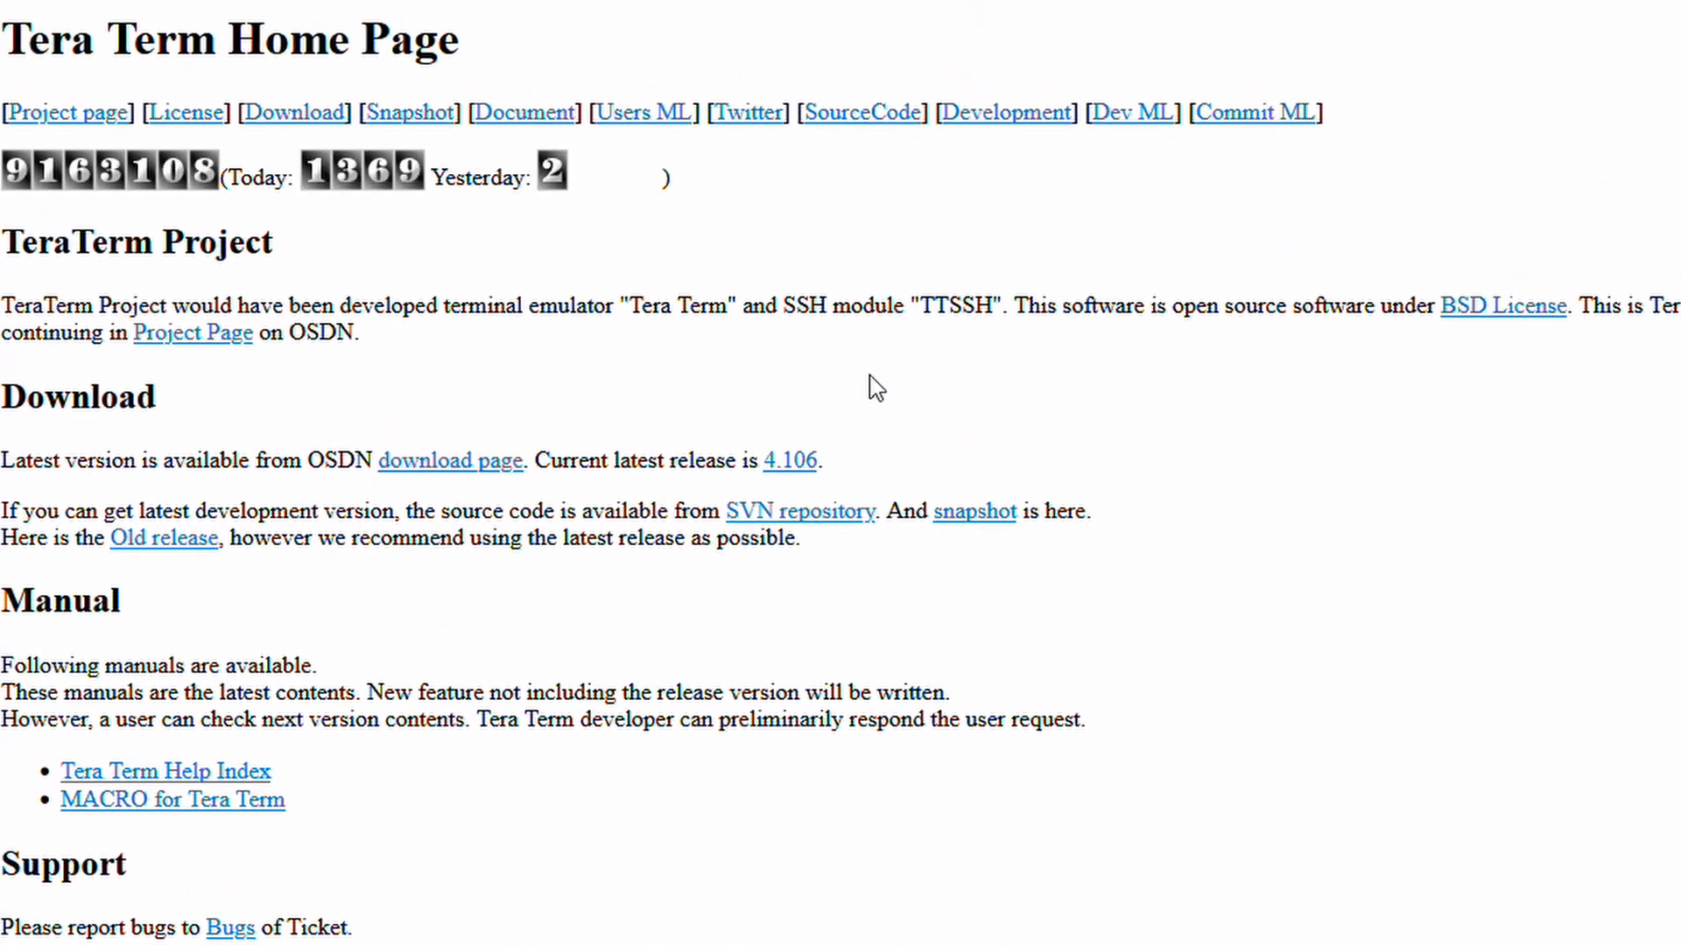
{"action": "mouse_move", "coordinate": [295, 111]}
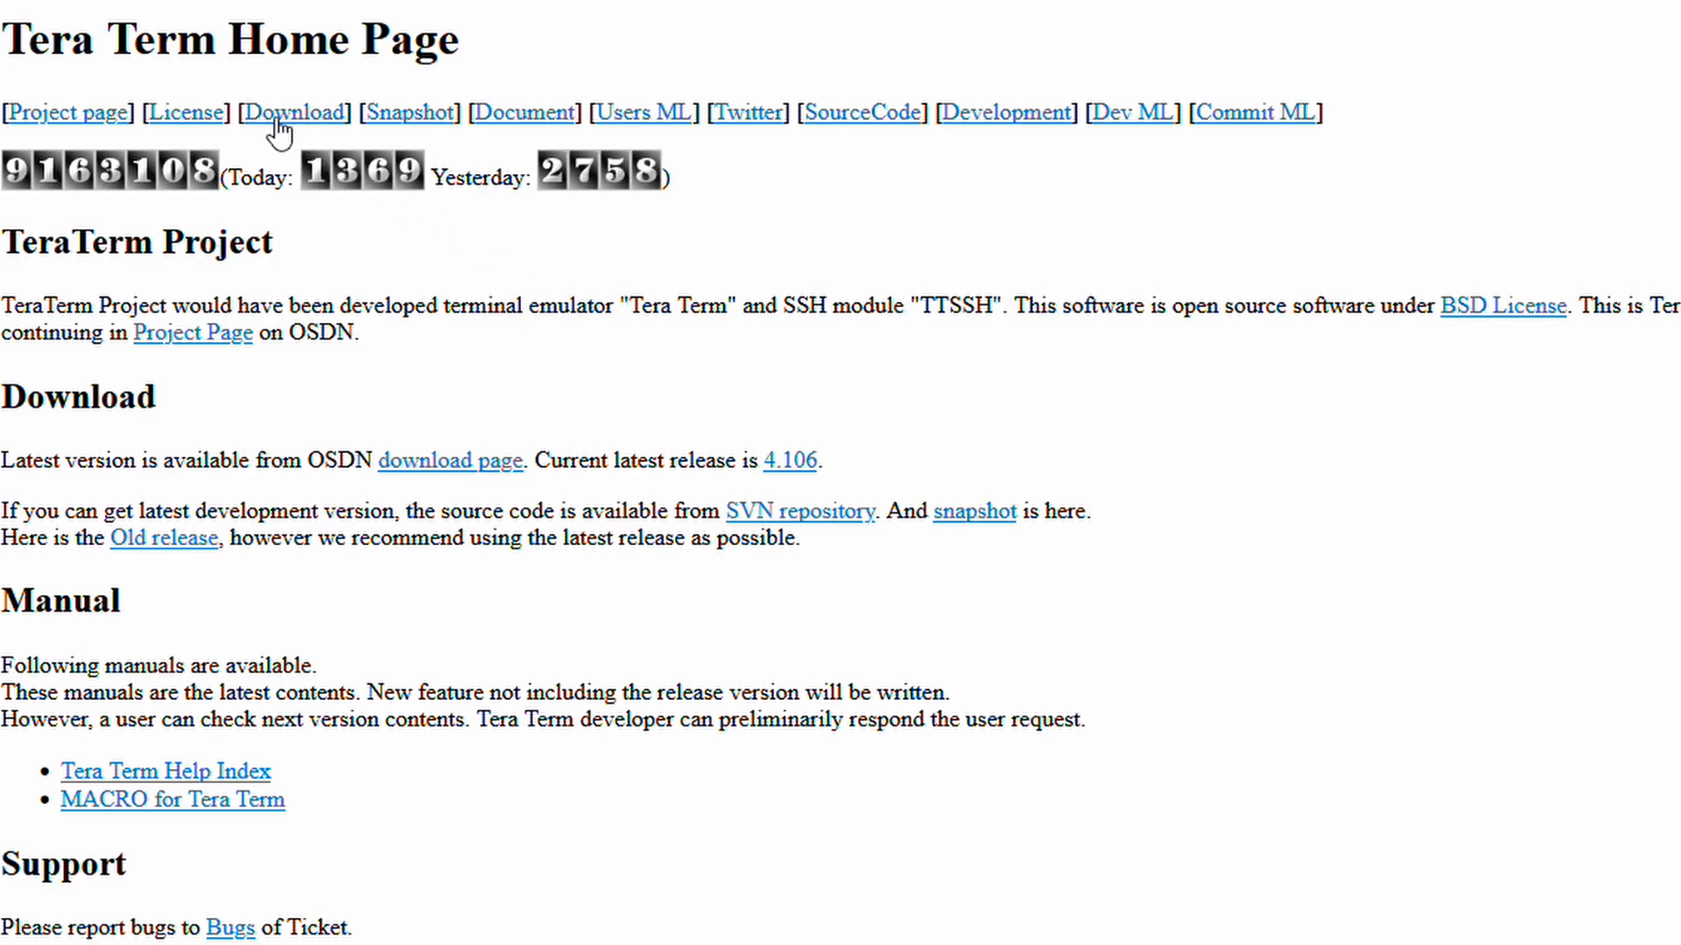
{"action": "left_click", "coordinate": [295, 112]}
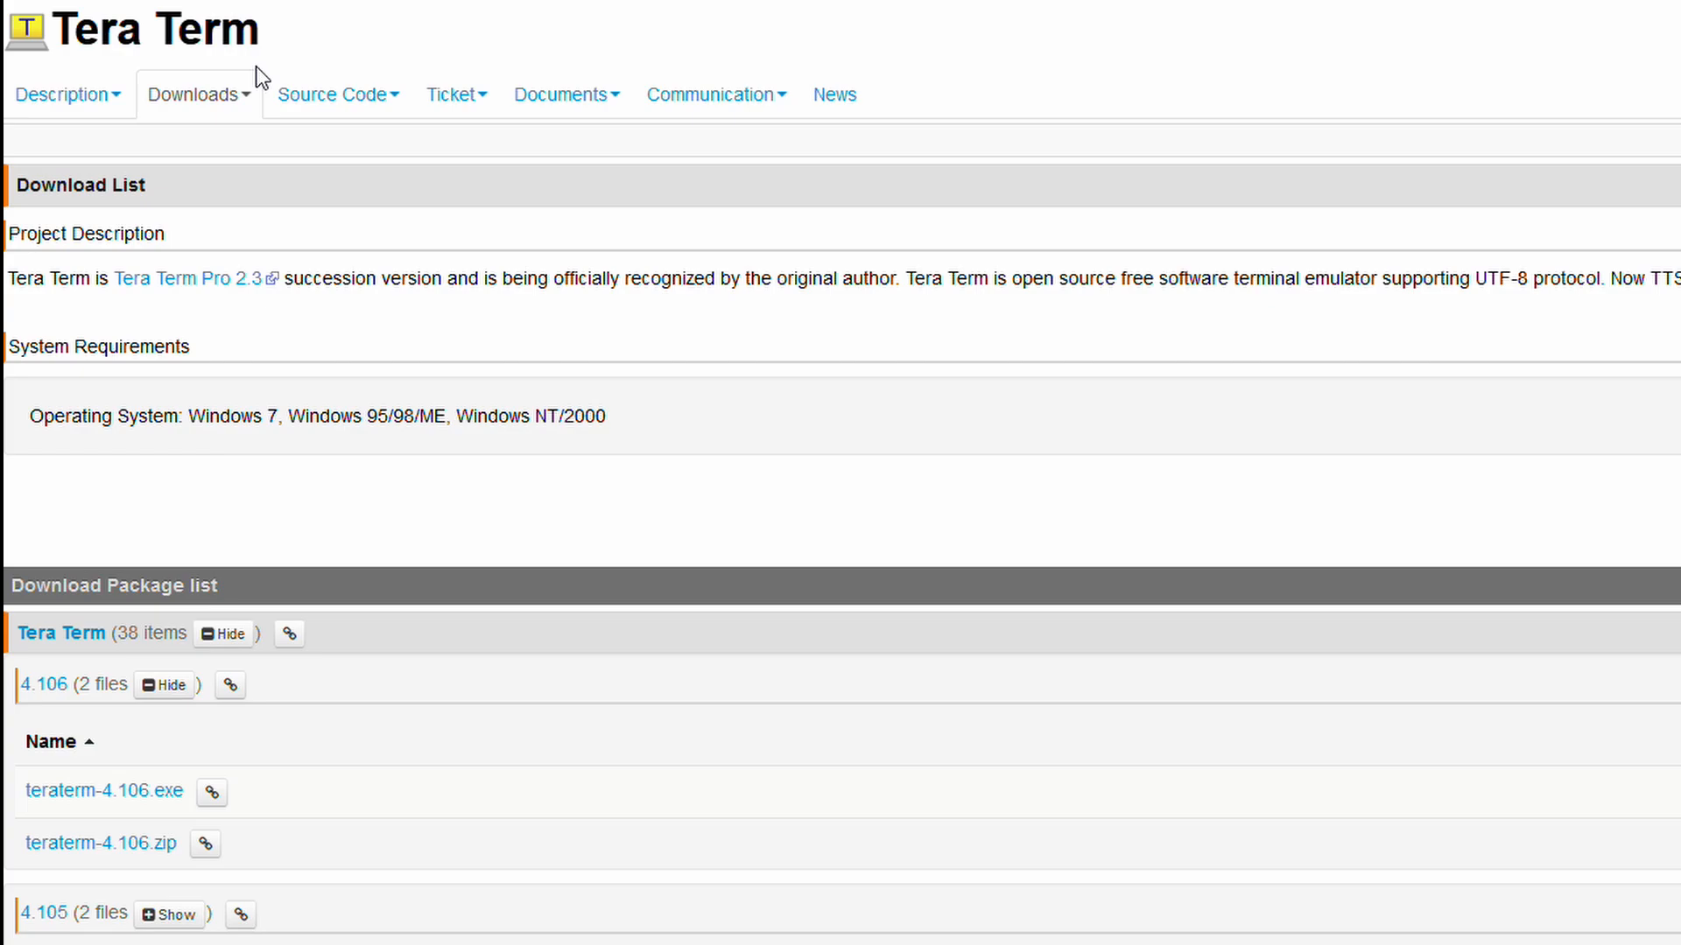
{"action": "mouse_move", "coordinate": [257, 97]}
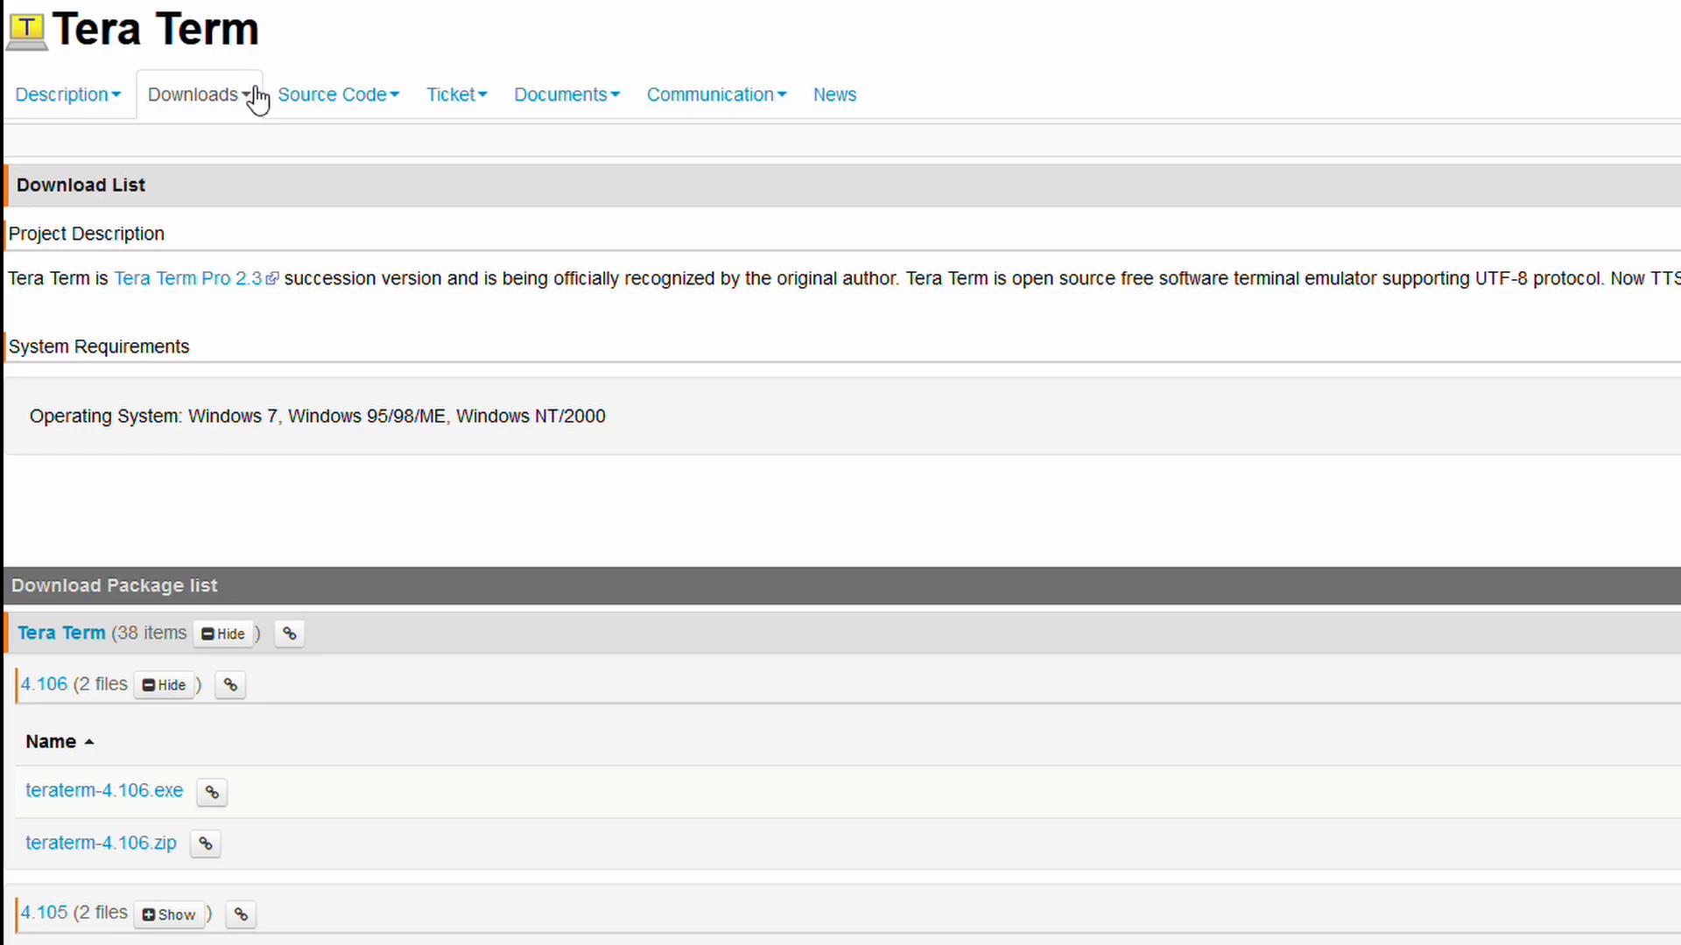
{"action": "scroll", "scroll_direction": "down", "scroll_amount": 3}
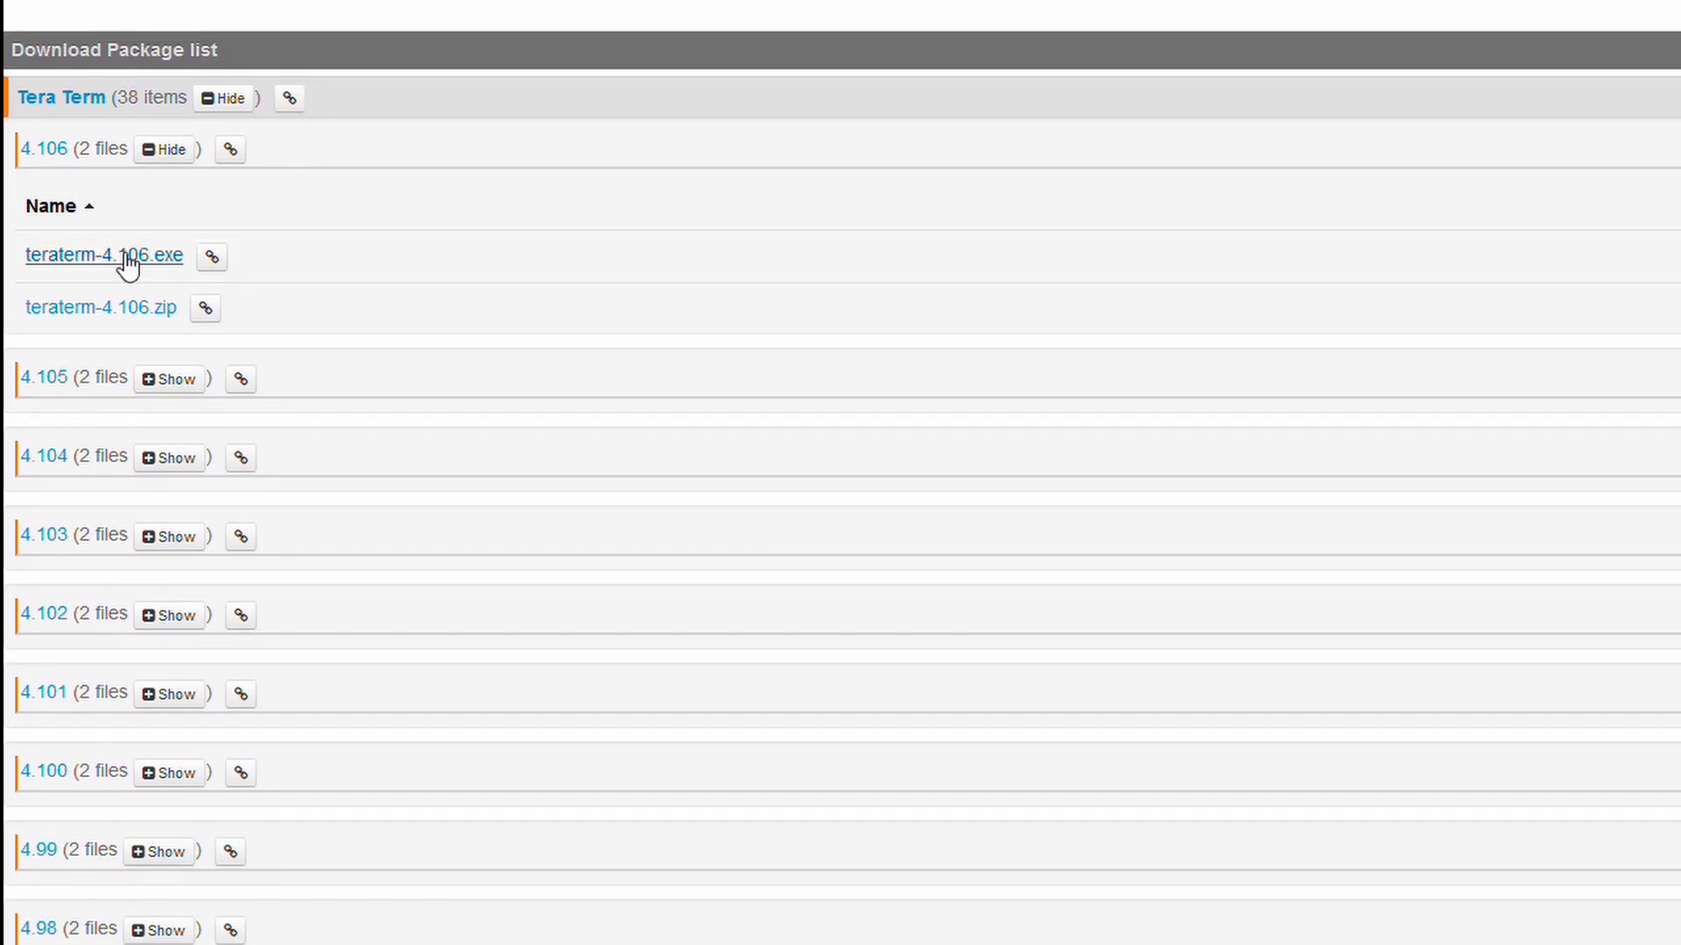
{"action": "scroll", "scroll_direction": "up", "scroll_amount": 3}
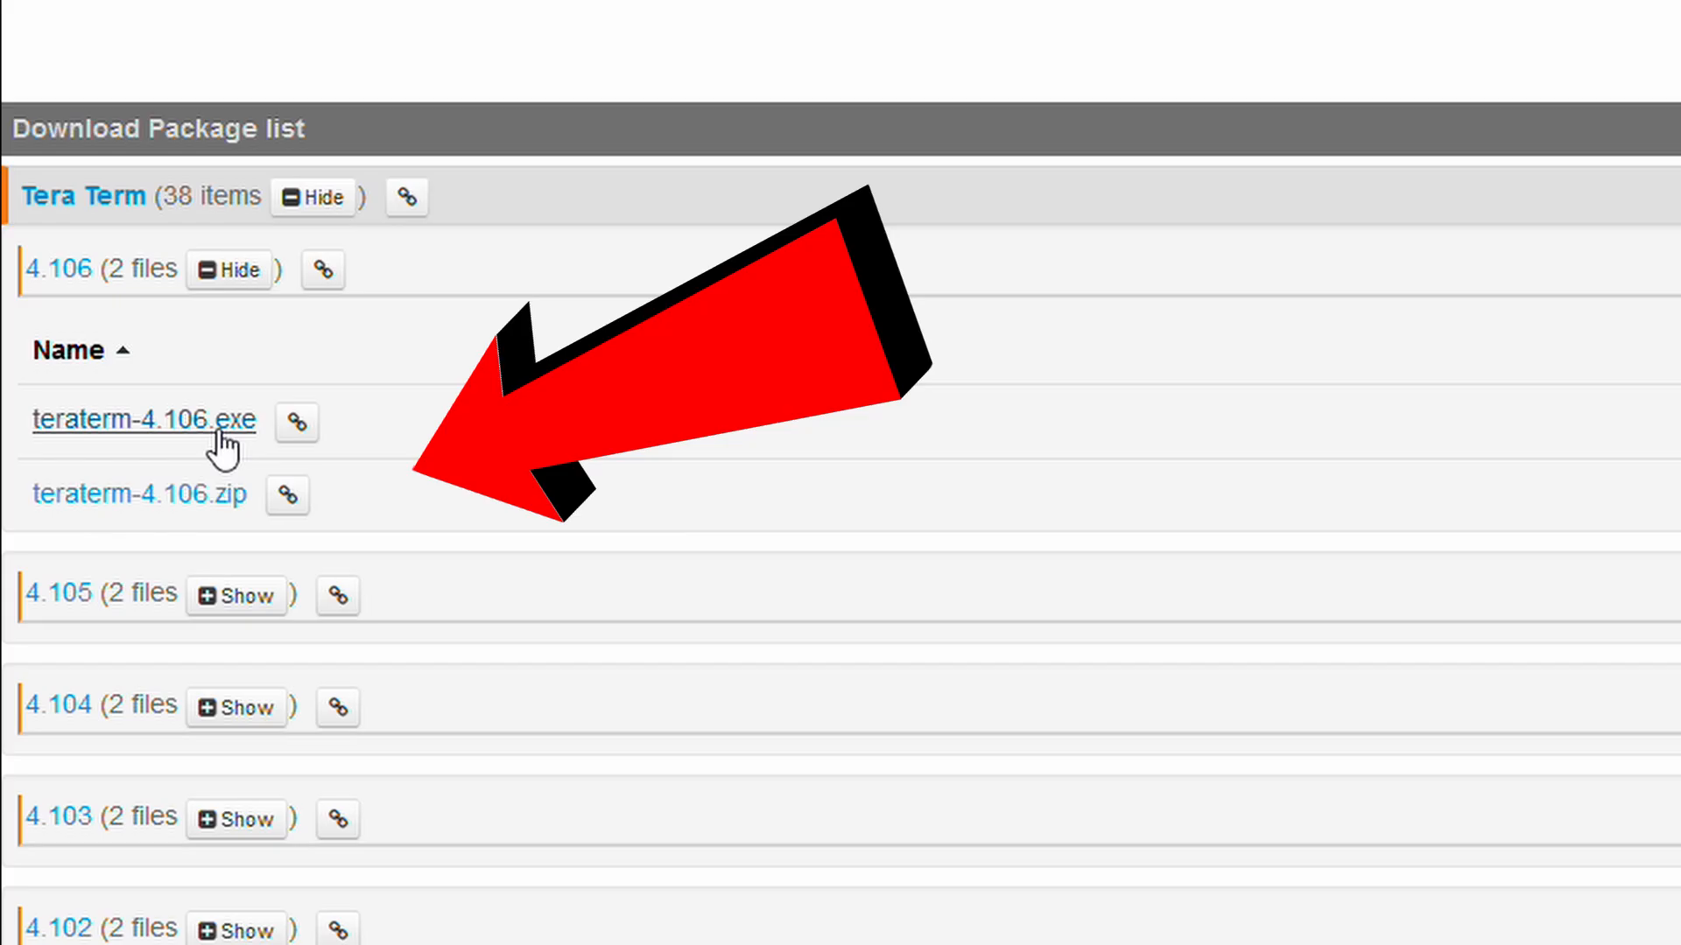
Download and save teraterm-4.106.exe, then launch the installer
{"action": "left_click", "coordinate": [144, 420]}
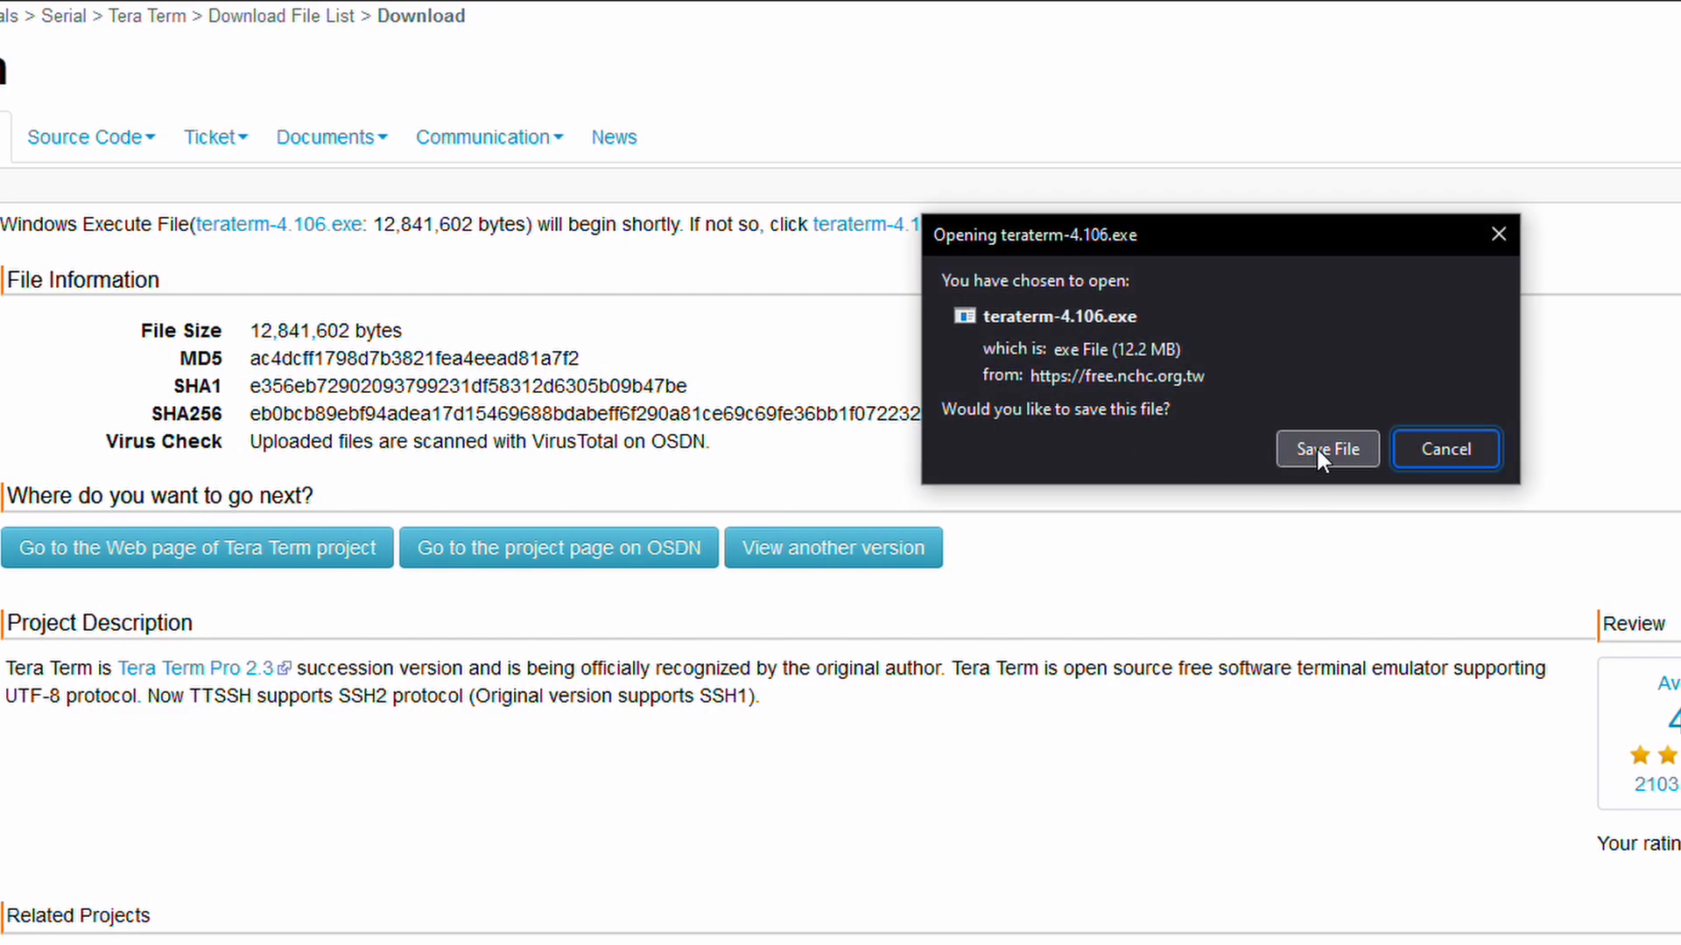
{"action": "left_click", "coordinate": [1326, 448]}
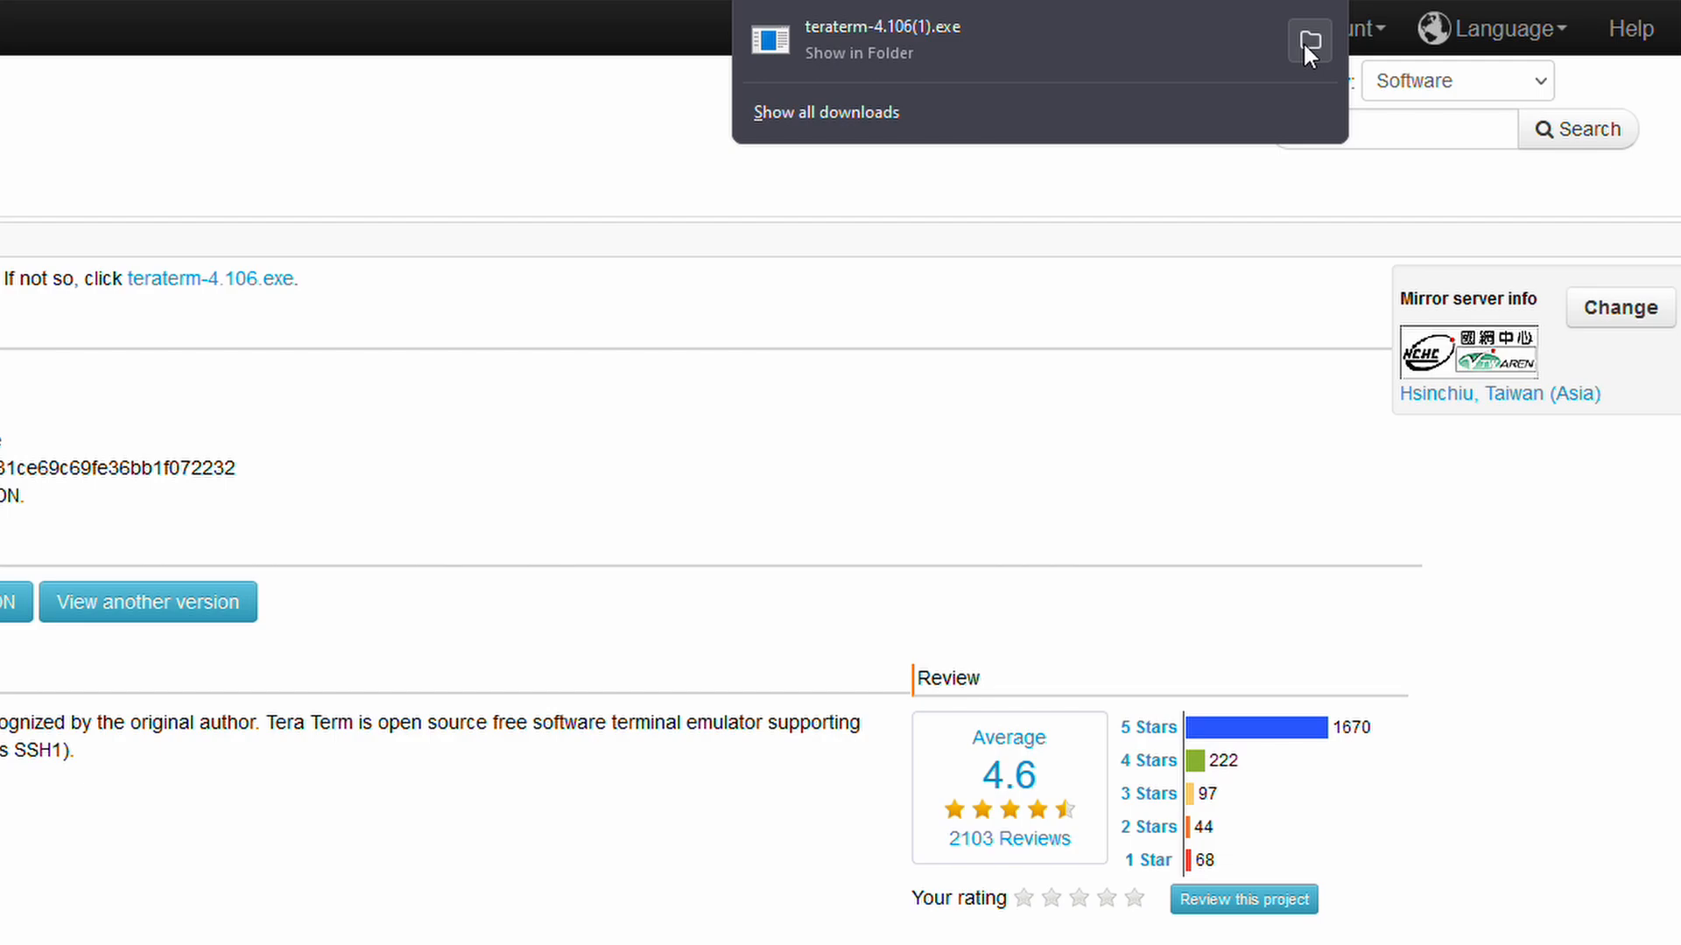
{"action": "mouse_move", "coordinate": [1310, 62]}
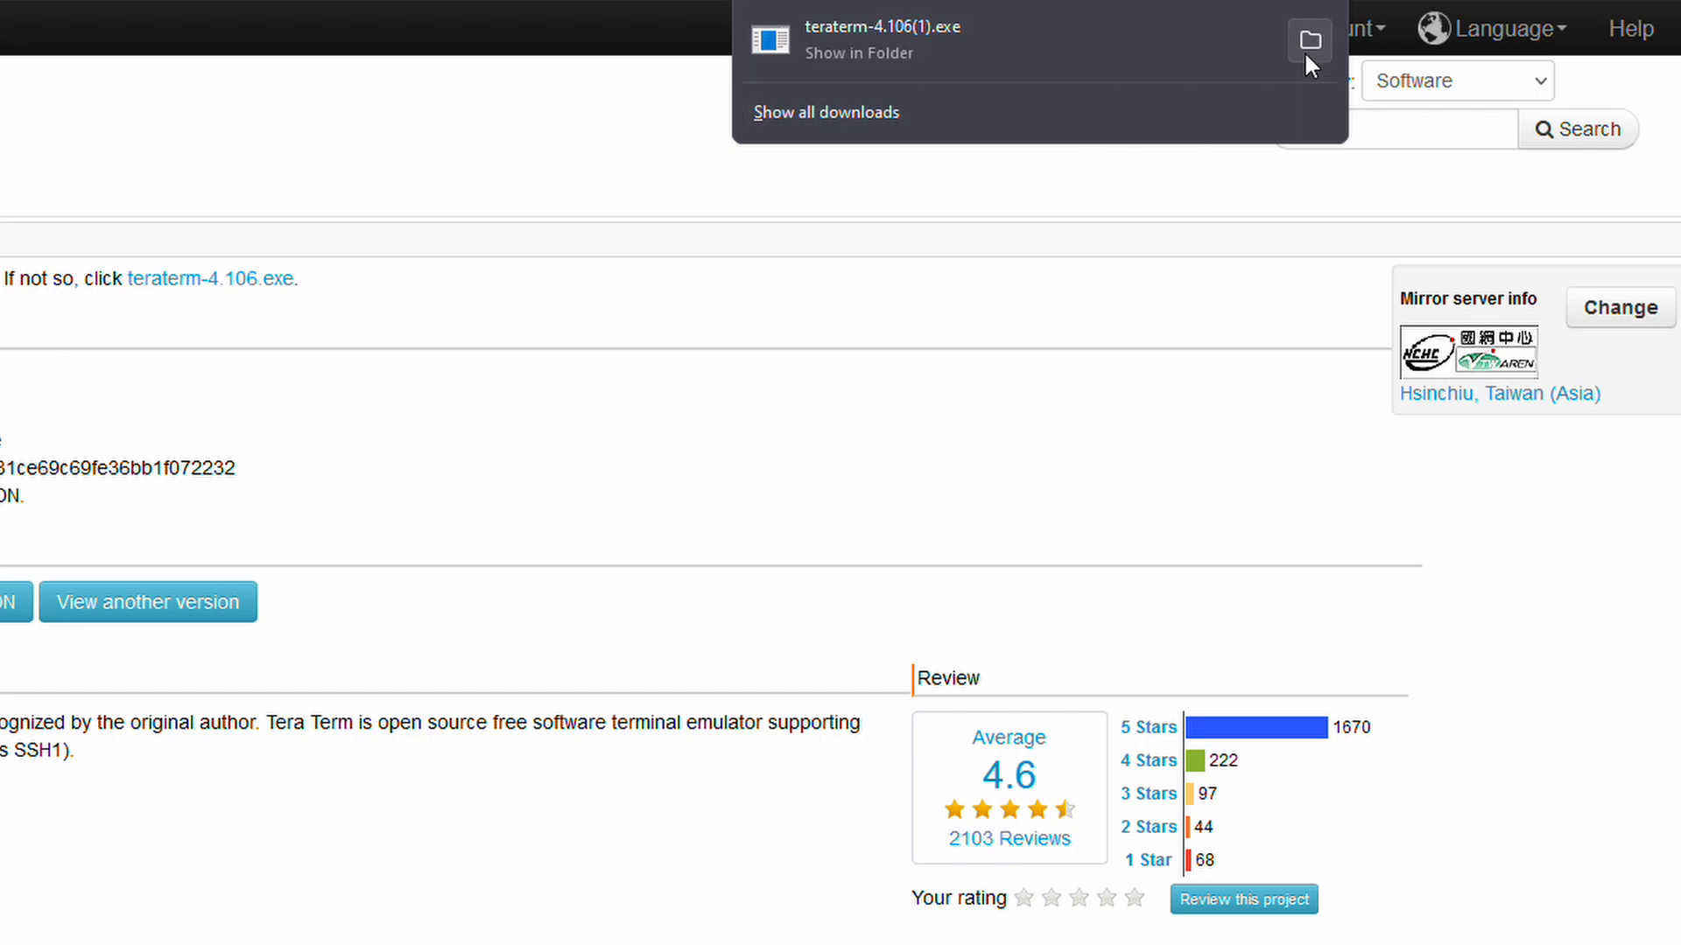
{"action": "left_click", "coordinate": [826, 40]}
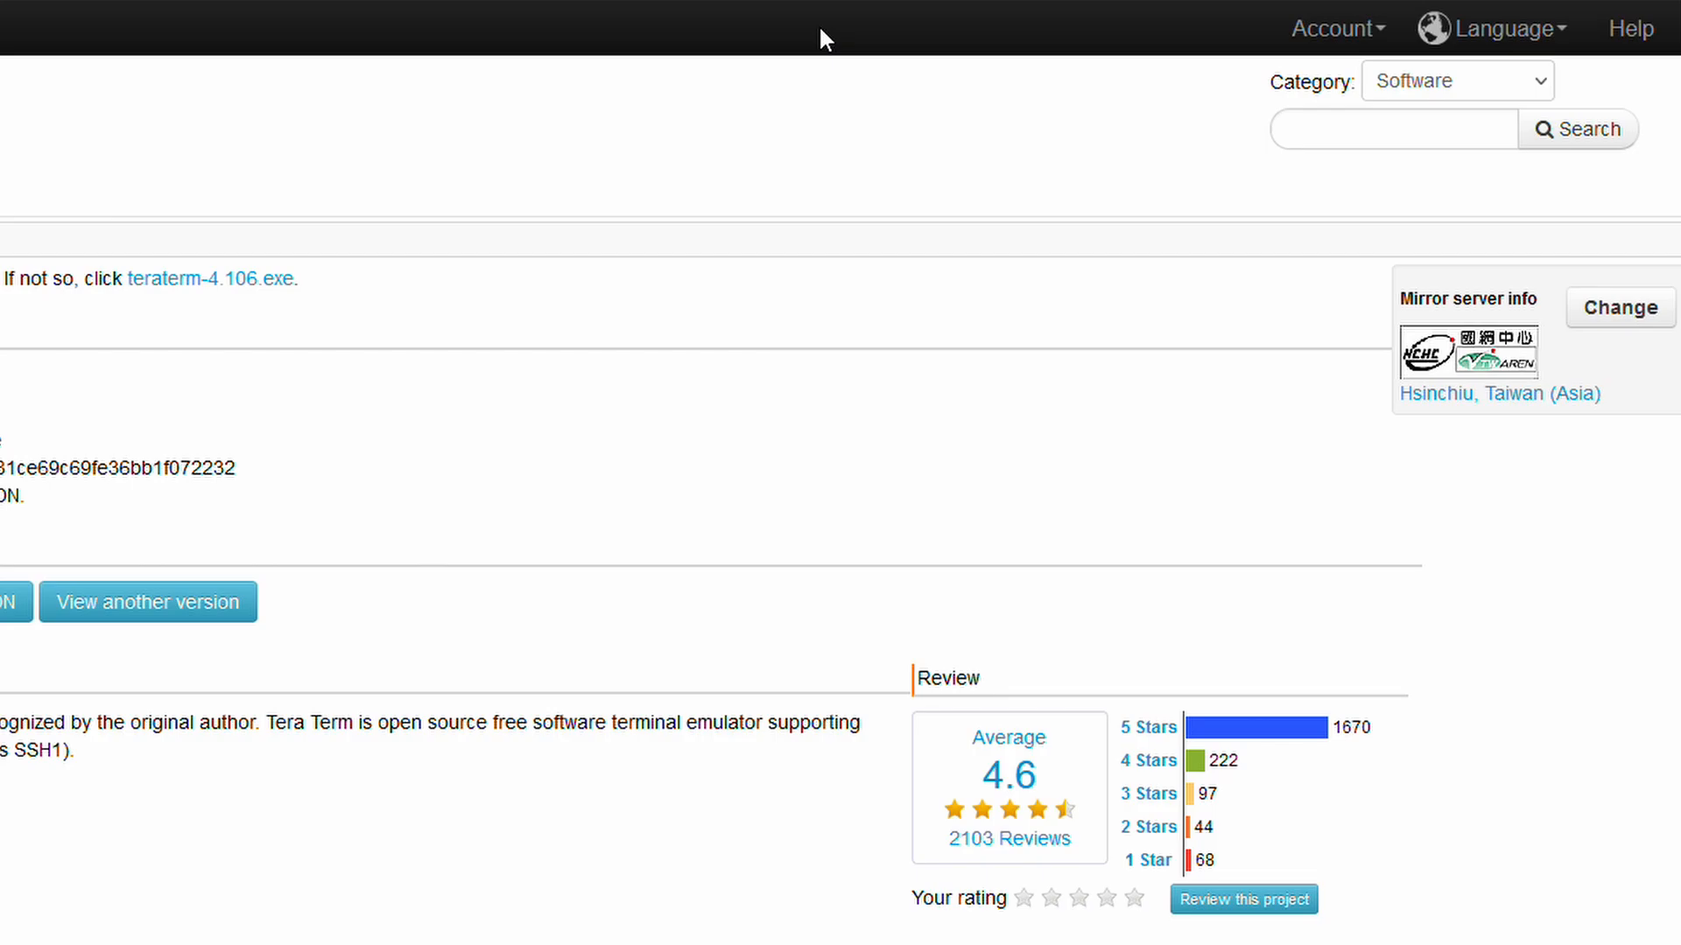
{"action": "left_click", "coordinate": [211, 278]}
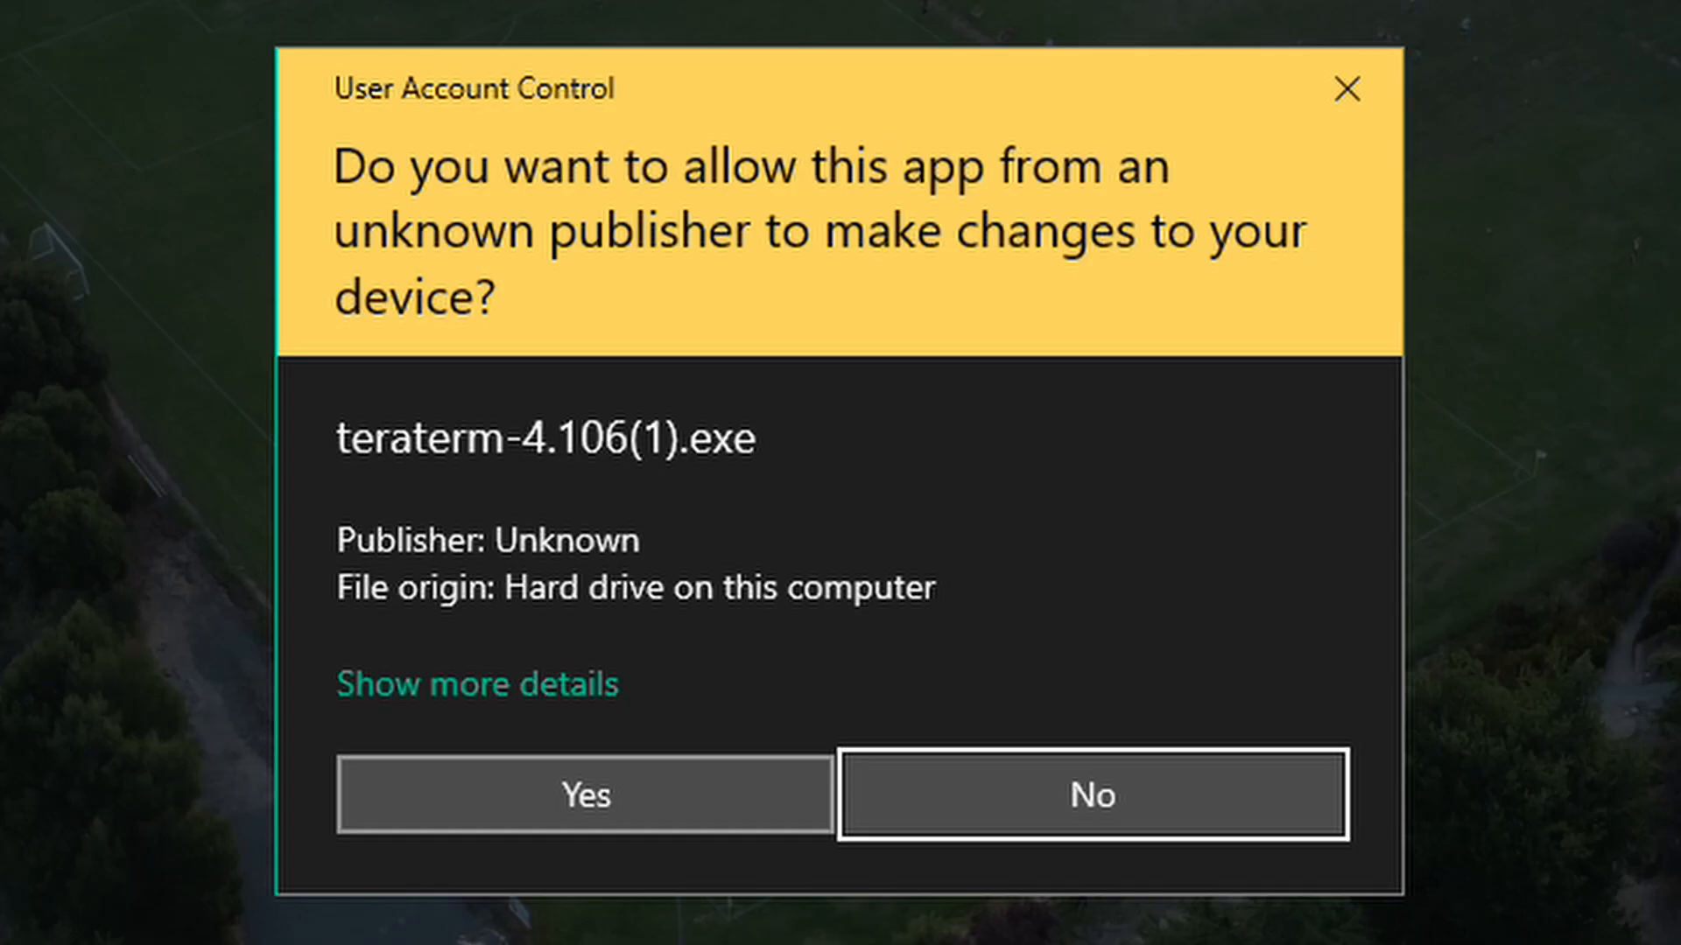
Install Tera Term 4.106 into C:\Program Files (x86)\teraterm with no desktop shortcut
{"action": "left_click", "coordinate": [584, 794]}
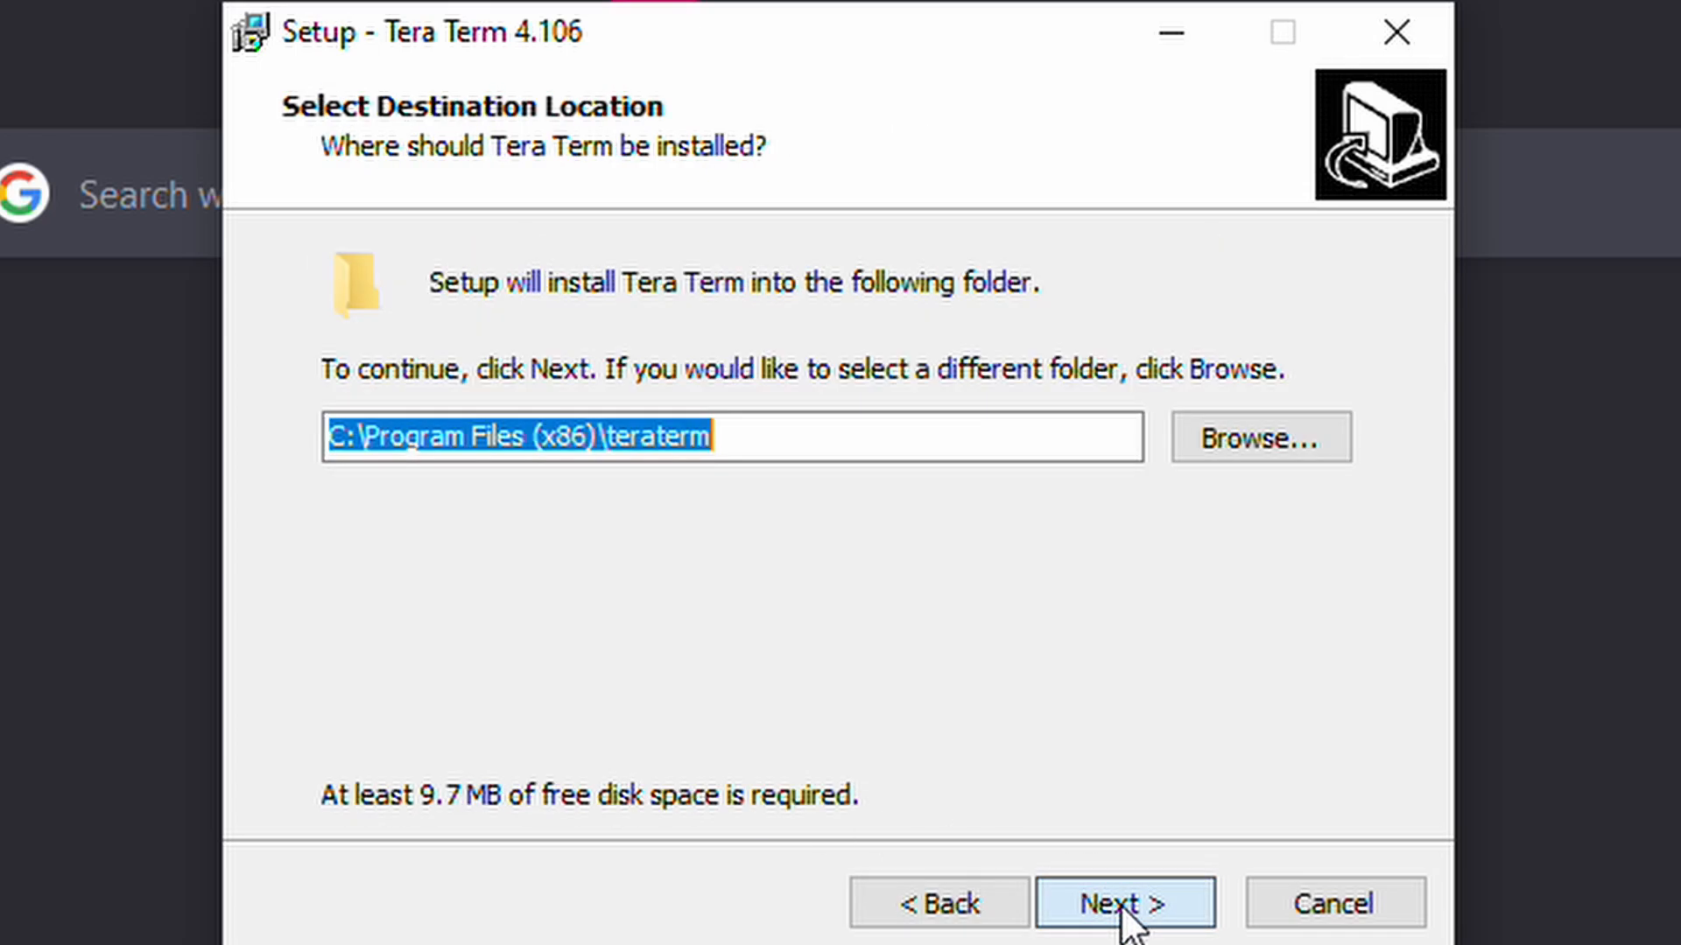
{"action": "left_click", "coordinate": [1123, 902]}
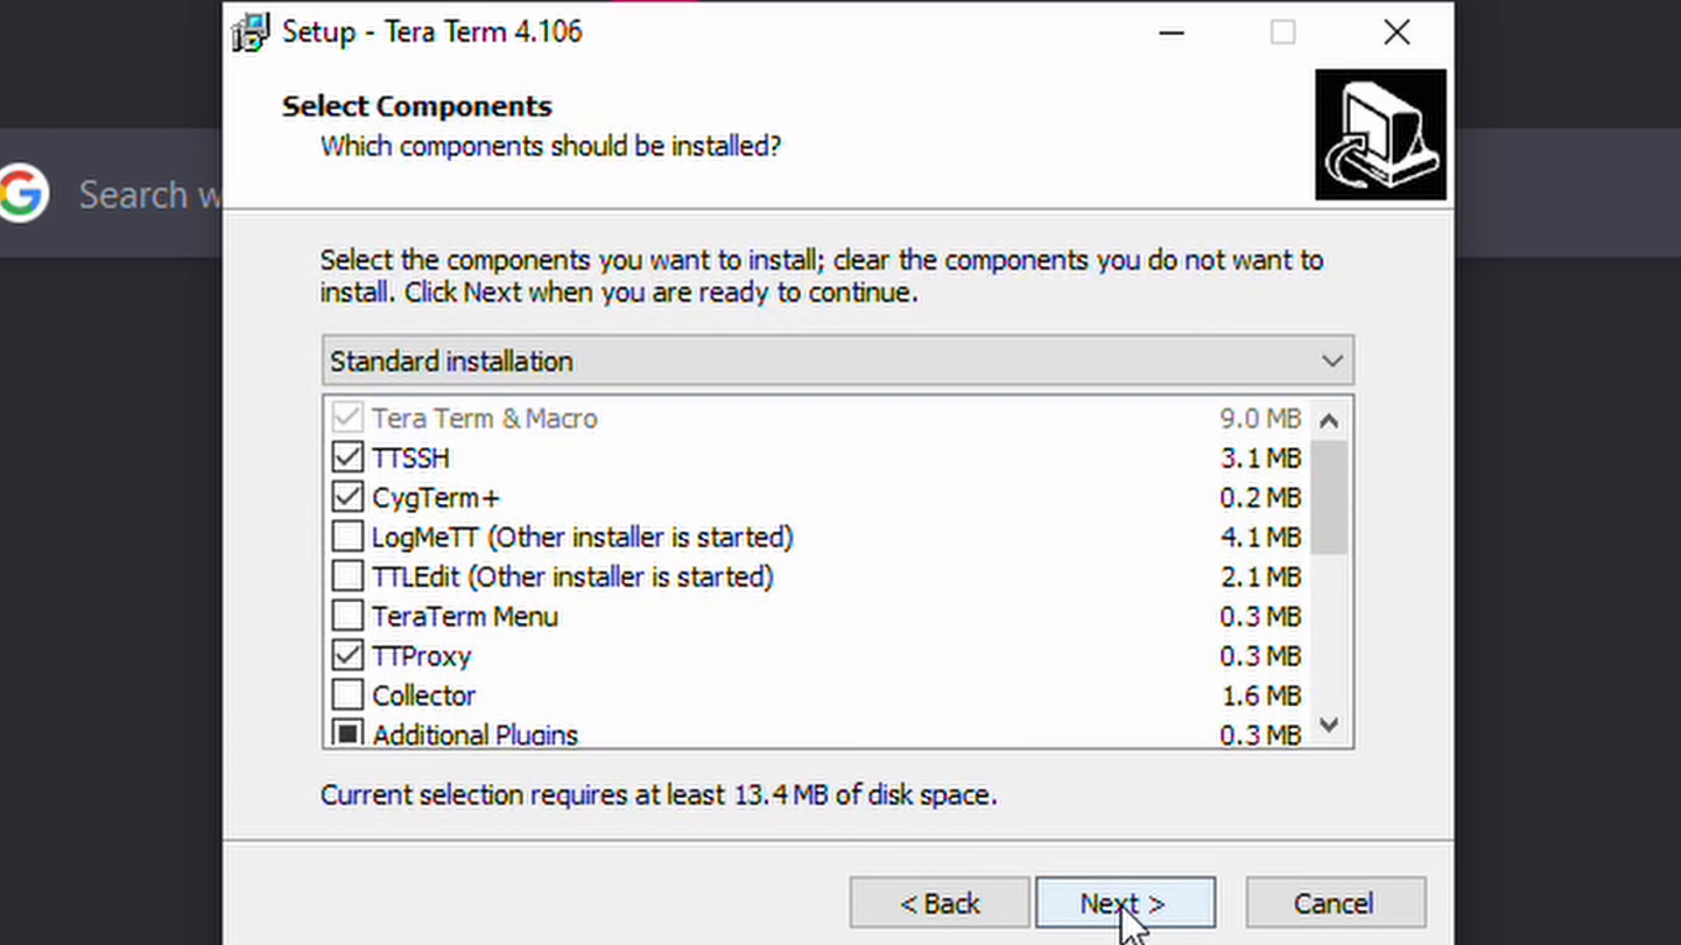
{"action": "left_click", "coordinate": [1123, 902]}
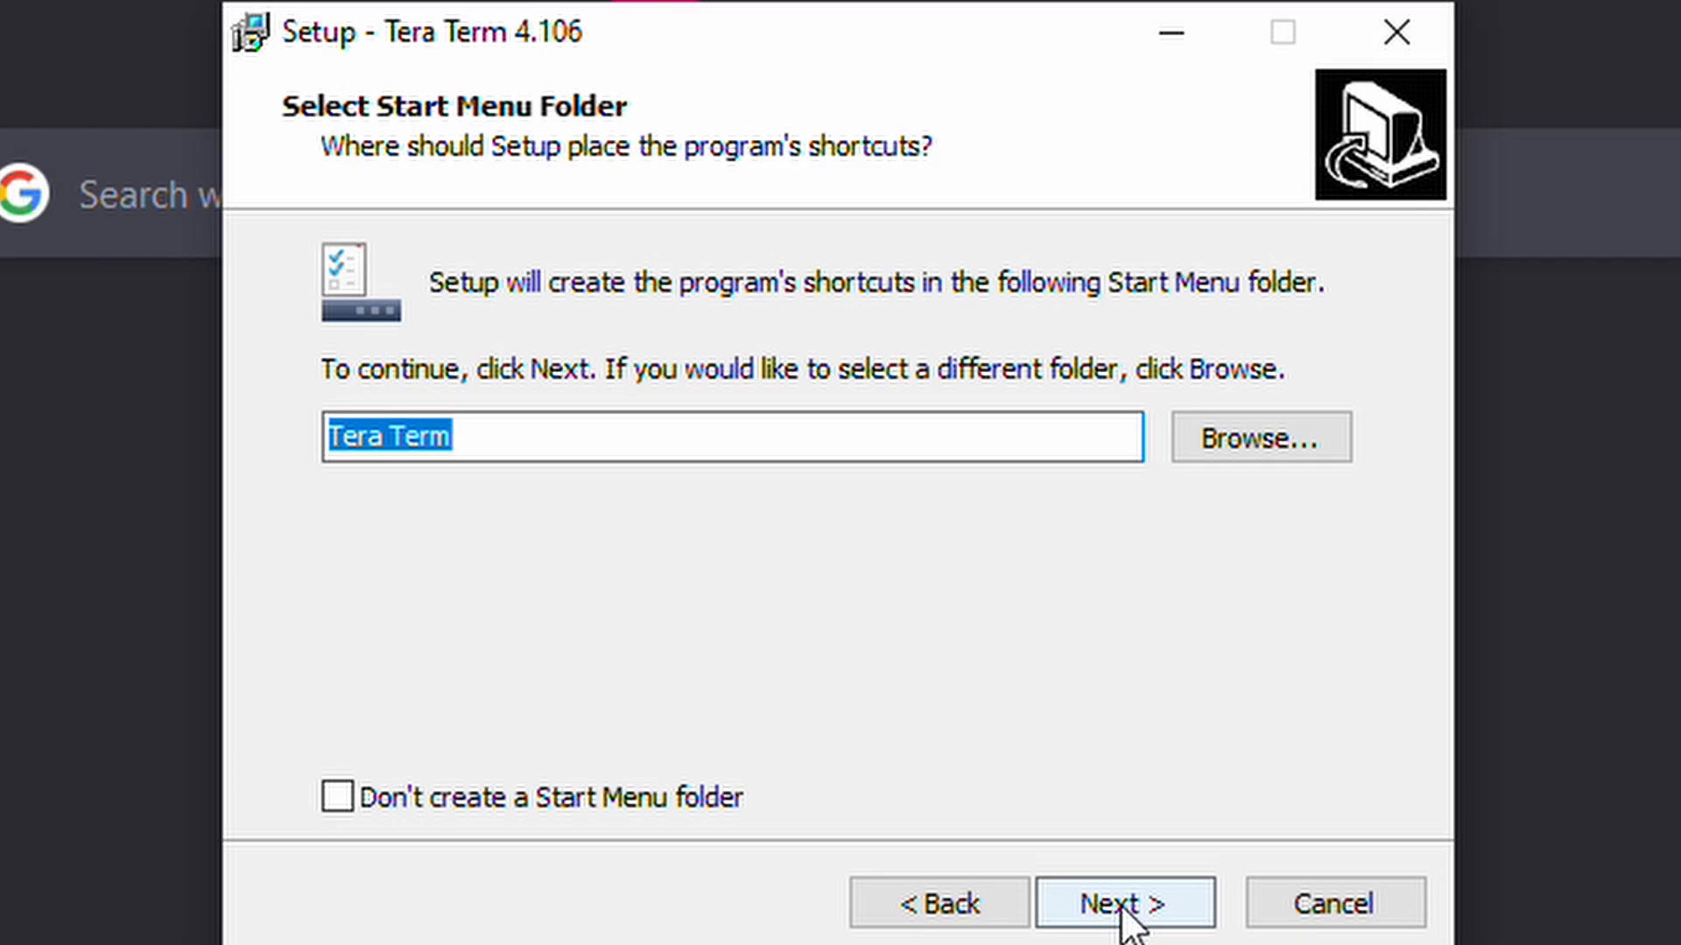
{"action": "left_click", "coordinate": [1123, 901]}
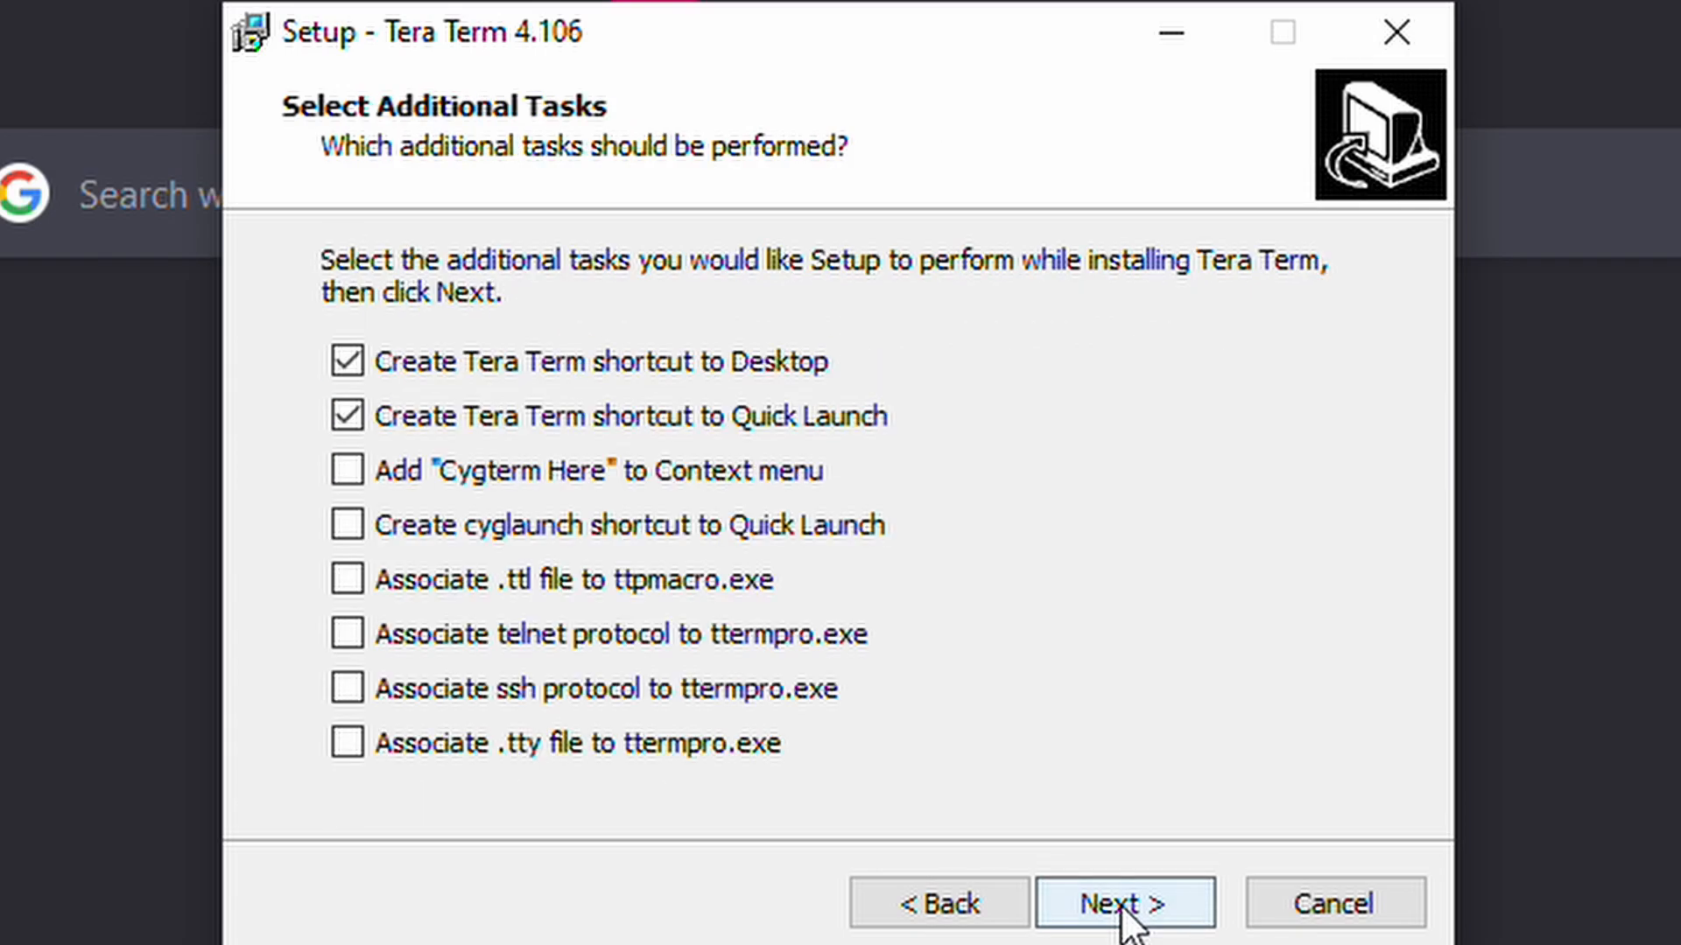
{"action": "left_click", "coordinate": [346, 359]}
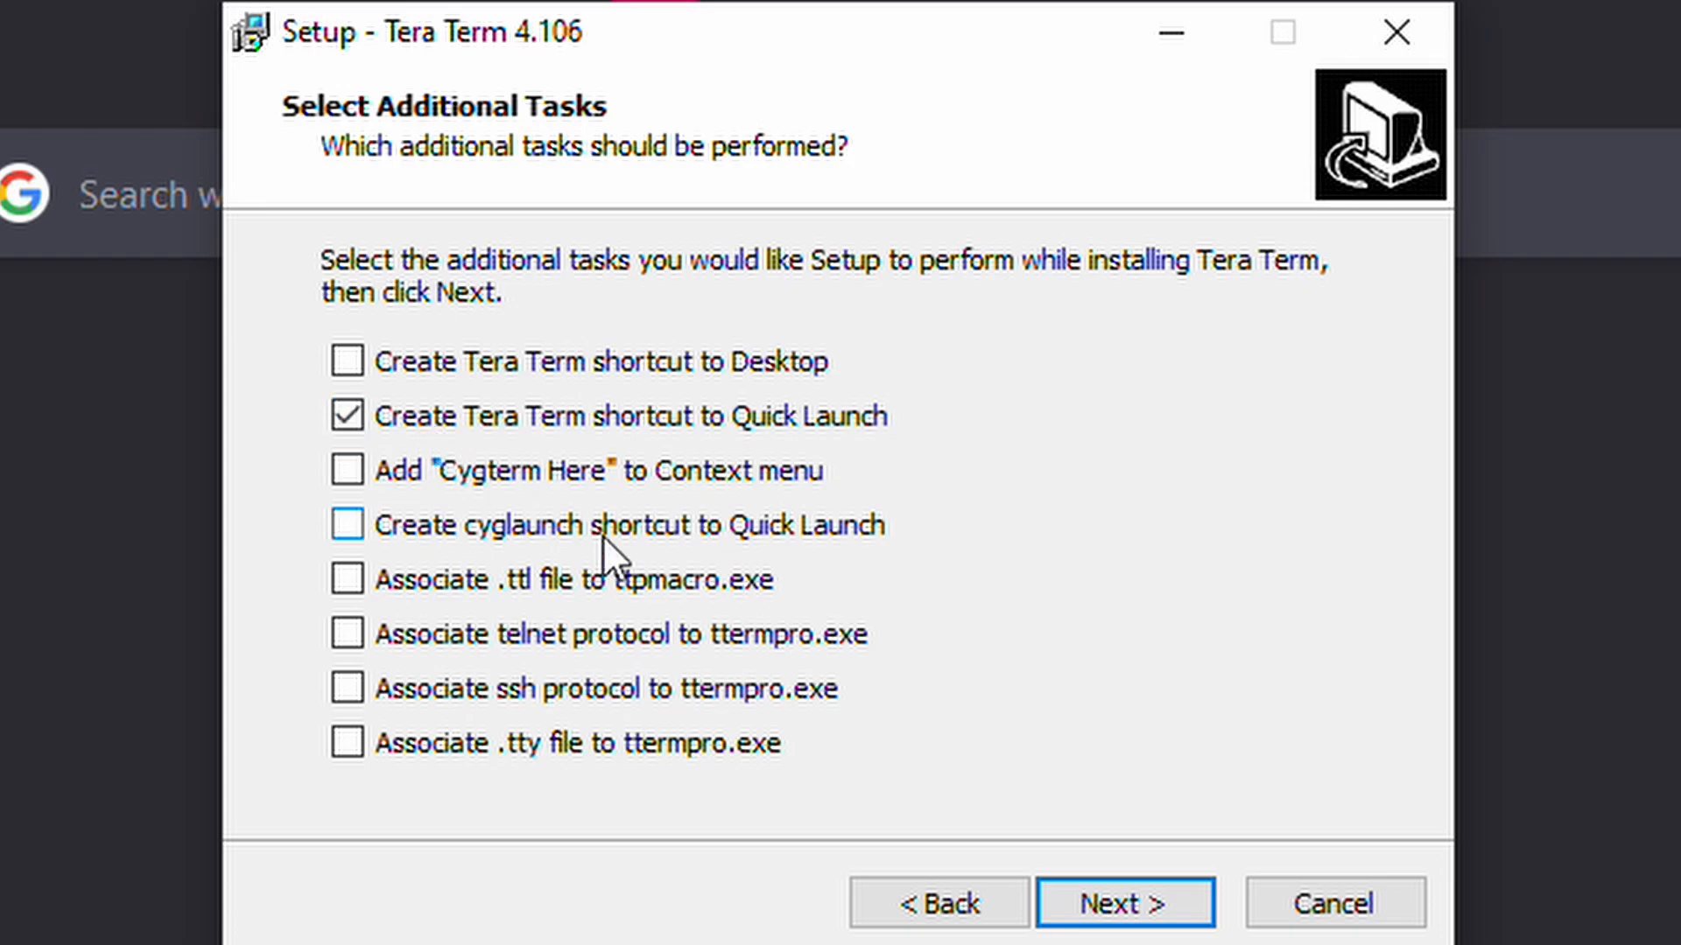
{"action": "left_click", "coordinate": [1124, 901]}
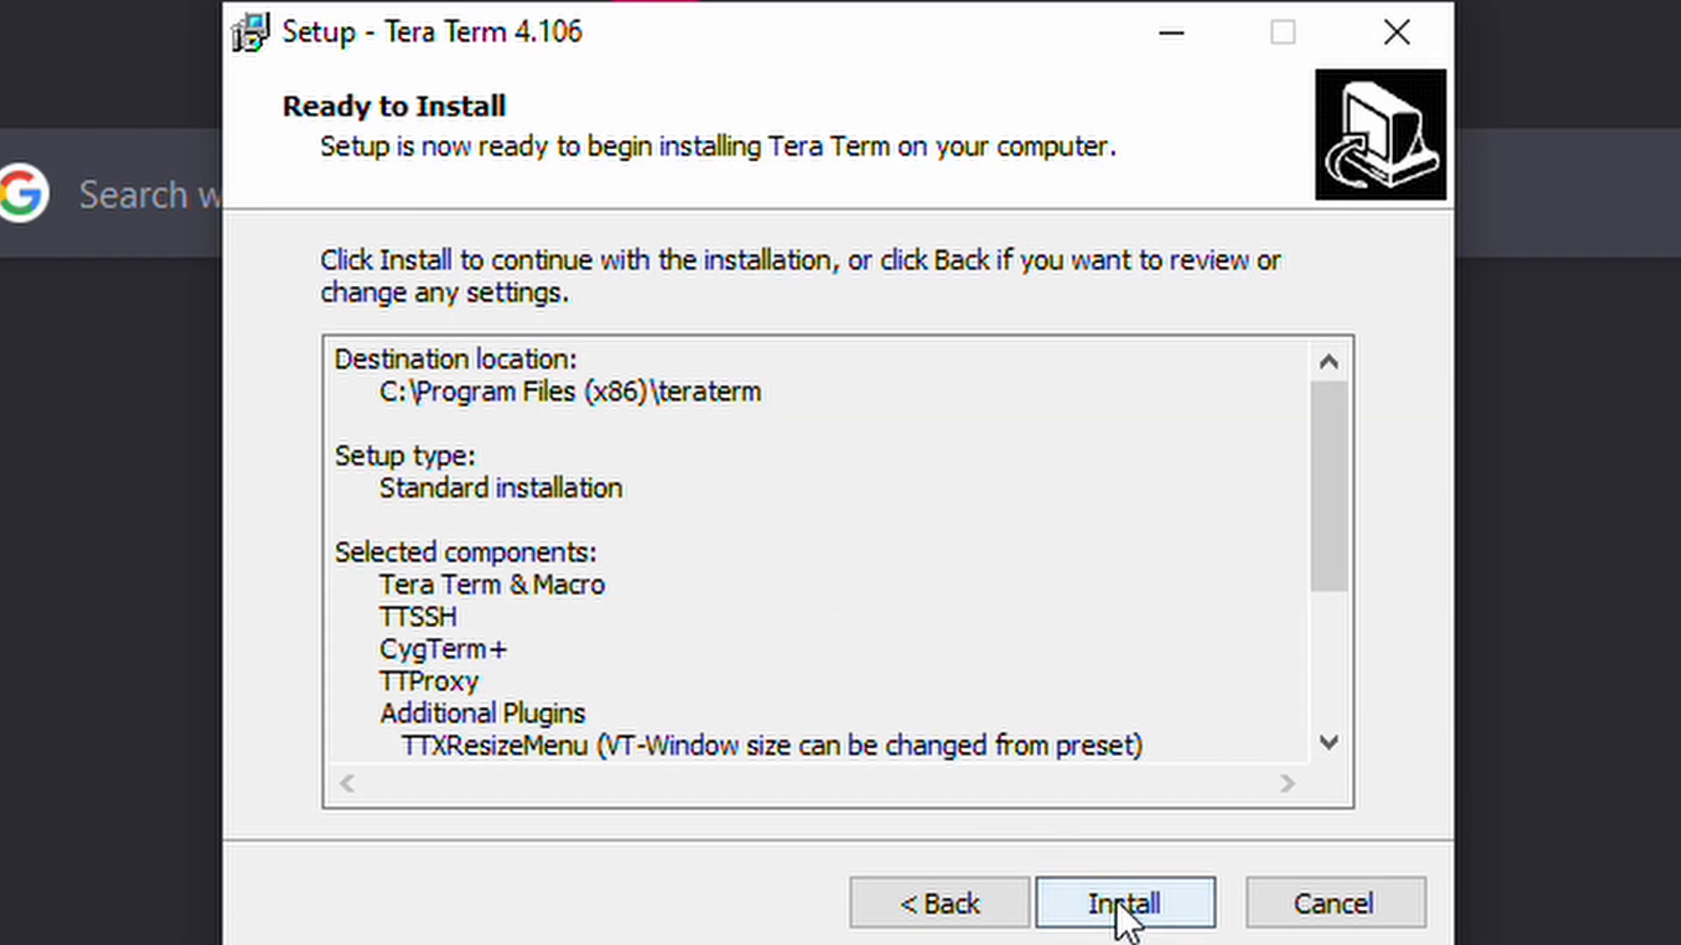
{"action": "left_click", "coordinate": [1123, 902]}
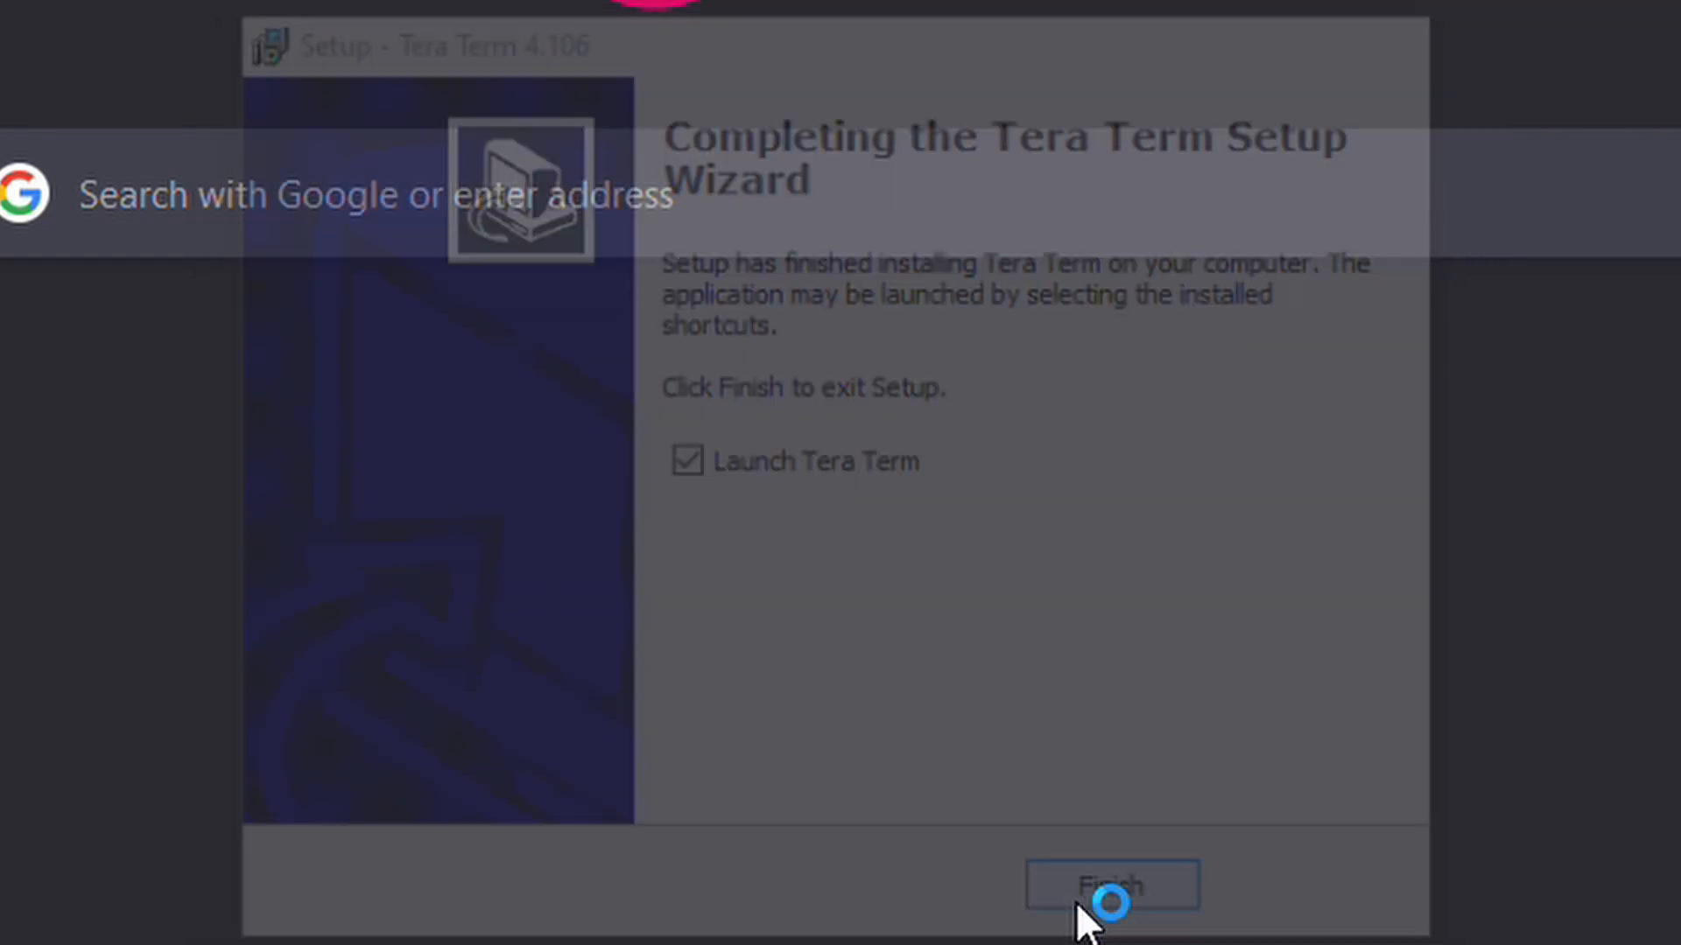
Launch Tera Term and connect via Serial on the COM4 USB-to-Serial port
{"action": "left_click", "coordinate": [1109, 884]}
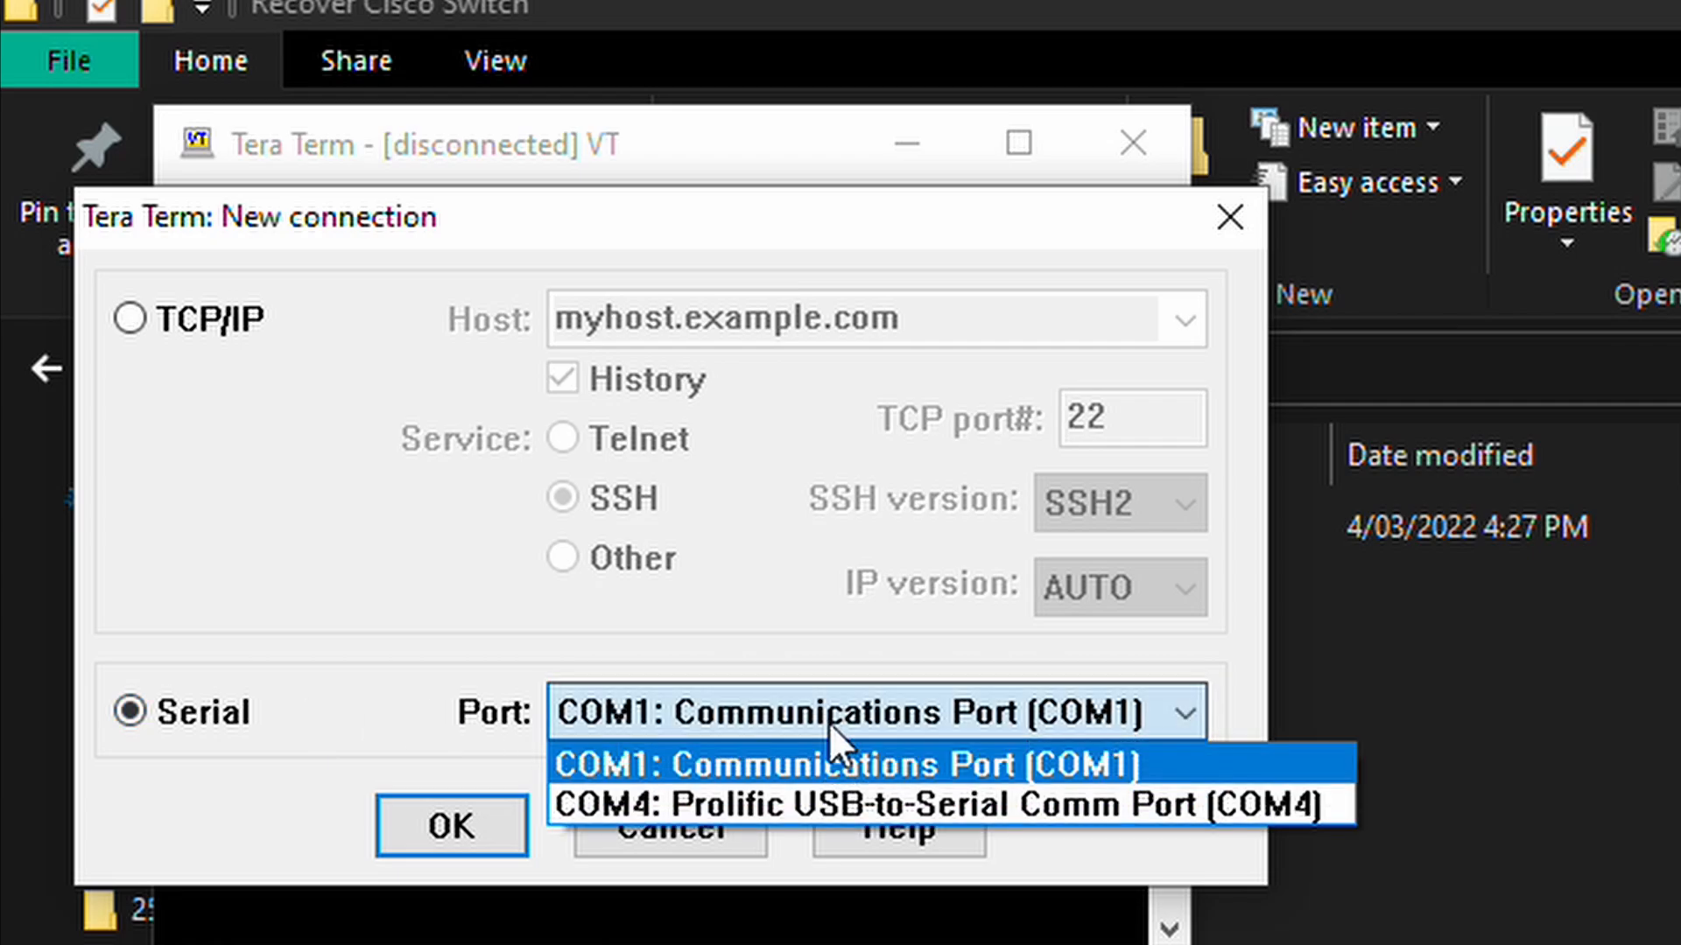
{"action": "mouse_move", "coordinate": [686, 806]}
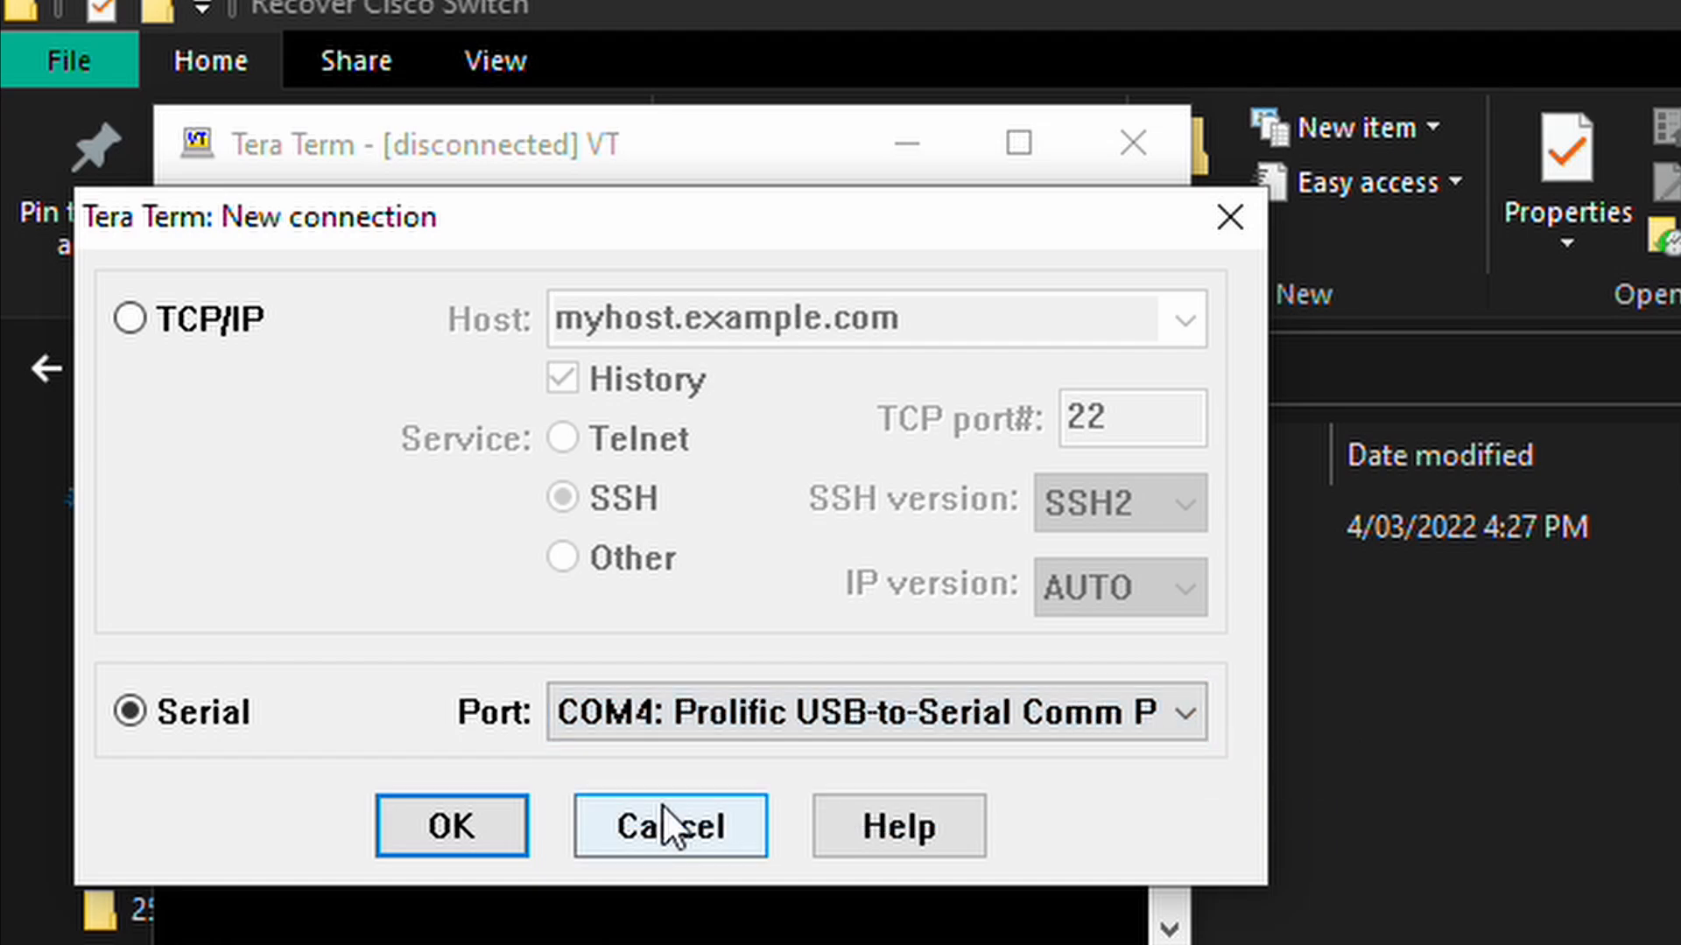
{"action": "left_click", "coordinate": [452, 826]}
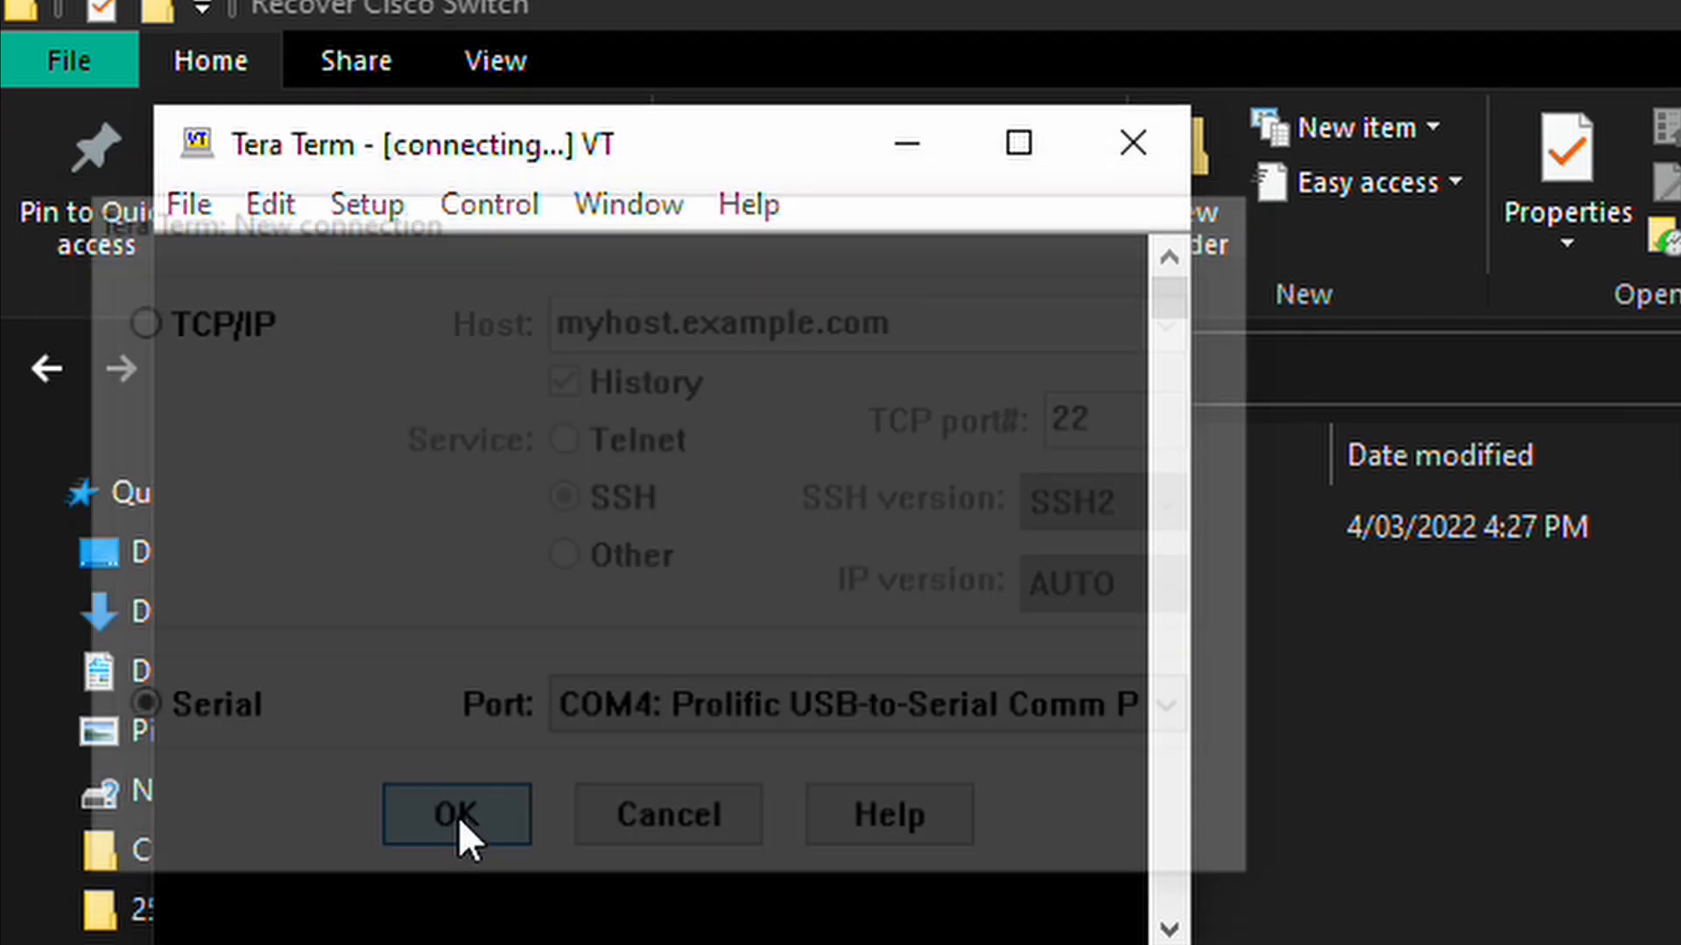
{"action": "left_click", "coordinate": [454, 813]}
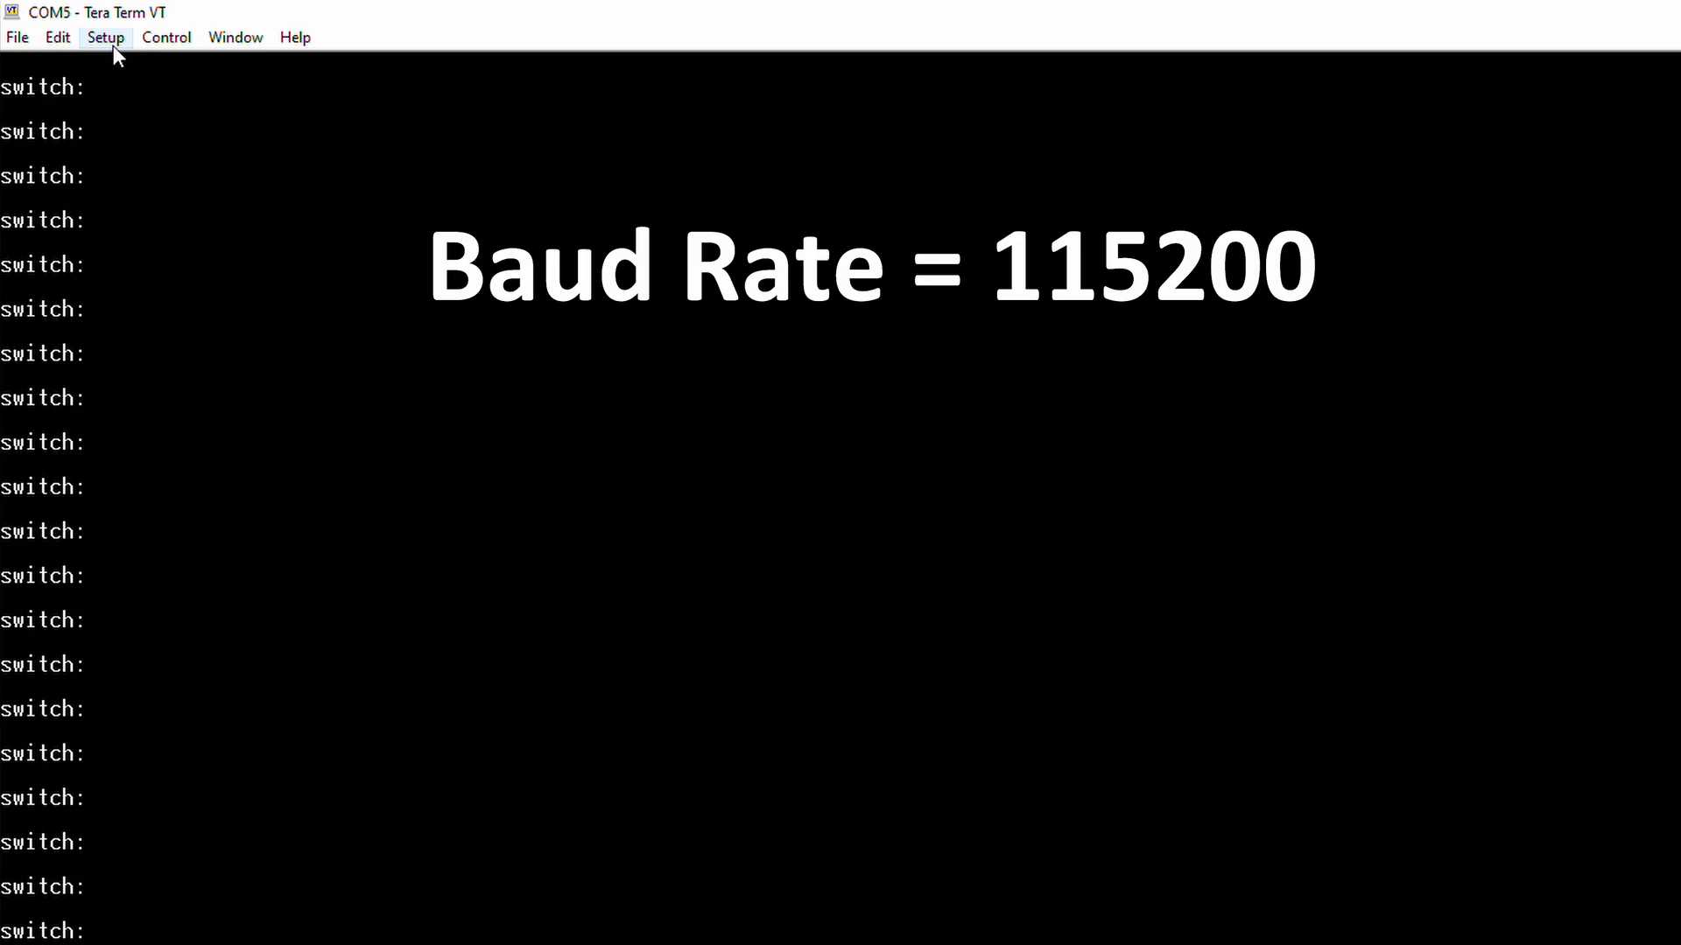
Set Tera Term's serial port speed to 115200 and apply it
{"action": "left_click", "coordinate": [105, 37]}
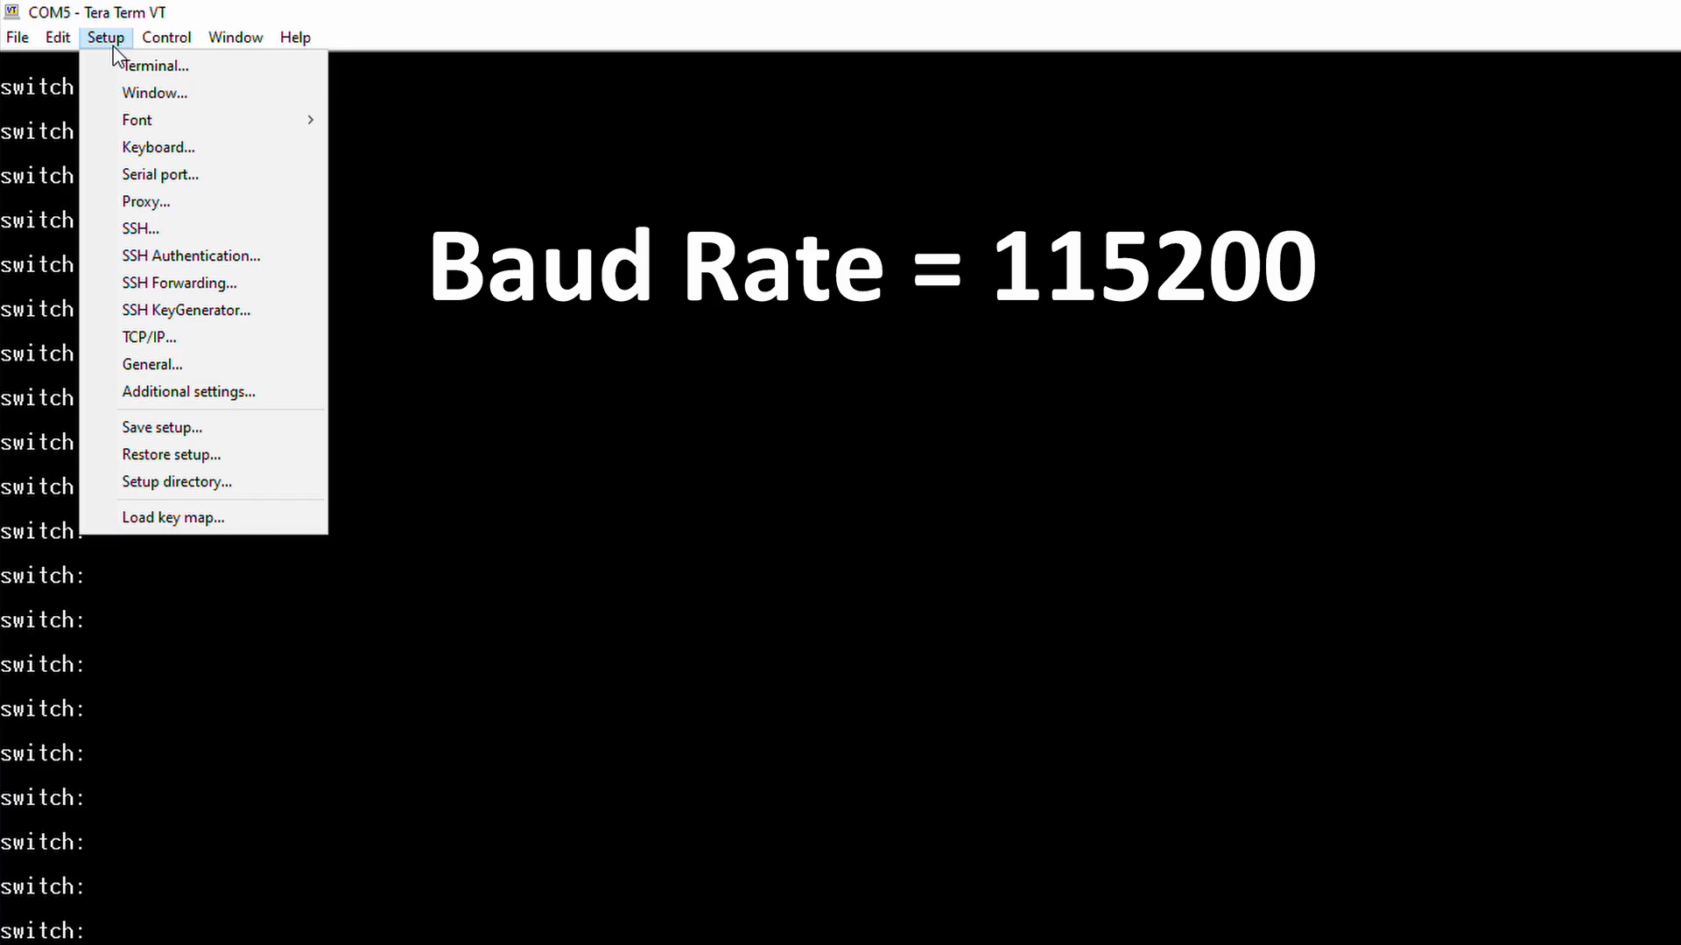
{"action": "mouse_move", "coordinate": [161, 175]}
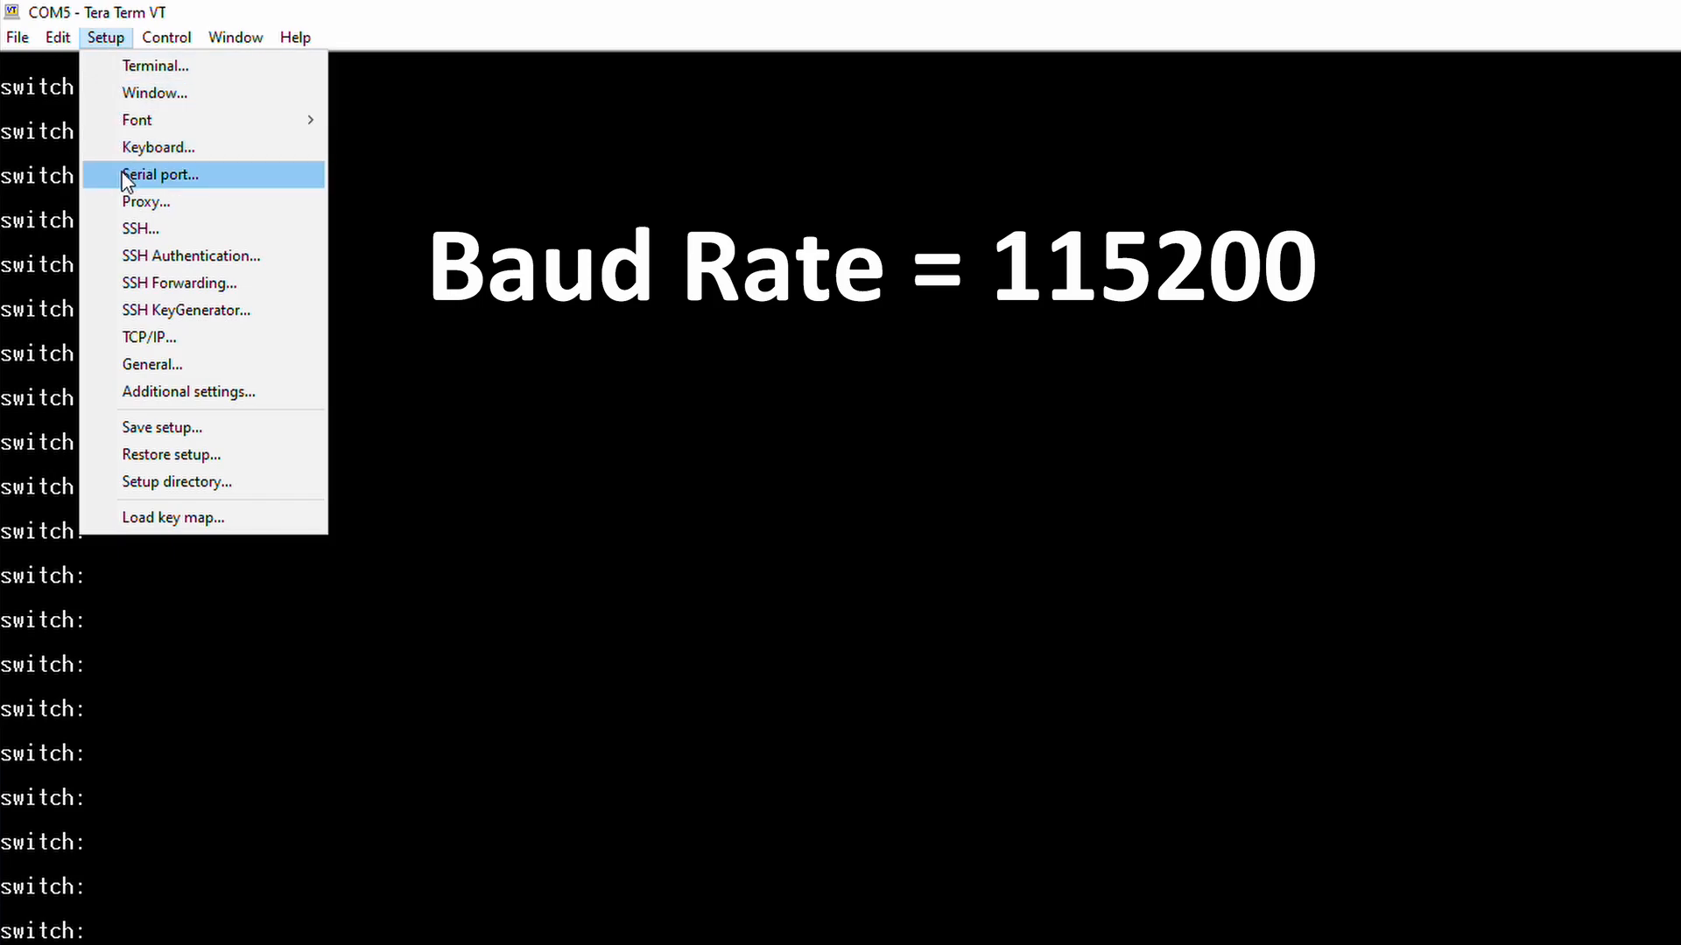
{"action": "left_click", "coordinate": [159, 173]}
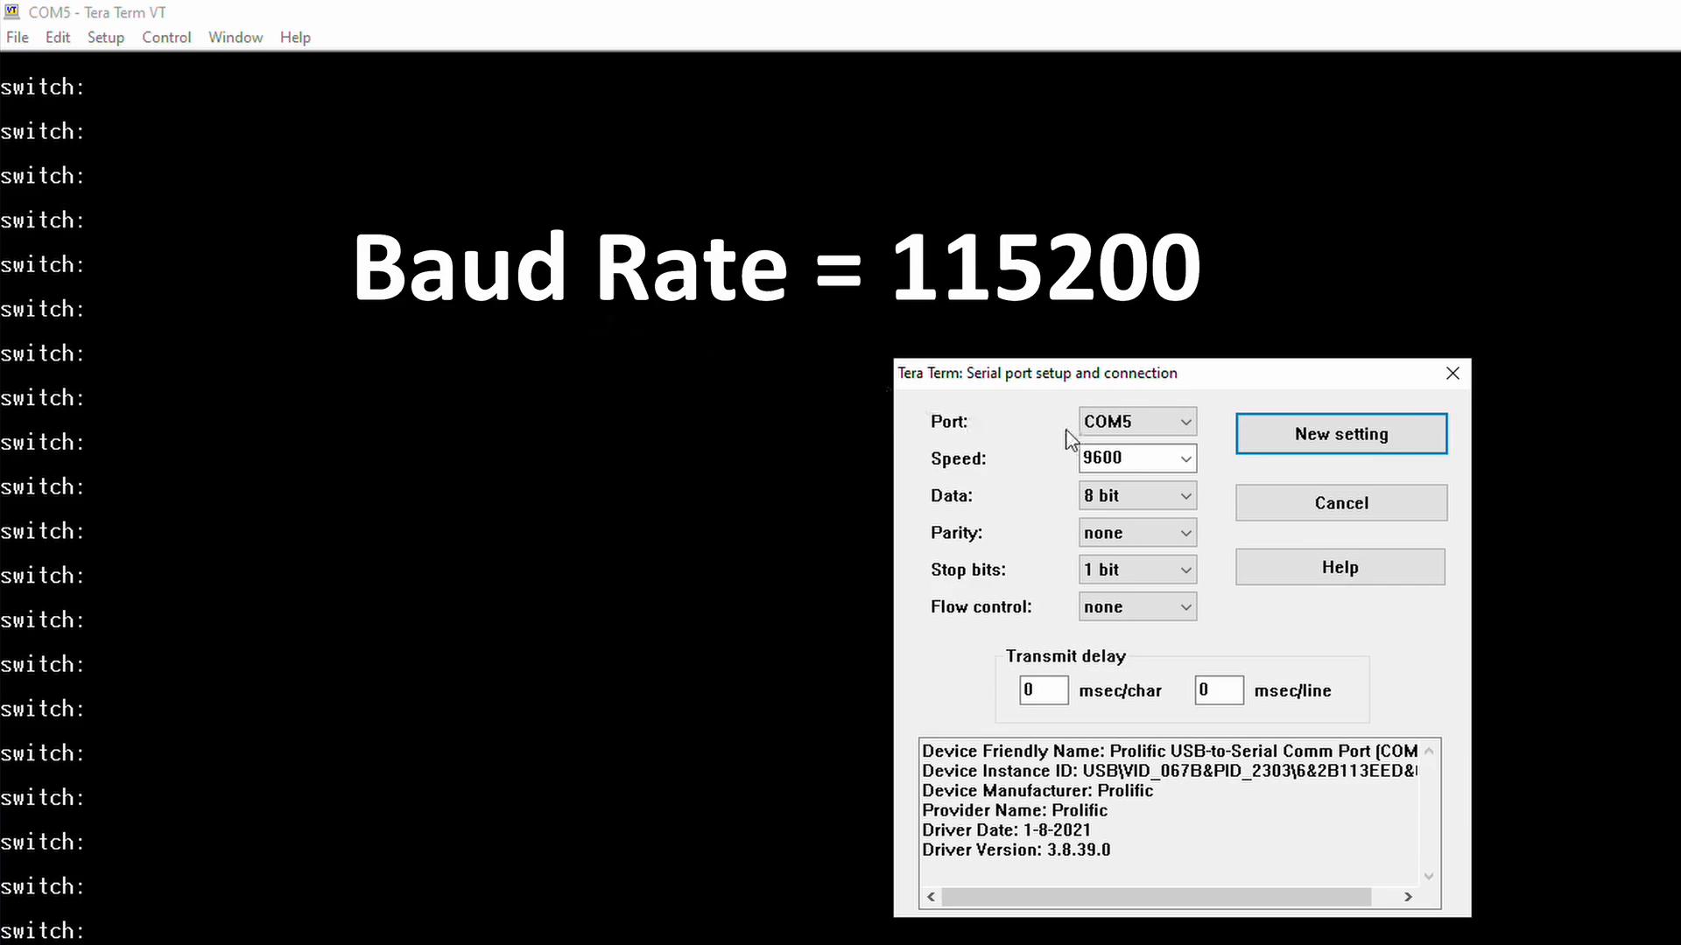
{"action": "left_click", "coordinate": [1185, 458]}
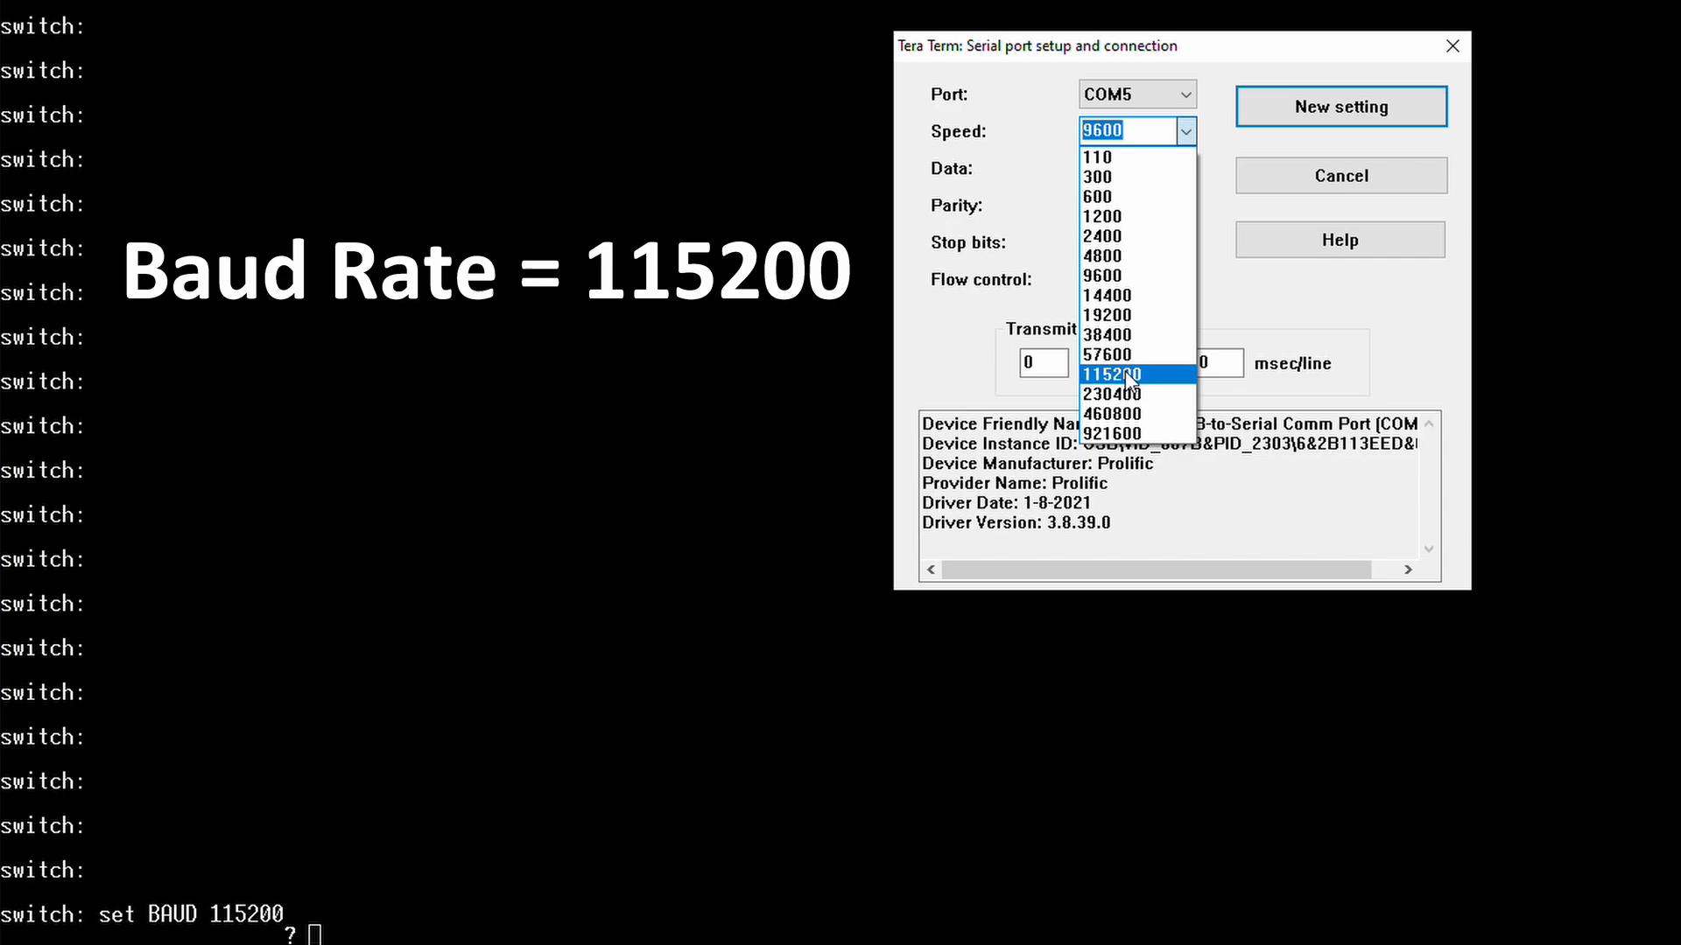
{"action": "left_click", "coordinate": [1113, 374]}
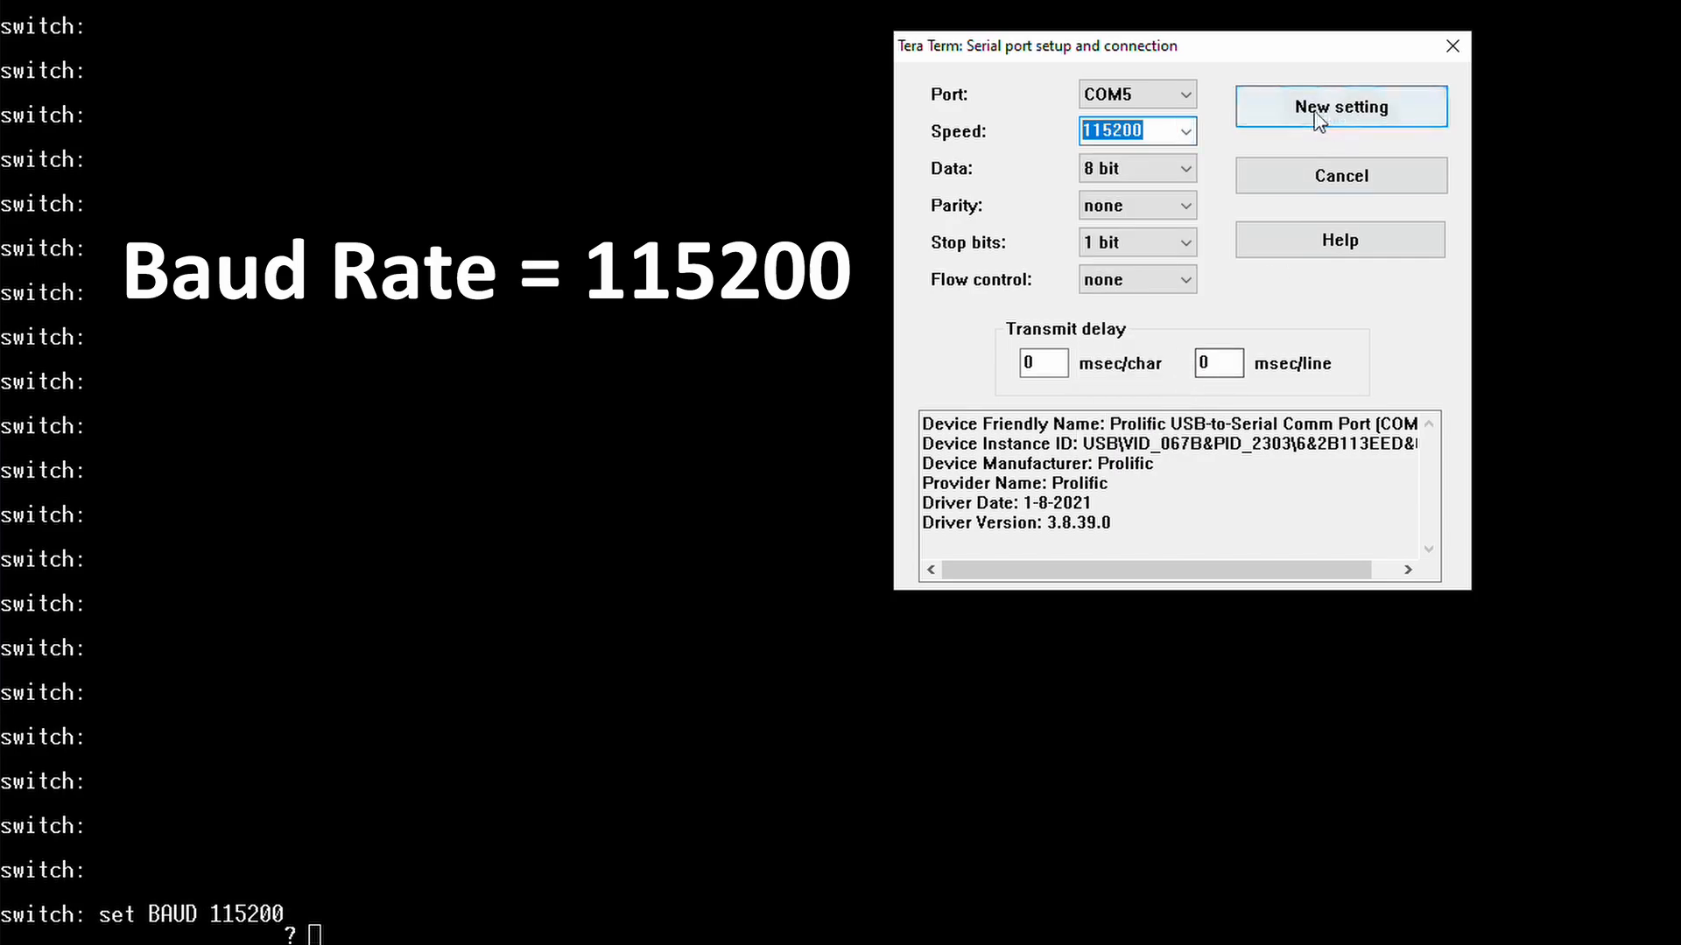
{"action": "left_click", "coordinate": [1340, 106]}
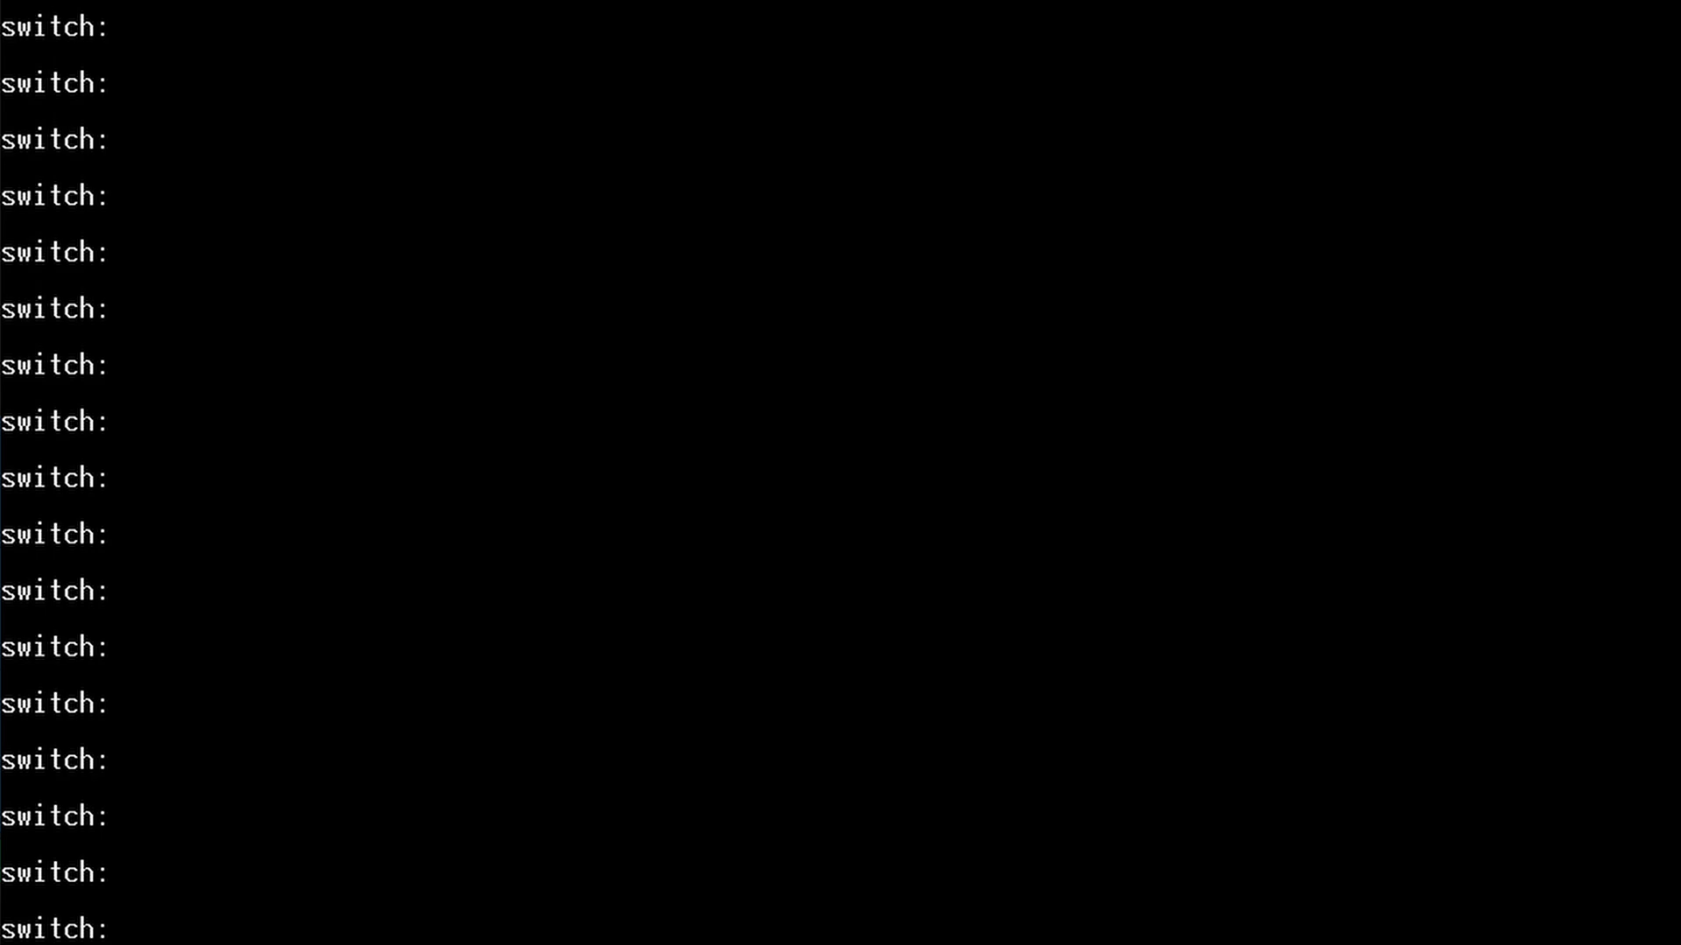
At switch:, enter copy xmodem:c3560e-universalk9-mz.152-4.E10.bin flash:c3560e-universalk9-mz.152-4.E10.bin
{"action": "type", "text": "c"}
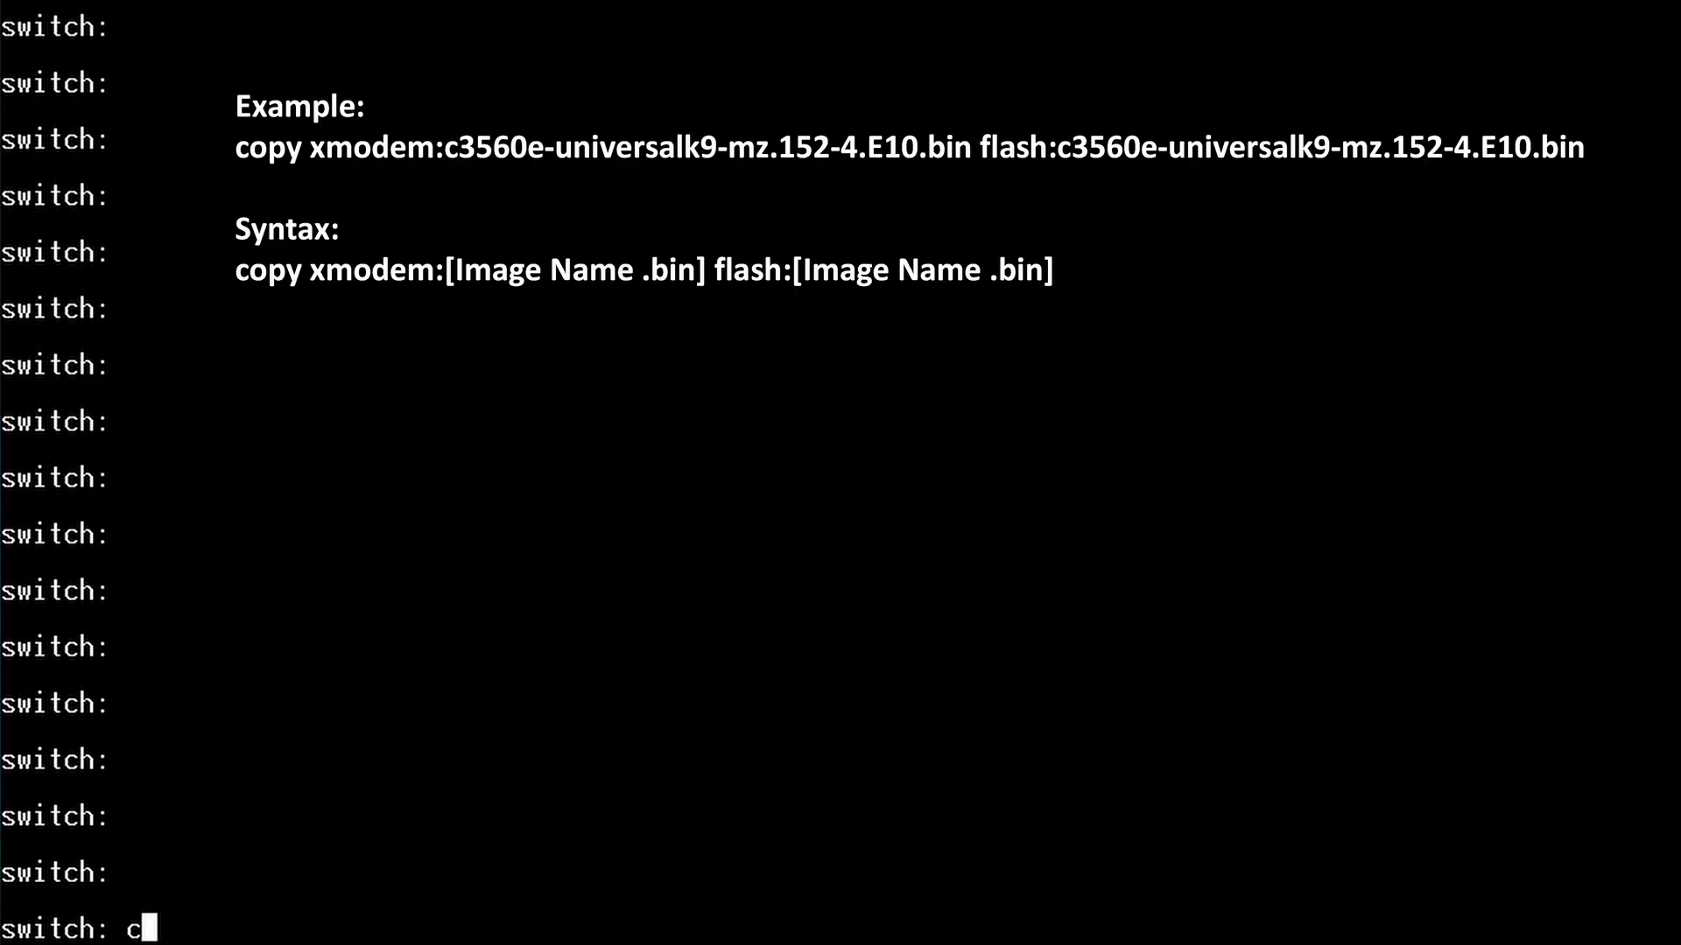
{"action": "type", "text": "opy"}
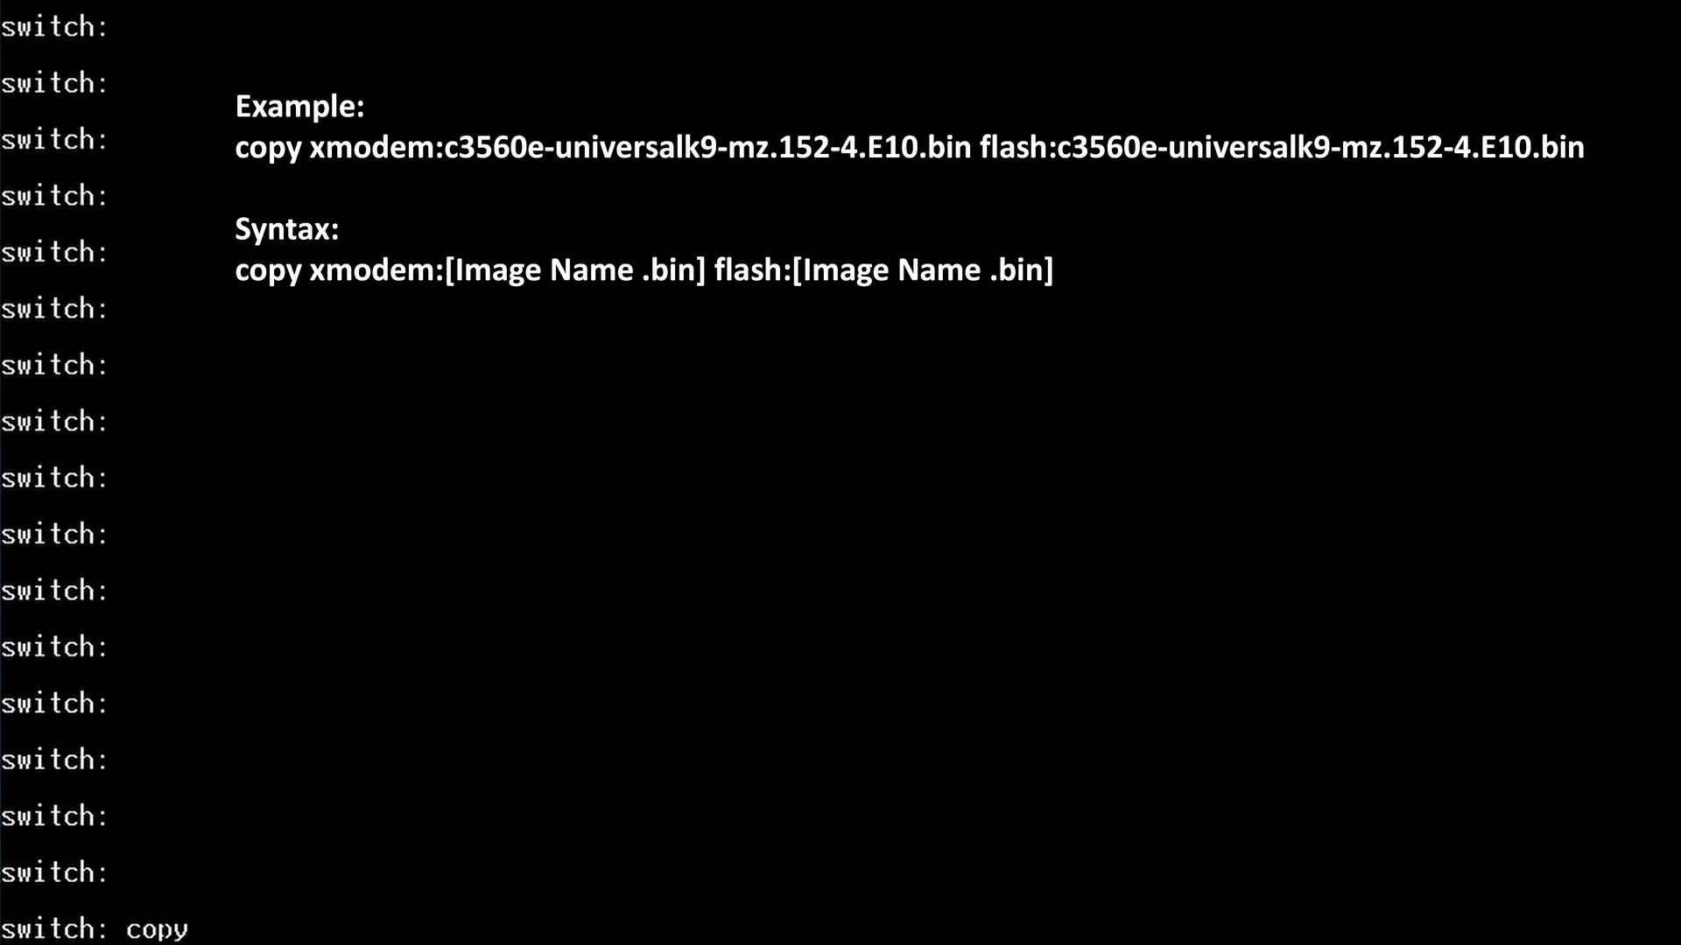
{"action": "type", "text": "xmodem"}
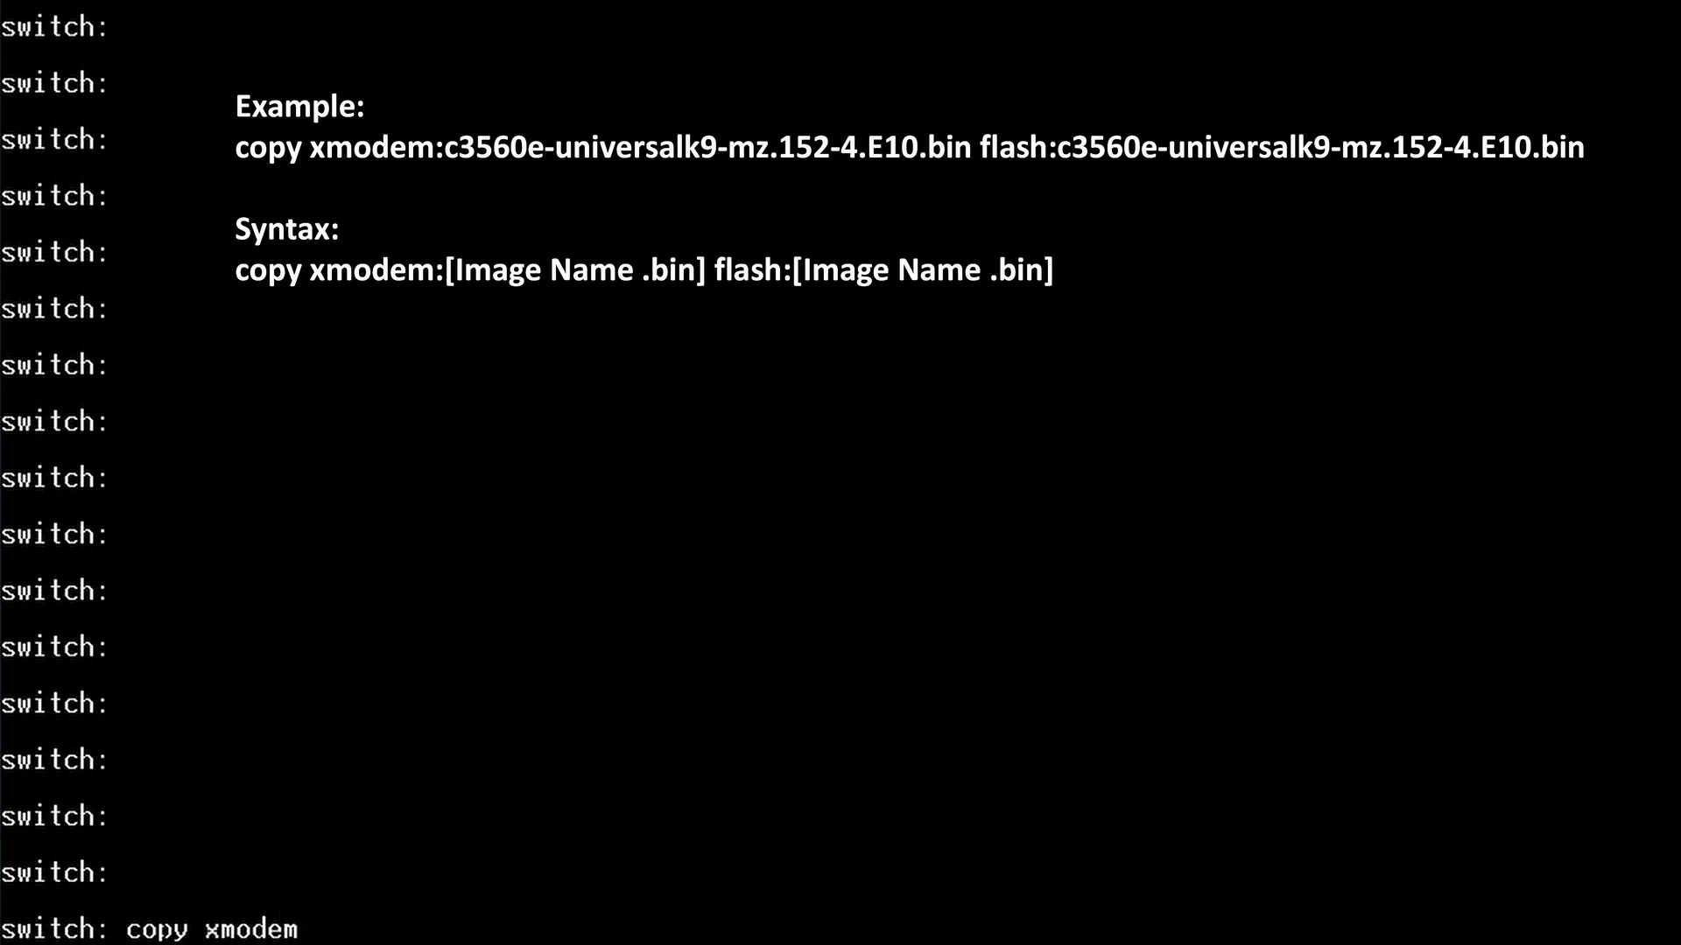
{"action": "type", "text": ":"}
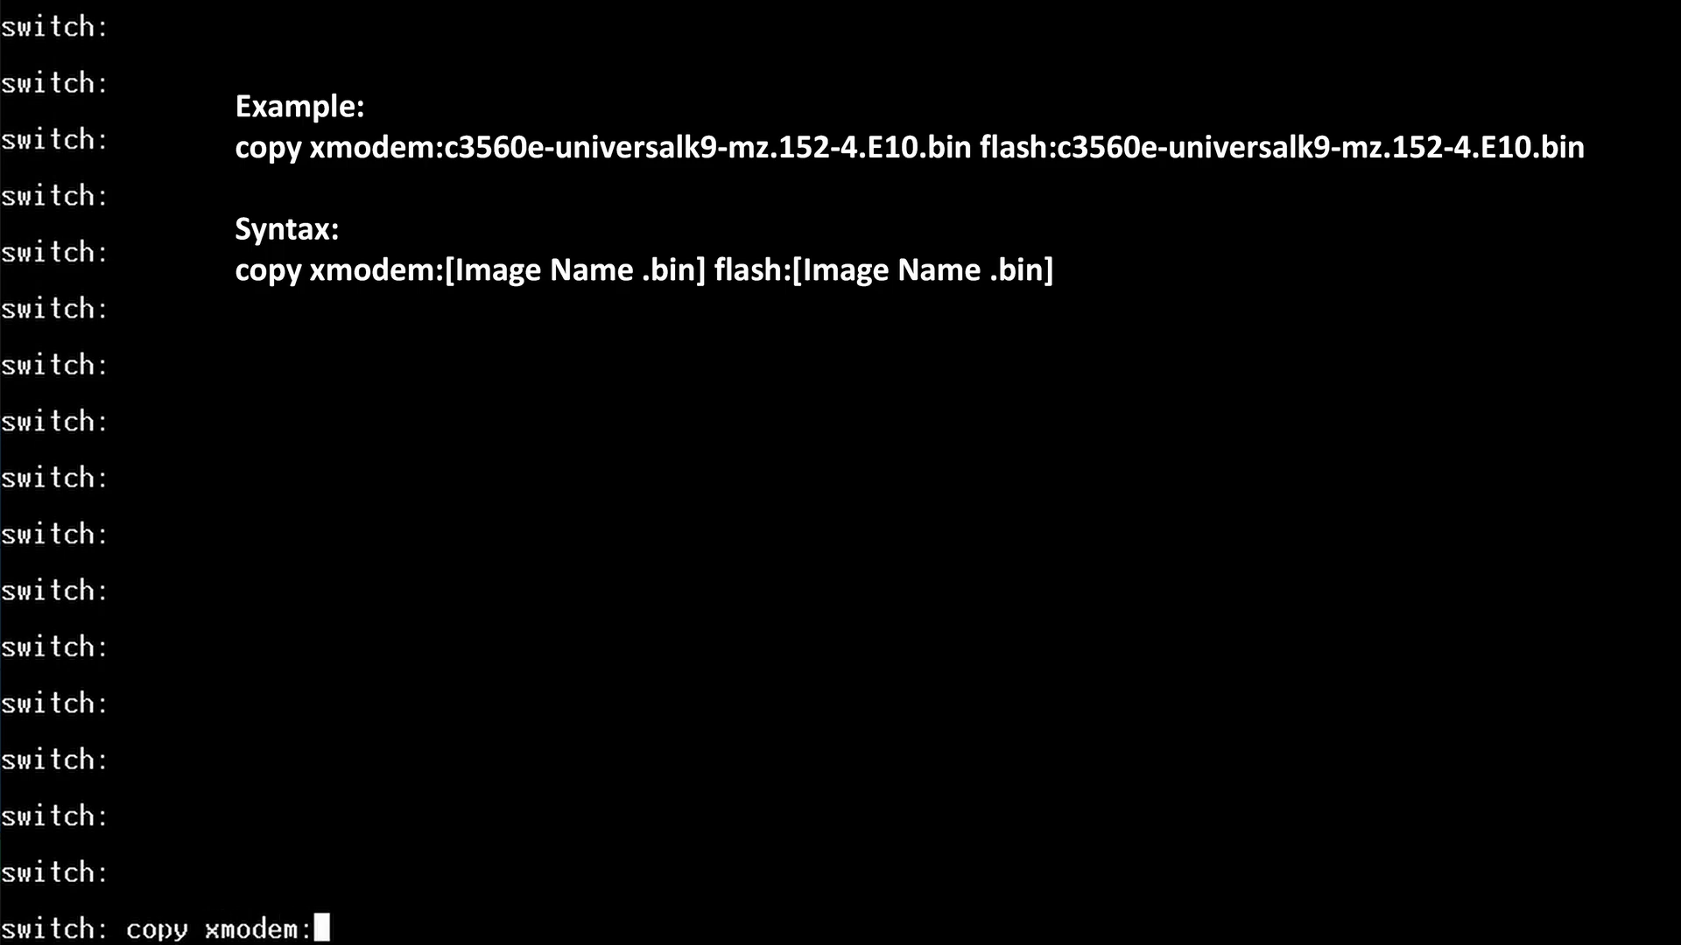
{"action": "type", "text": "c3560e-universalk9-mz.152-4.E10.bin"}
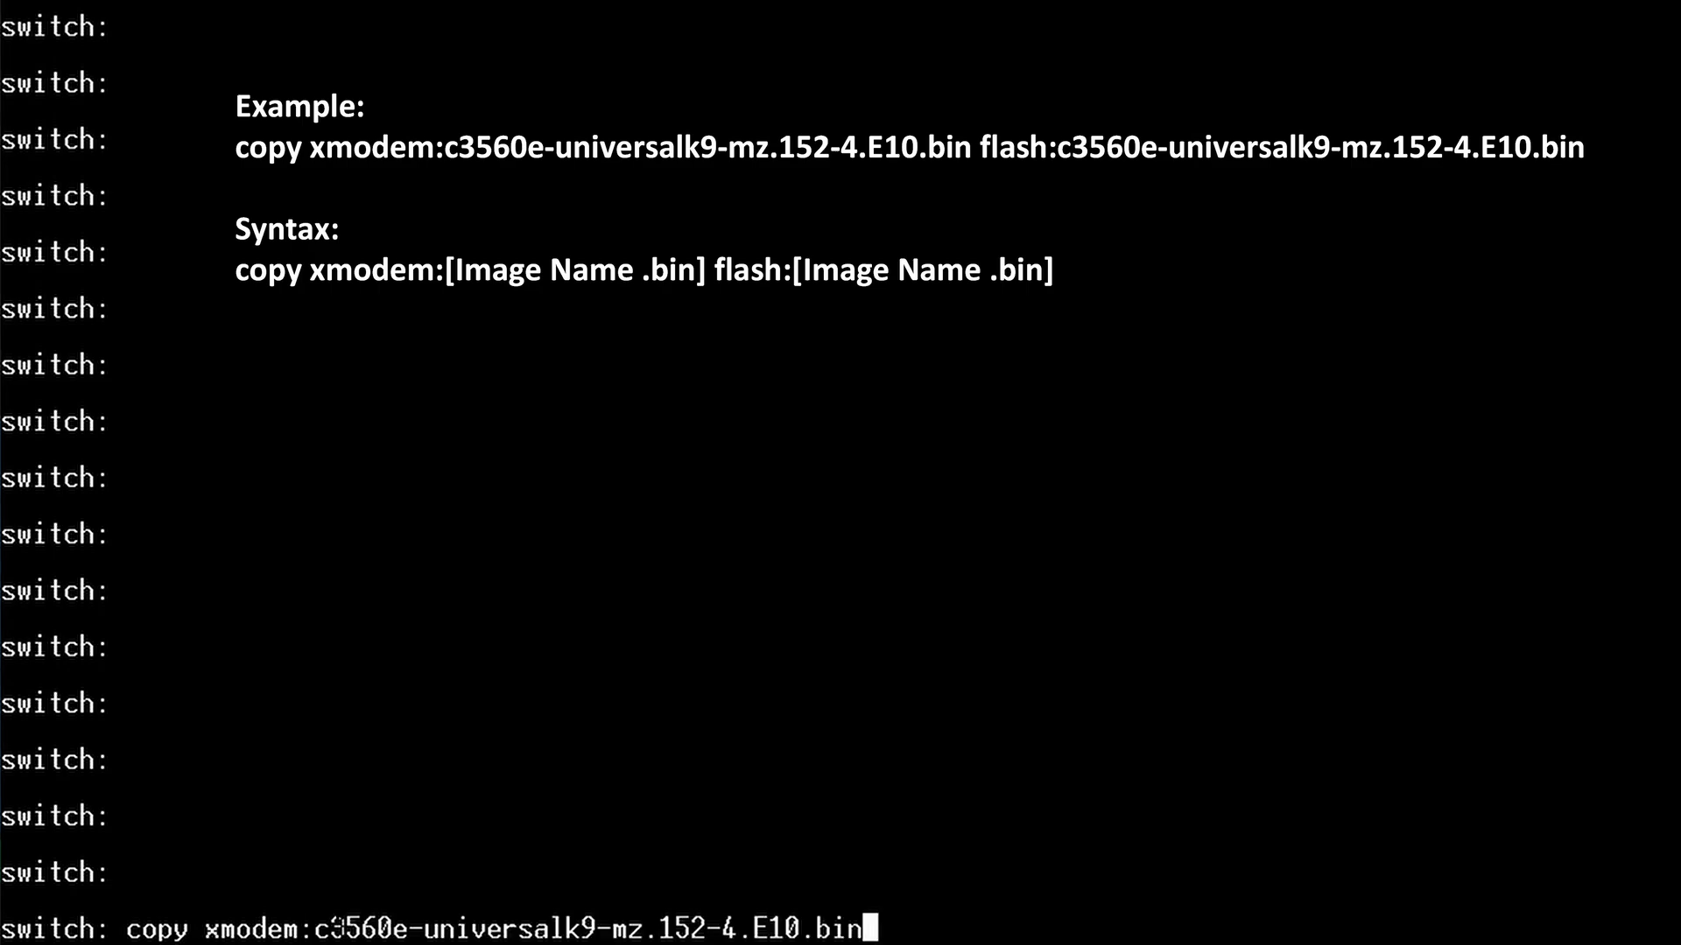
{"action": "type", "text": "fla"}
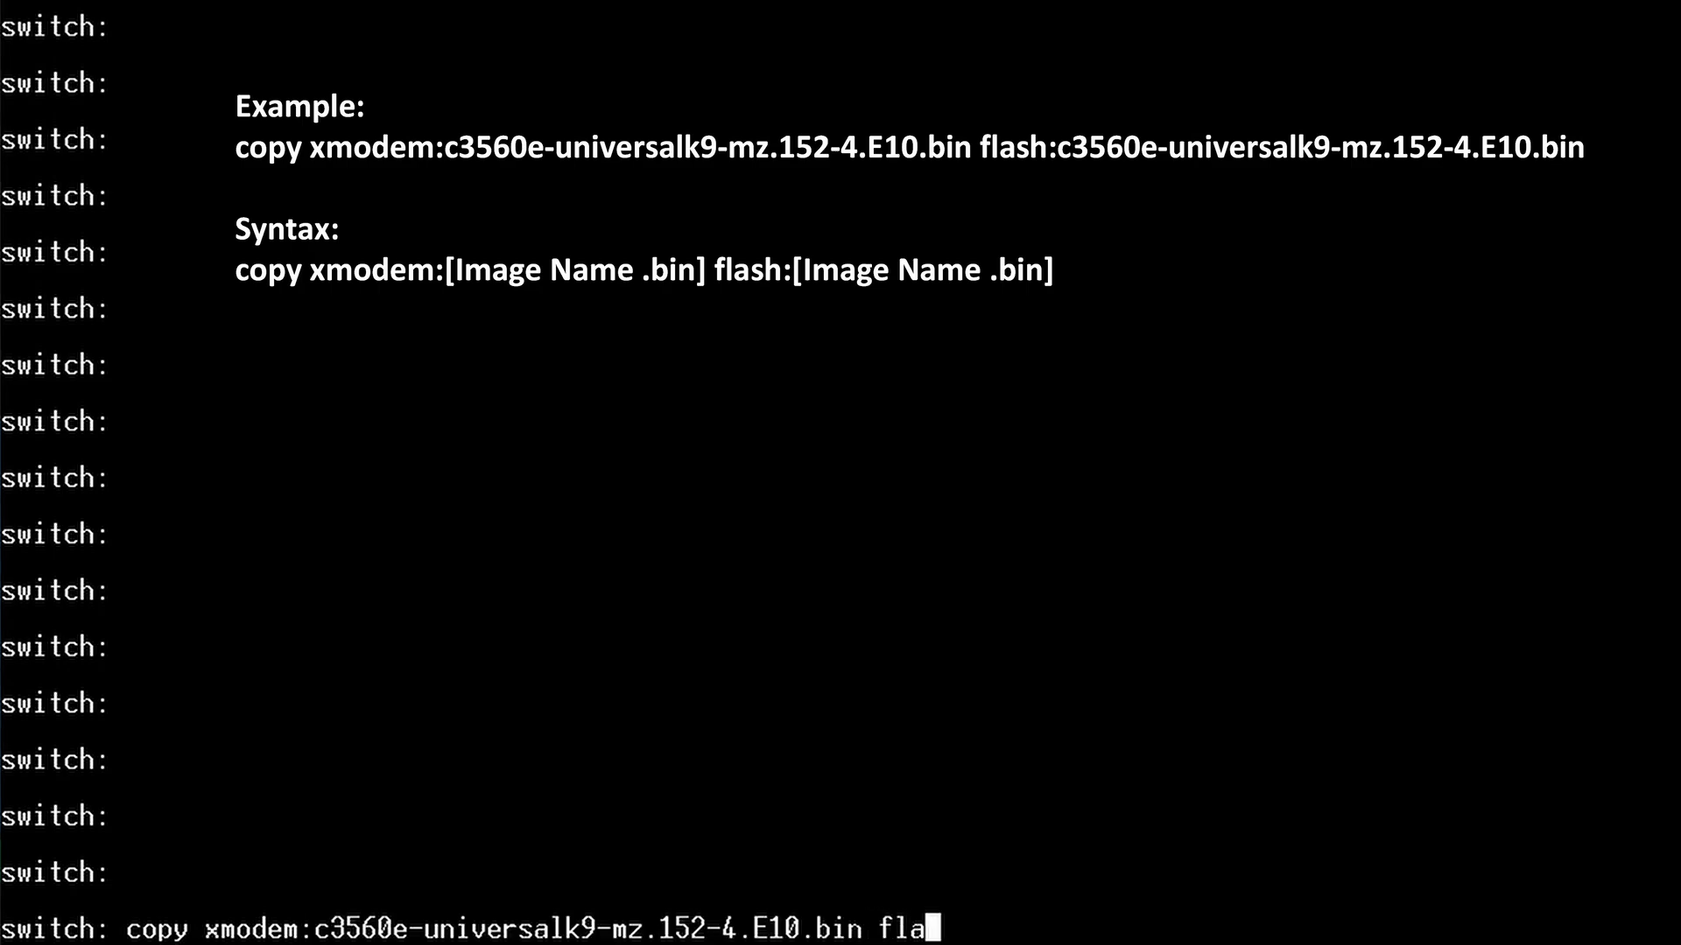
{"action": "type", "text": "sh:"}
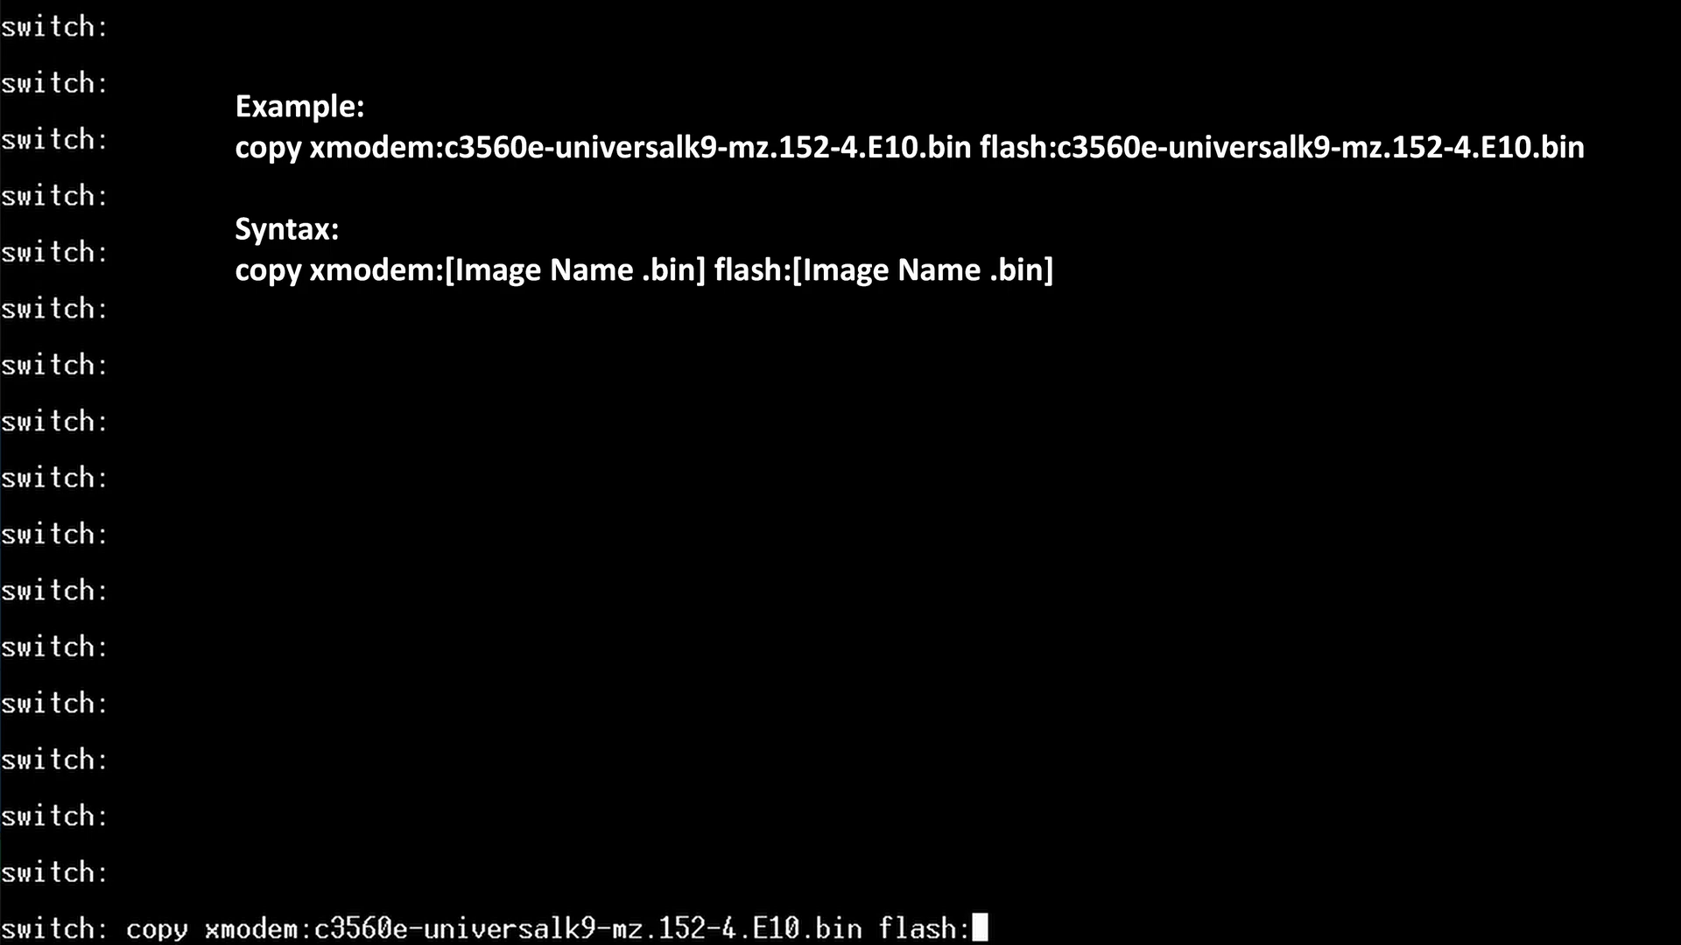
{"action": "type", "text": "c3560e-universalk9-mz.152-4.E10.bin"}
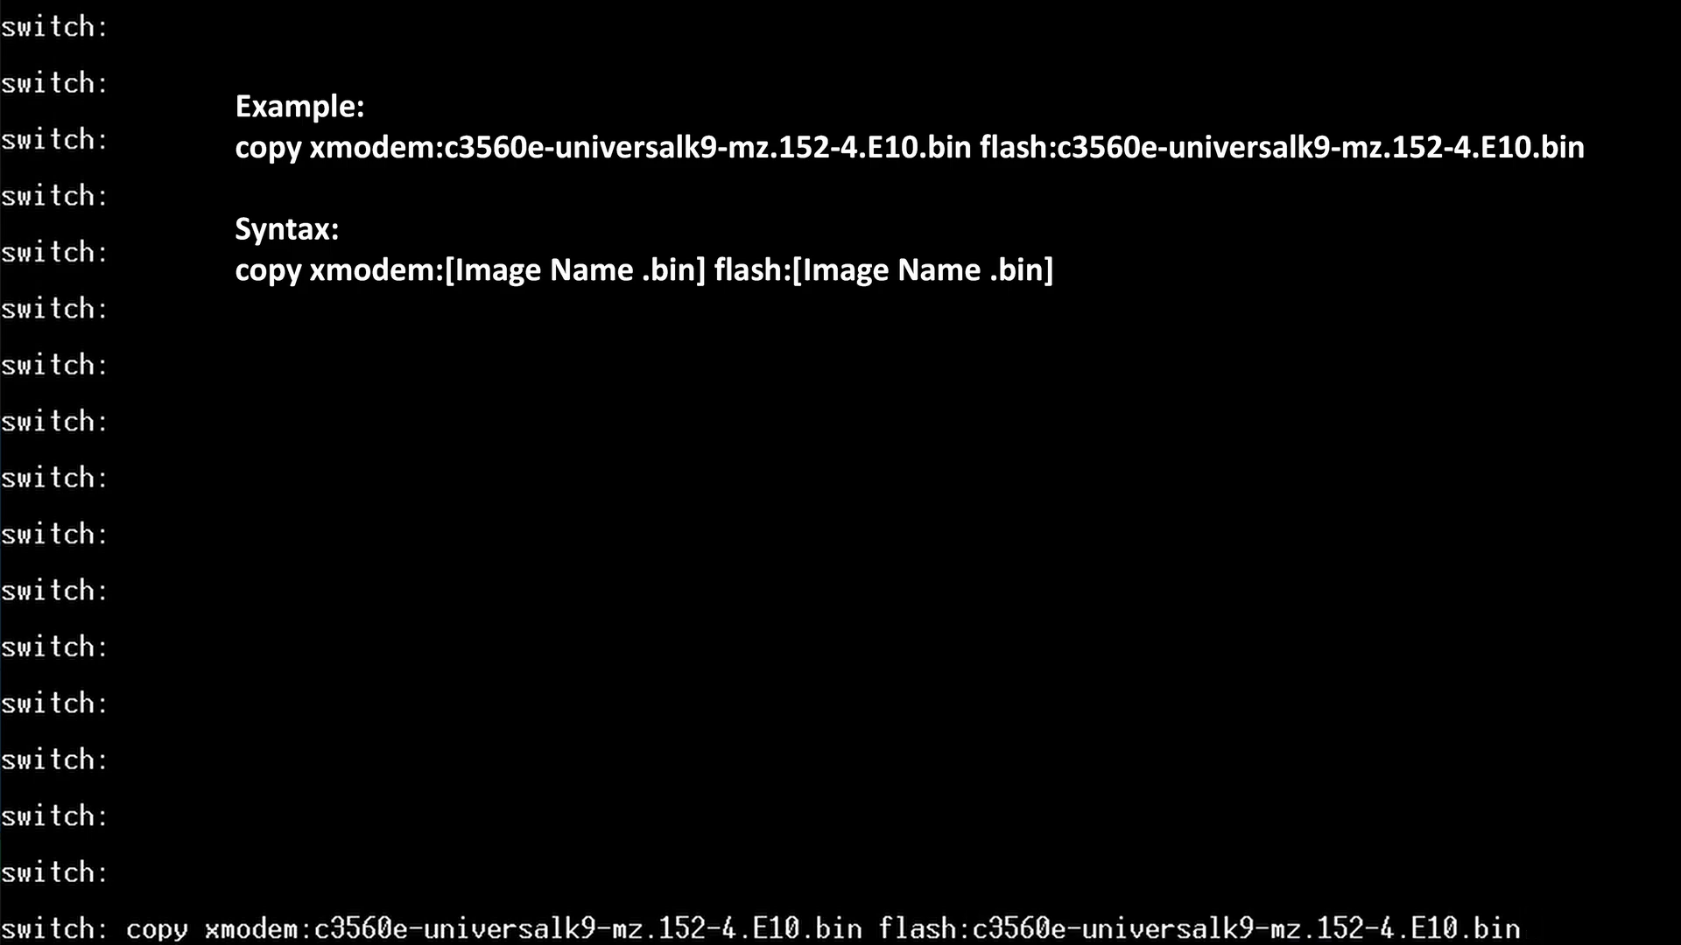
{"action": "scroll", "scroll_direction": "down", "scroll_amount": 3}
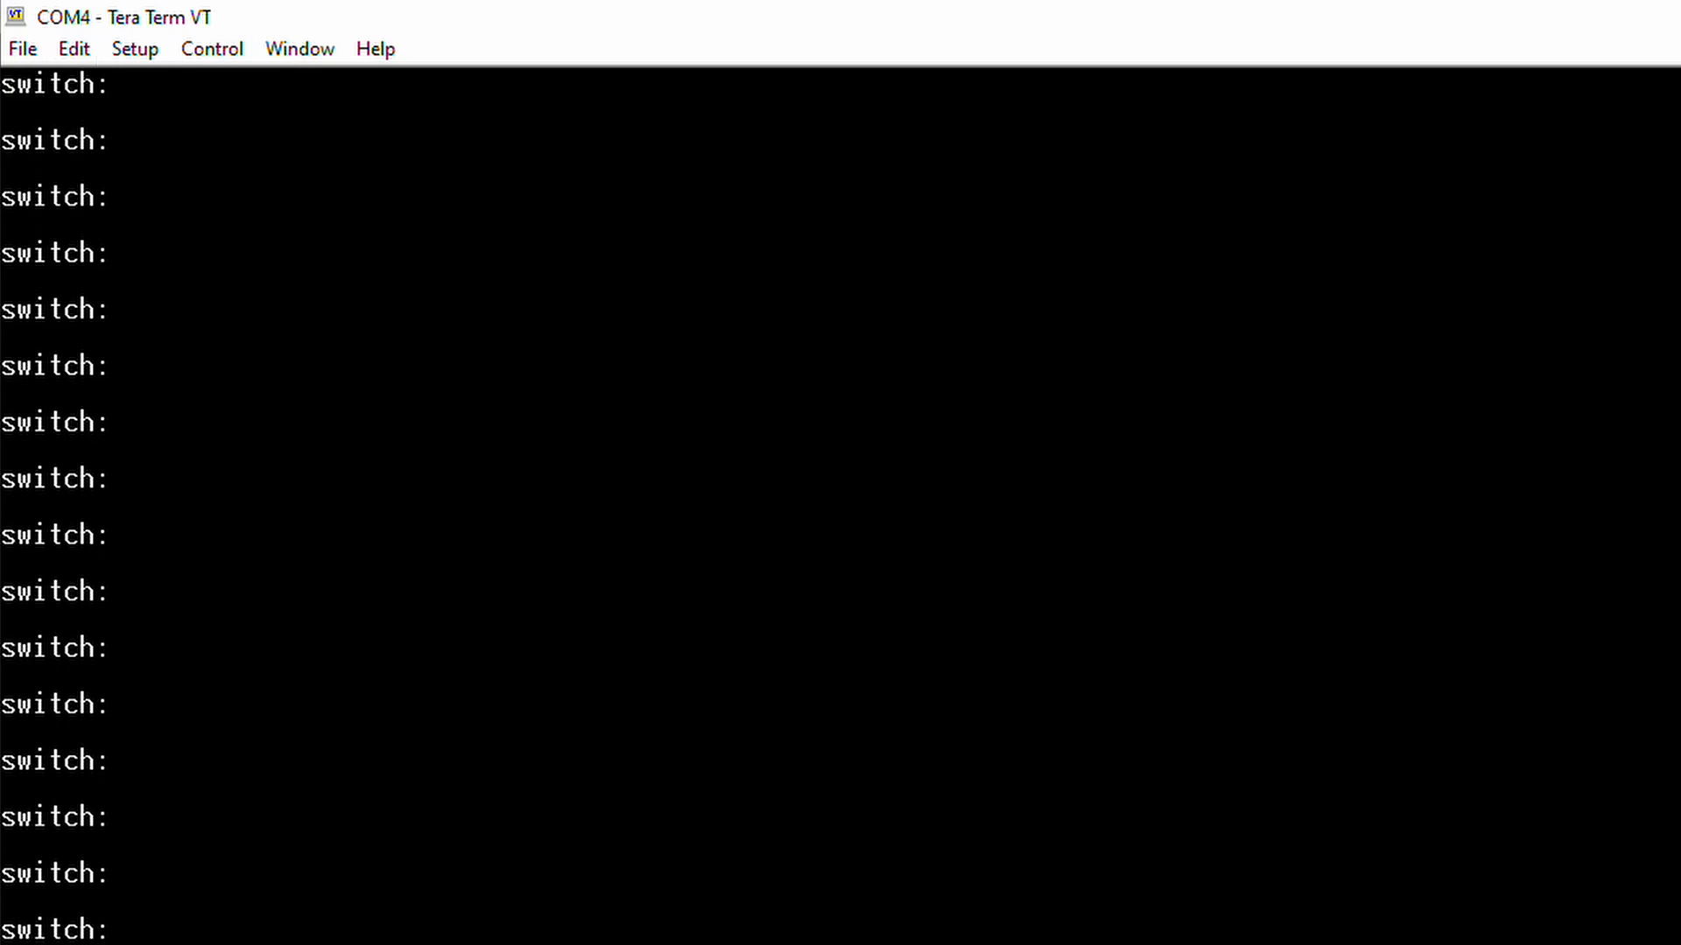
Send c3560e-universalk9-mz.152-4.E10.bin over XMODEM and close the completed transfer window
{"action": "left_click", "coordinate": [21, 48]}
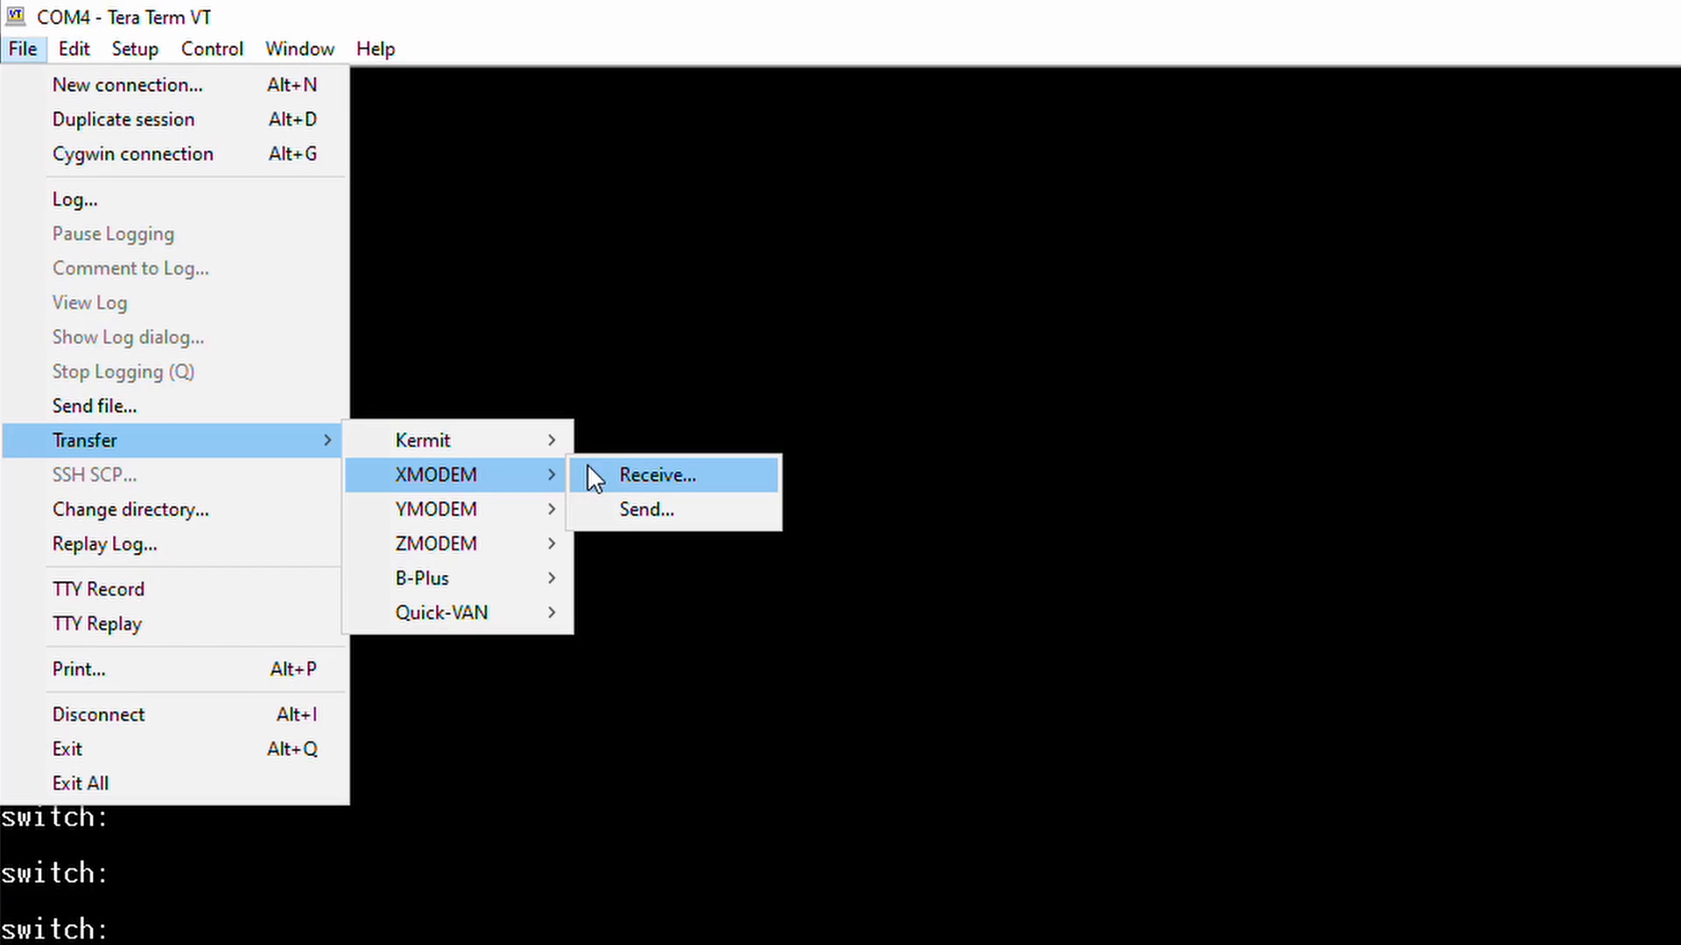
{"action": "left_click", "coordinate": [645, 510]}
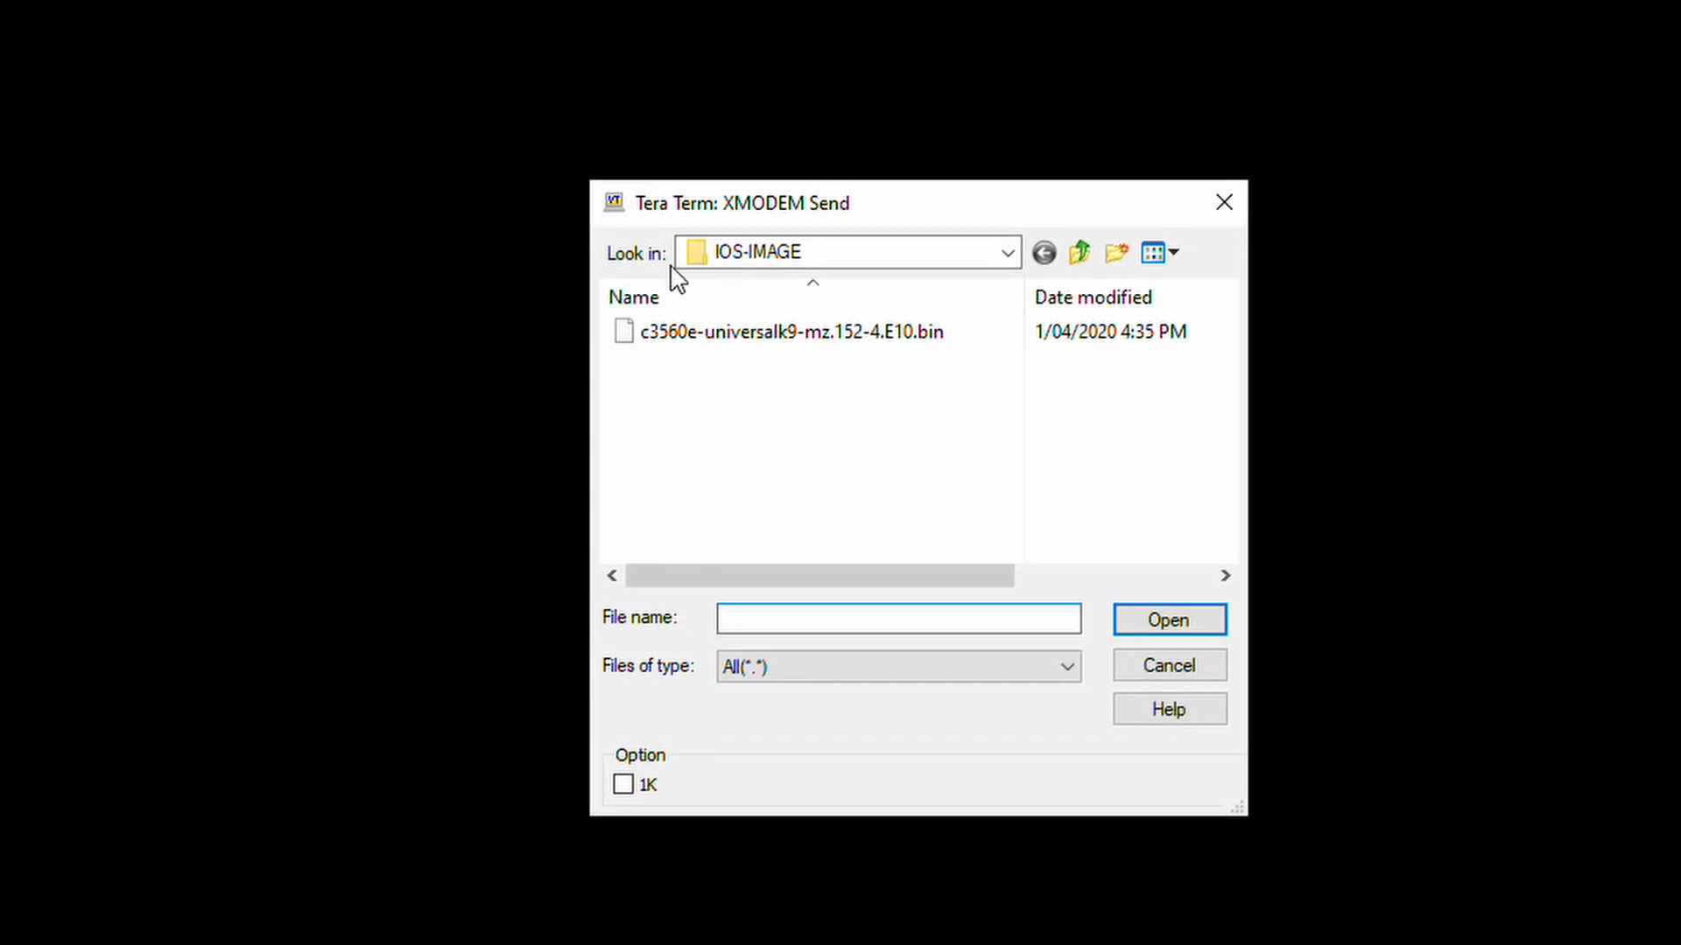
{"action": "left_click", "coordinate": [789, 331]}
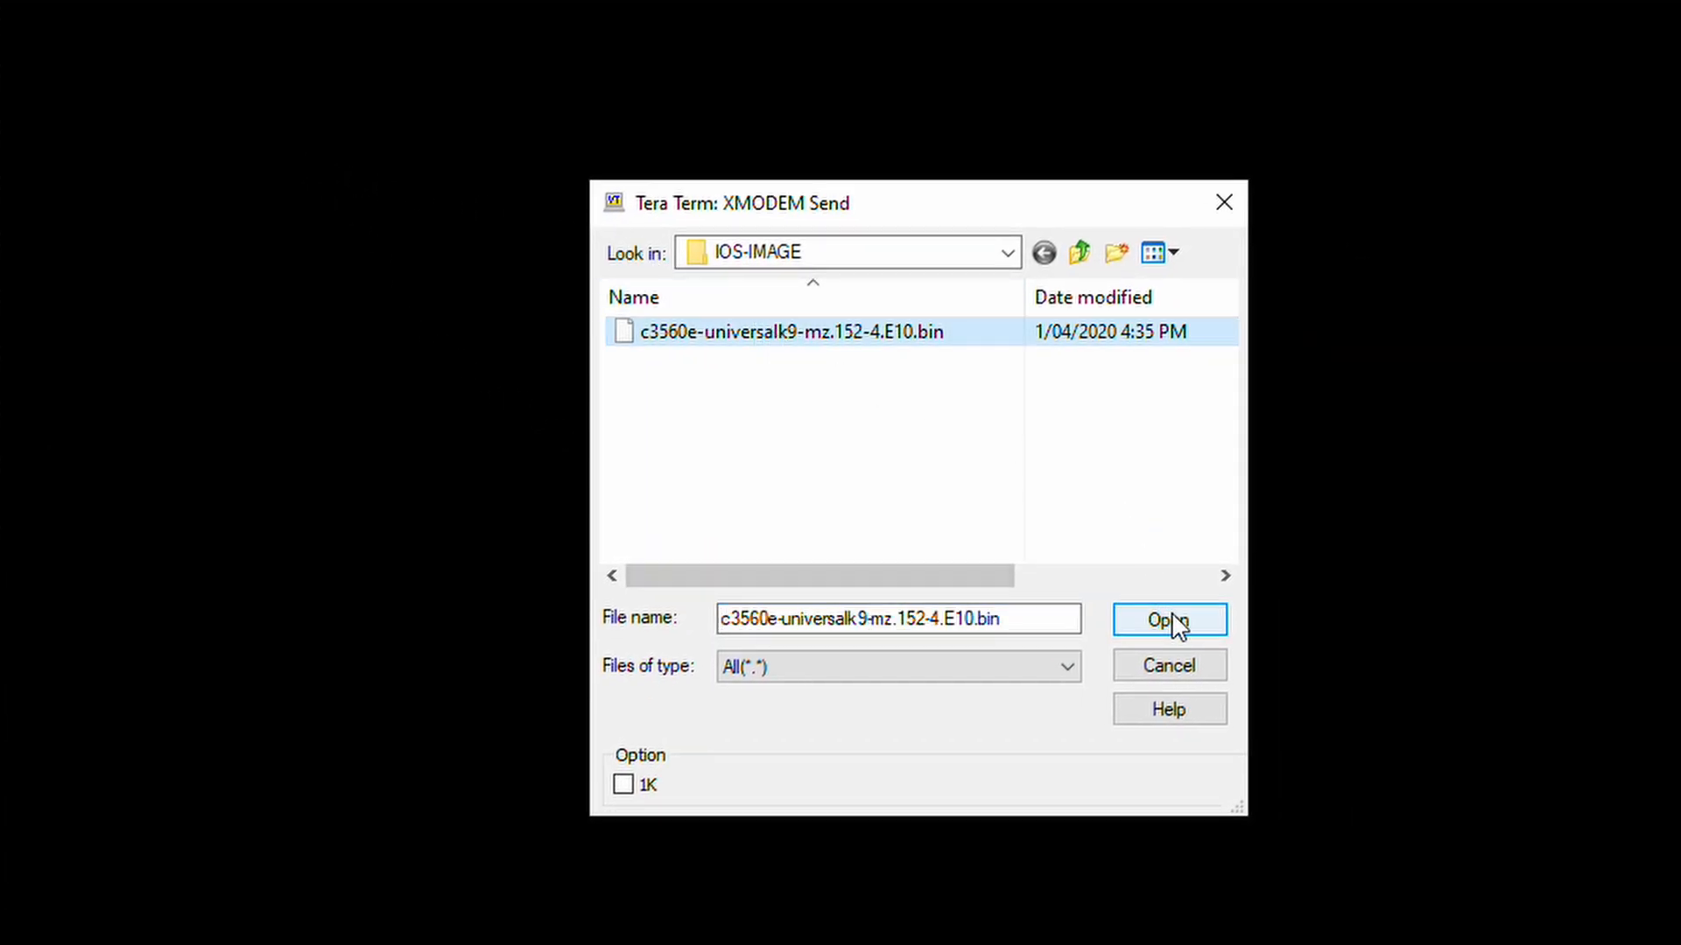
{"action": "left_click", "coordinate": [1170, 620]}
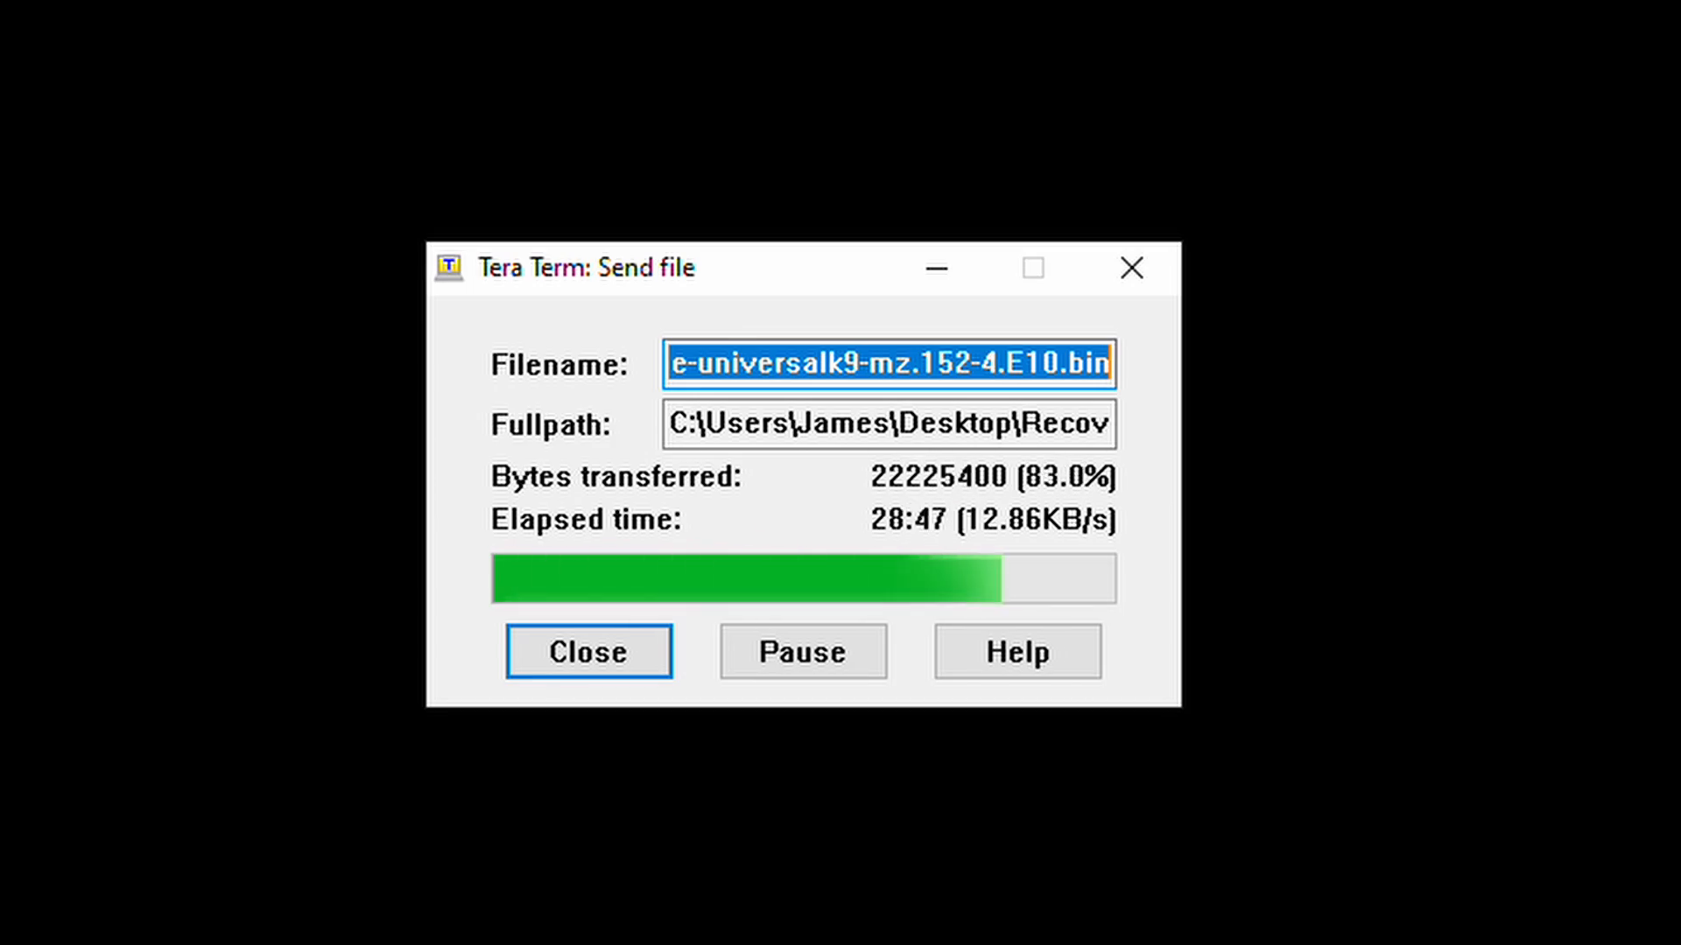
{"action": "left_click", "coordinate": [587, 650]}
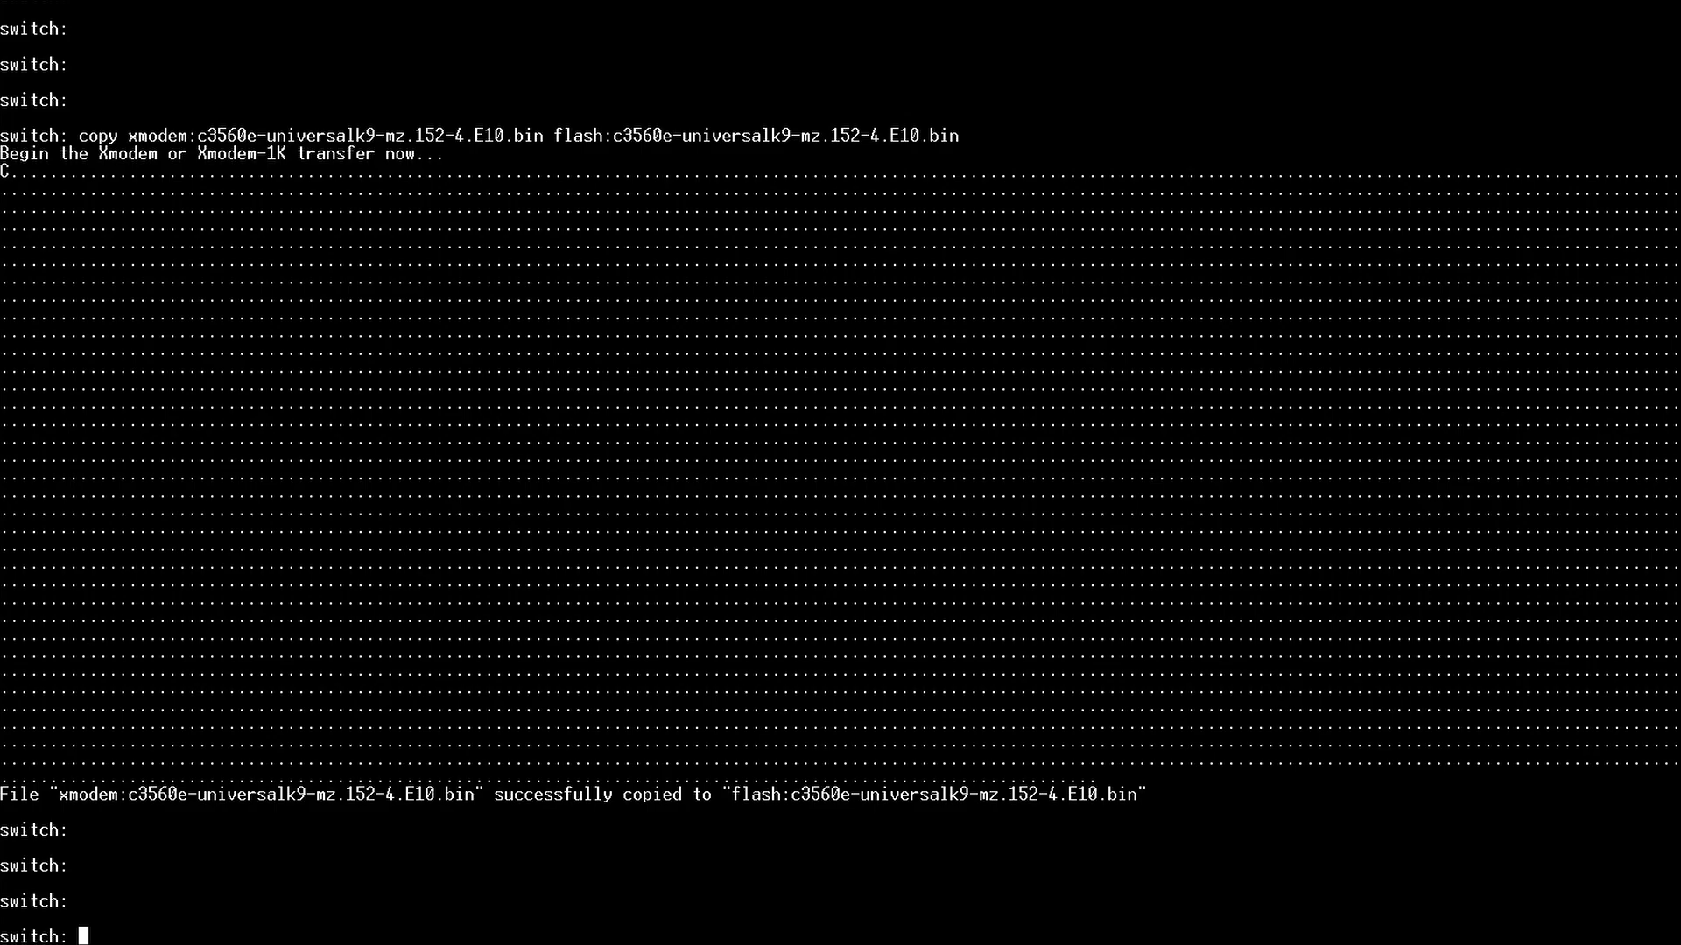
List the files in the switch's flash: storage with dir flash:
{"action": "type", "text": "dir"}
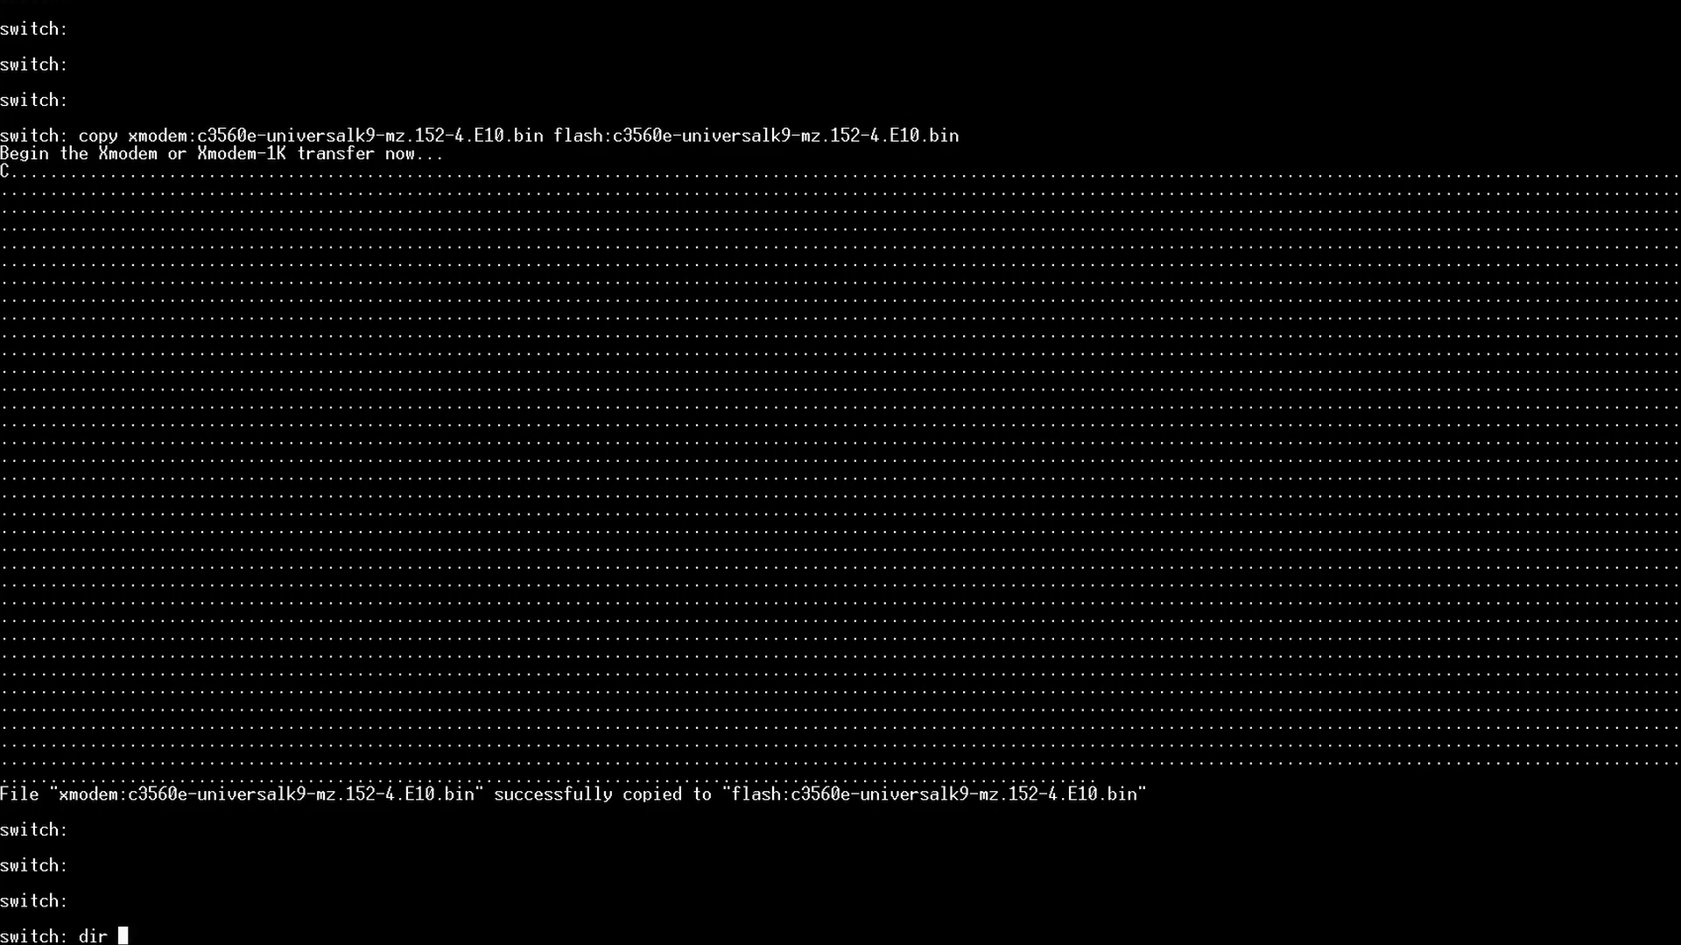
{"action": "type", "text": "flash:"}
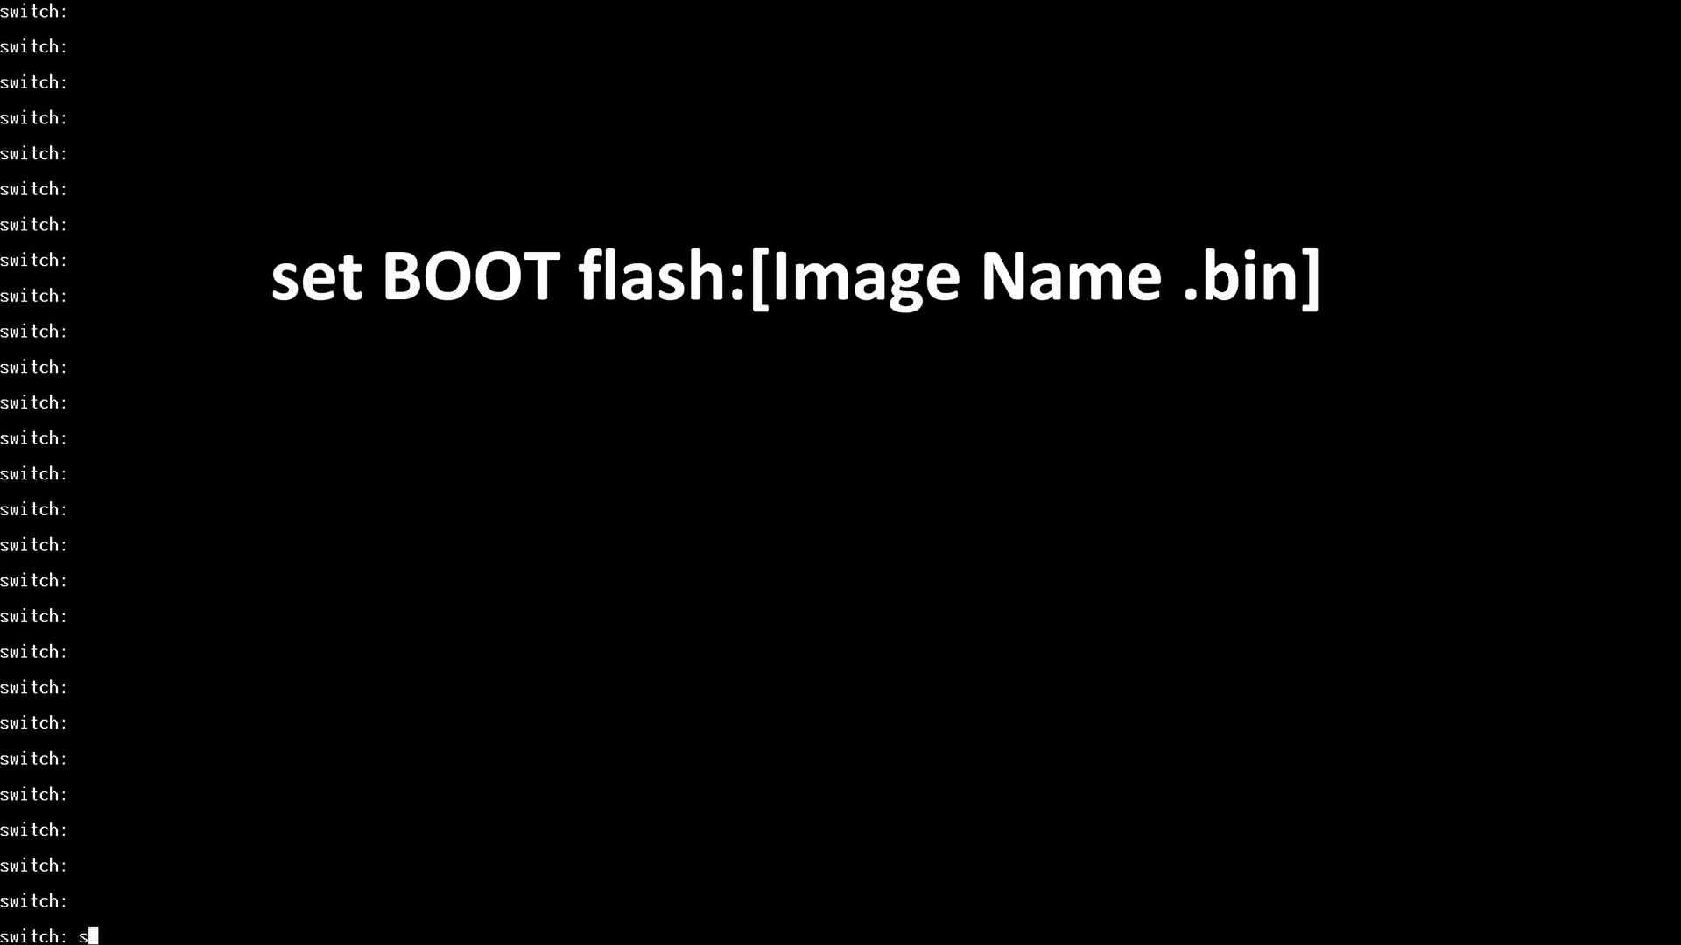
Set BOOT to flash:c3560e-universalk9-mz.152-4.E10.bin and confirm the switch reset with y
{"action": "type", "text": "et B"}
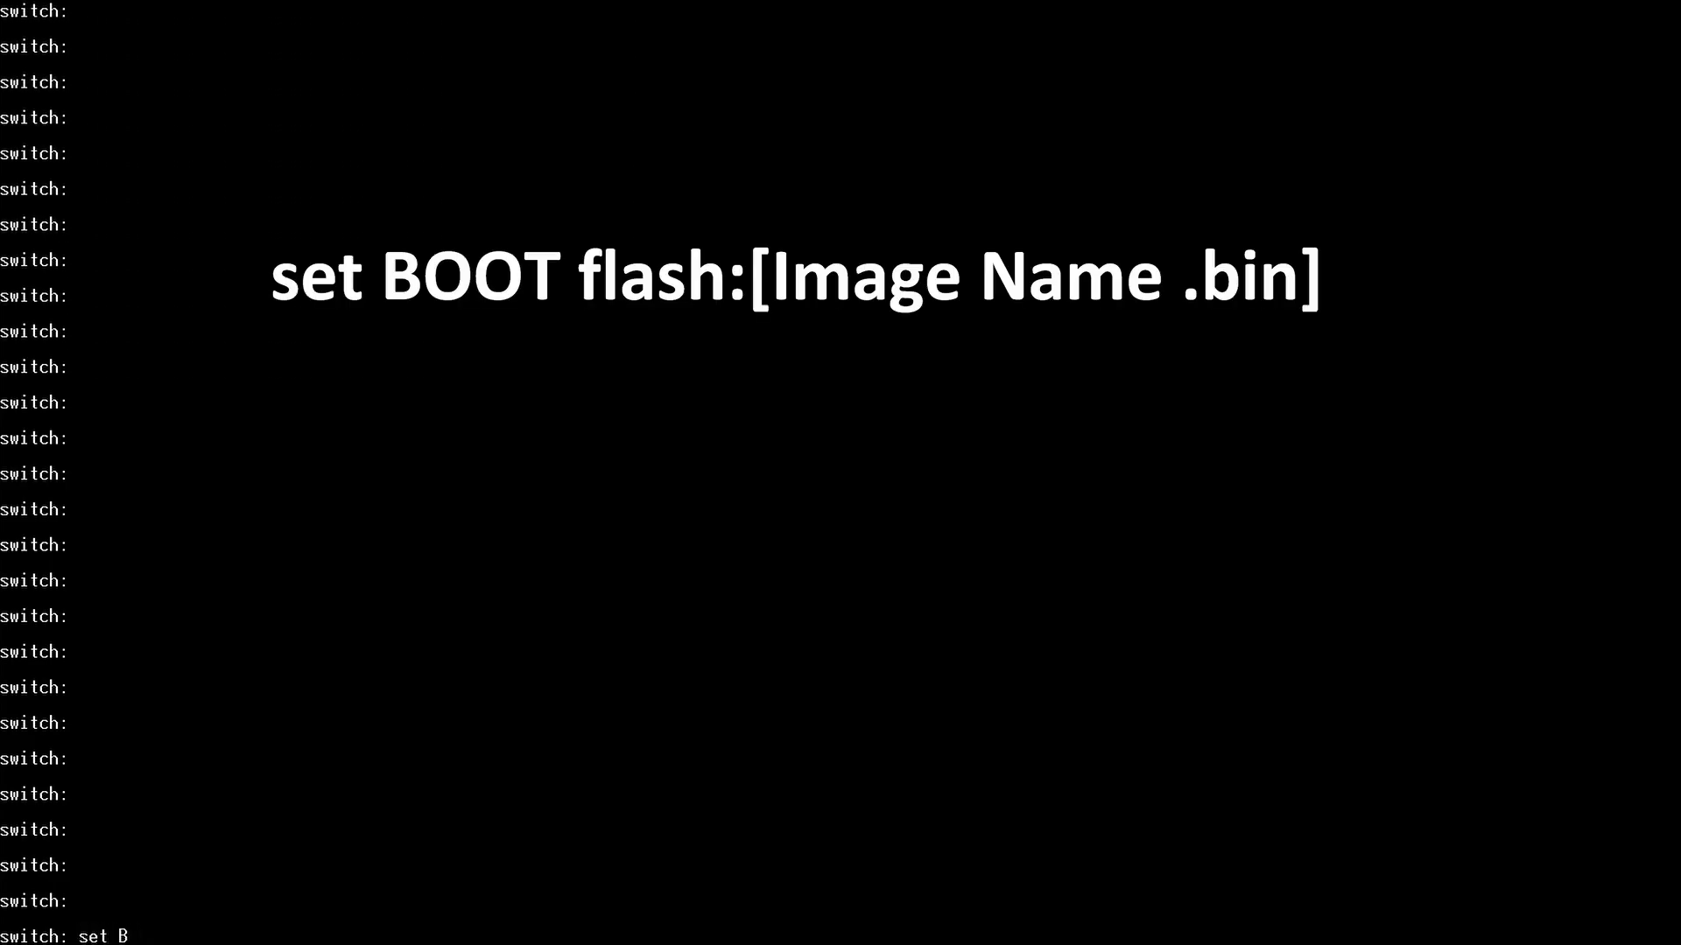
{"action": "type", "text": "OOT f"}
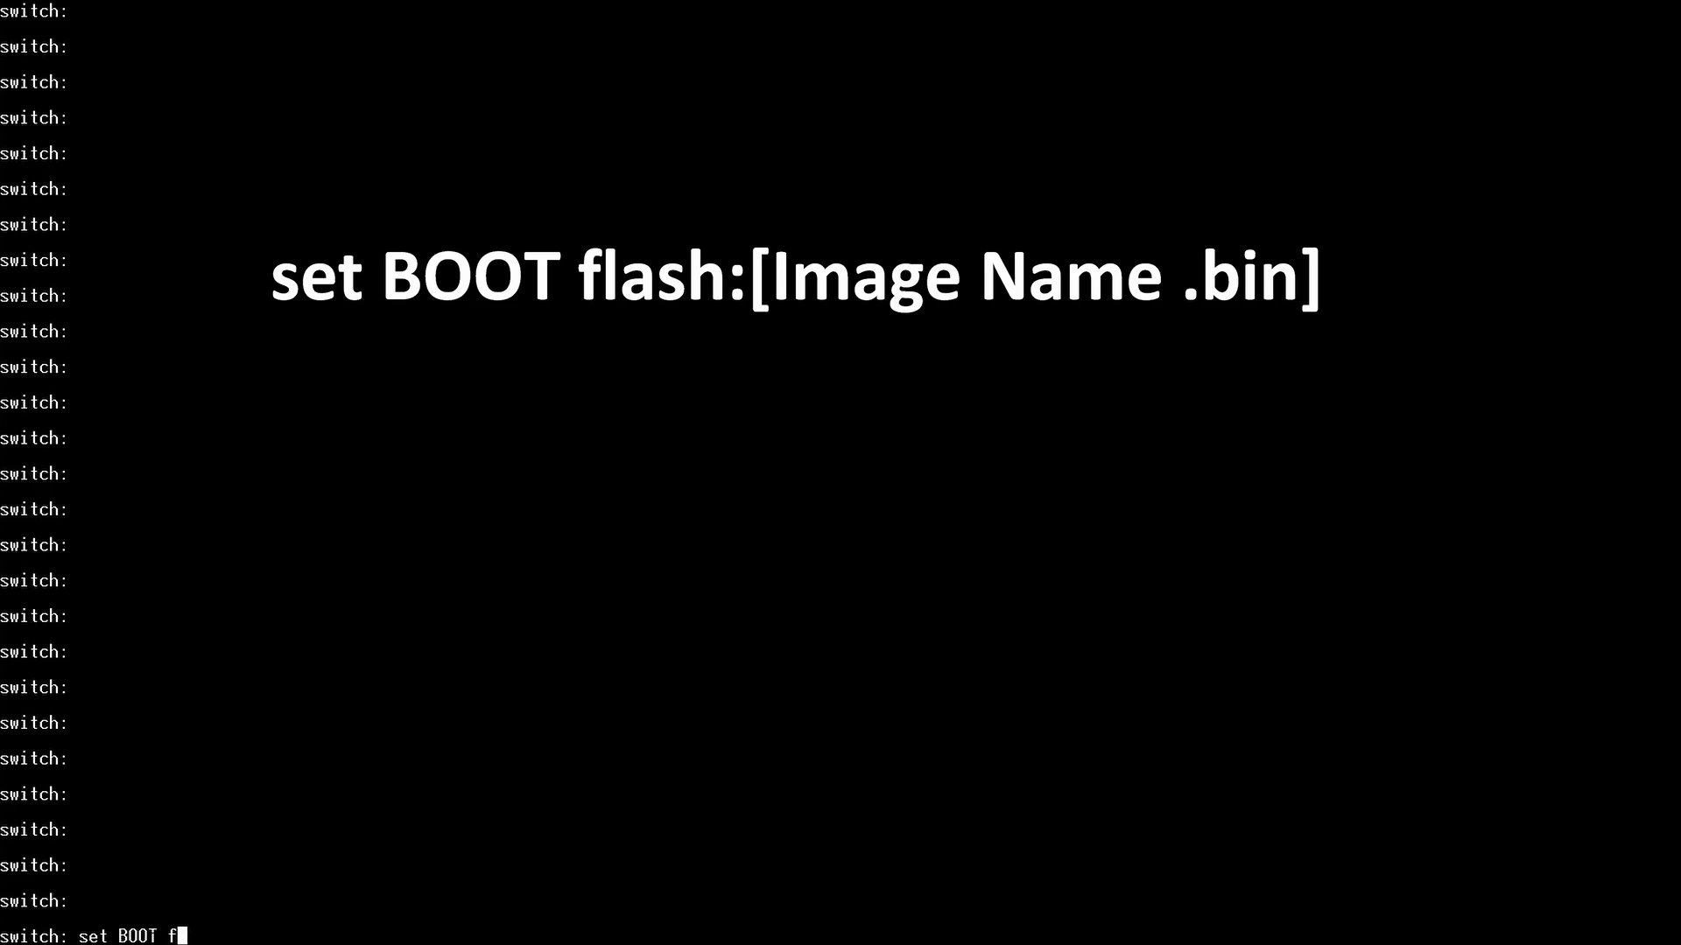
{"action": "type", "text": "lash:"}
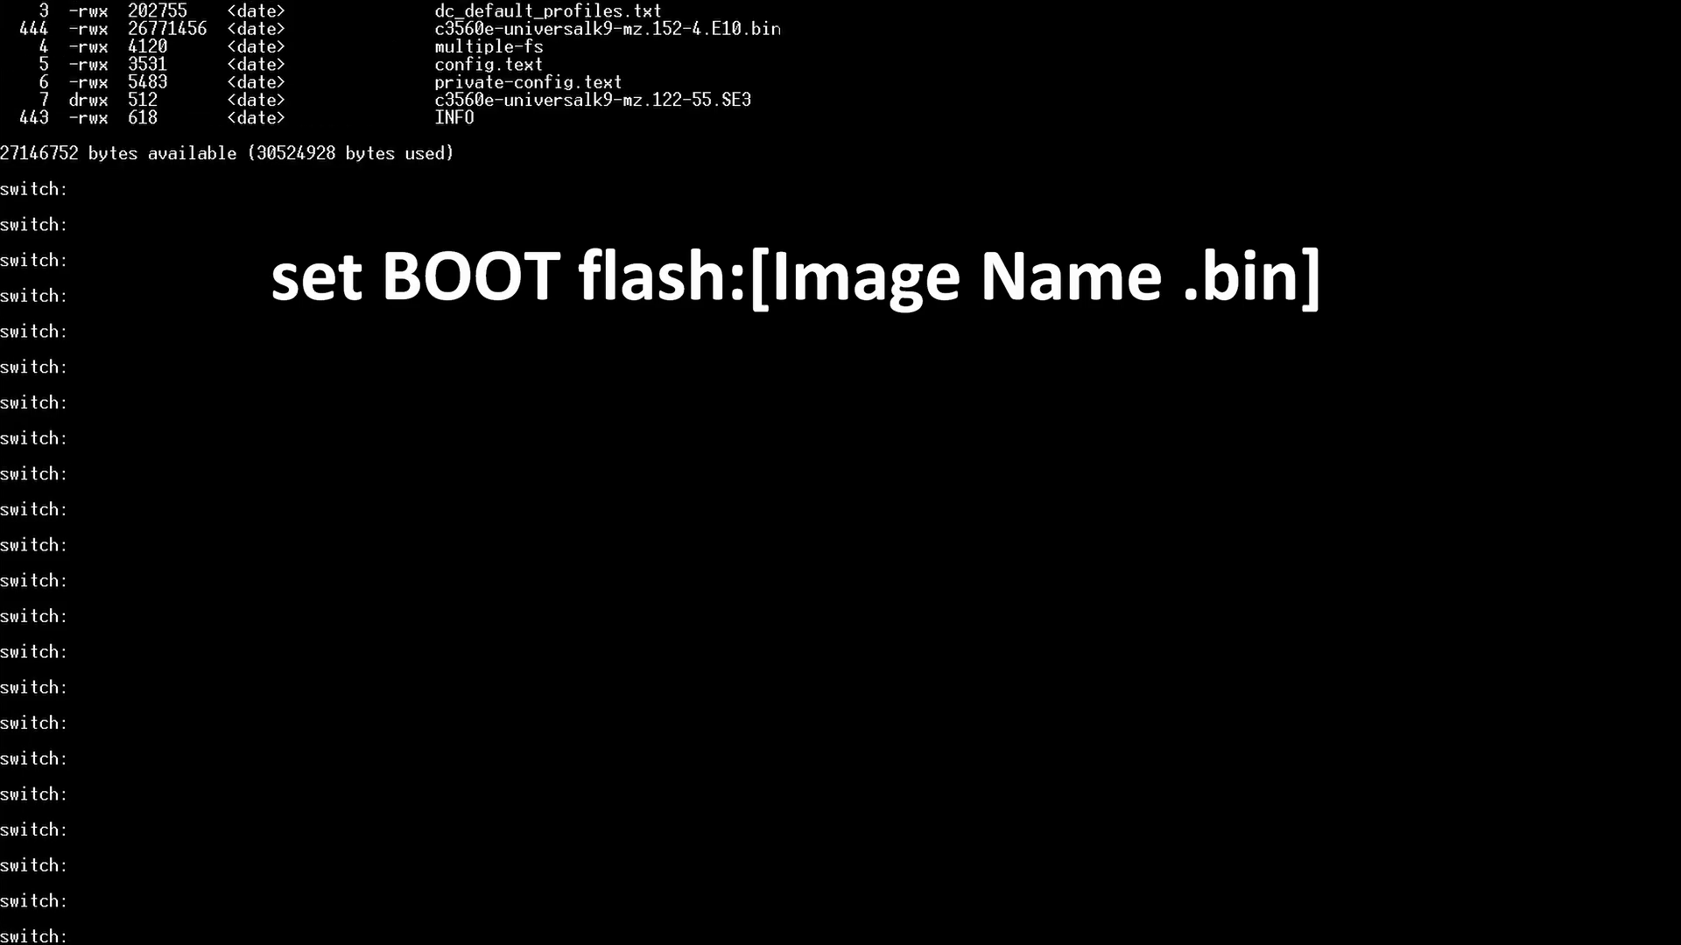
{"action": "double_click", "coordinate": [606, 28]}
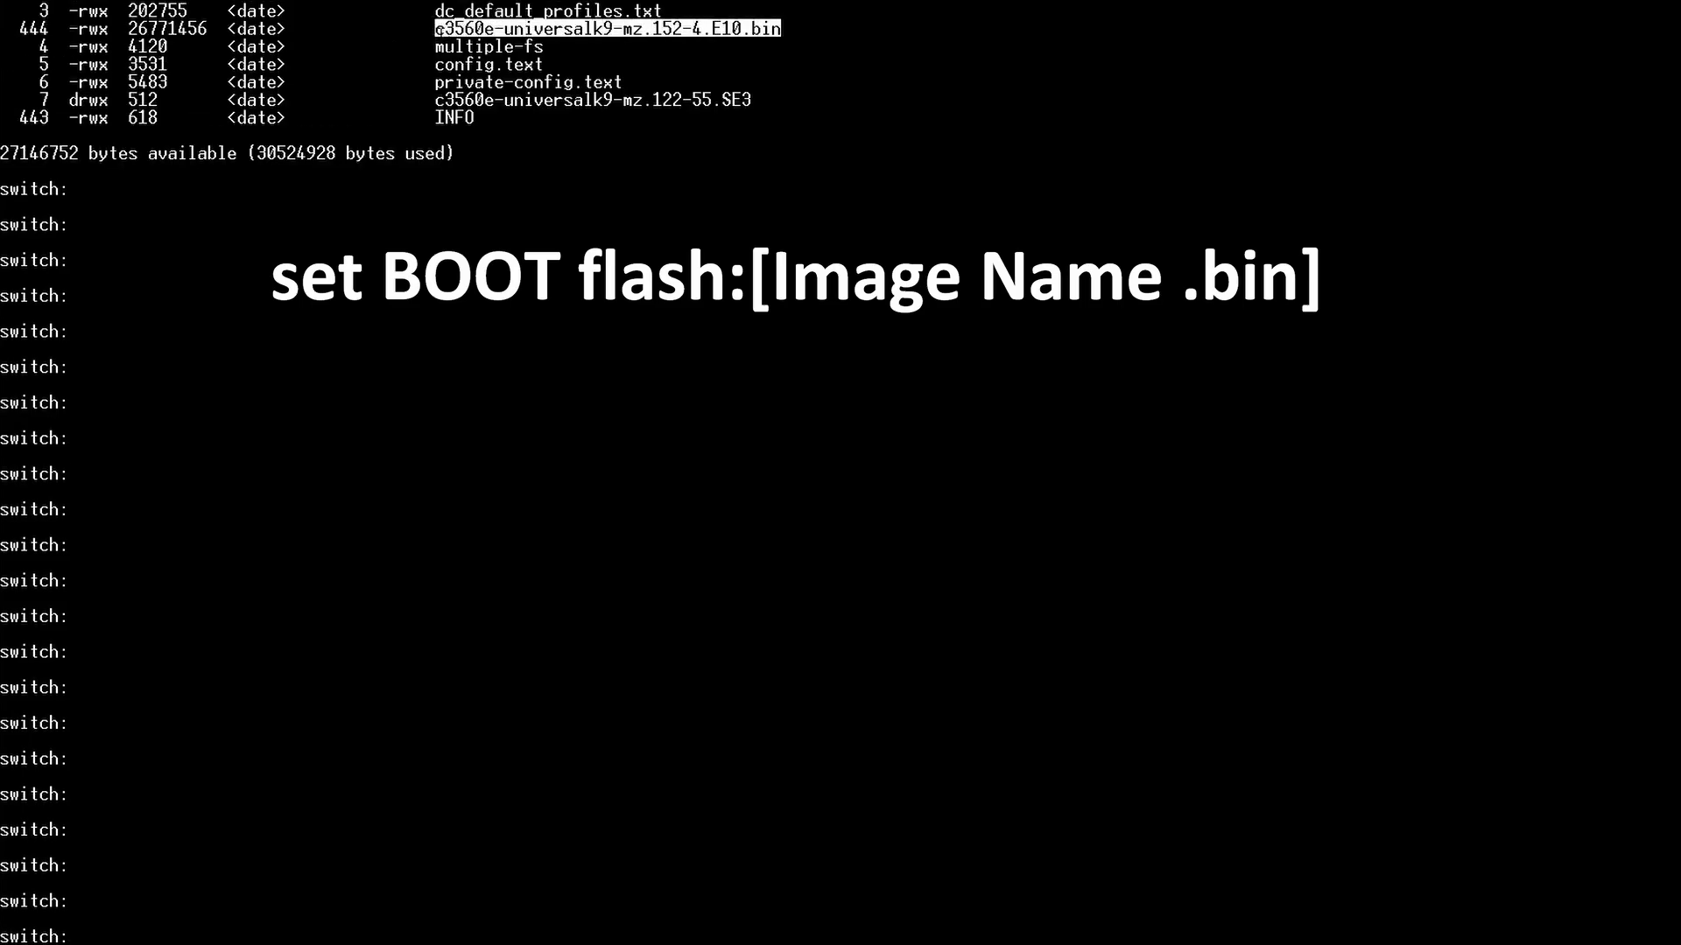
{"action": "type", "text": "set BOOT flash:c3560e-universalk9-mz.152-4.E10.bin"}
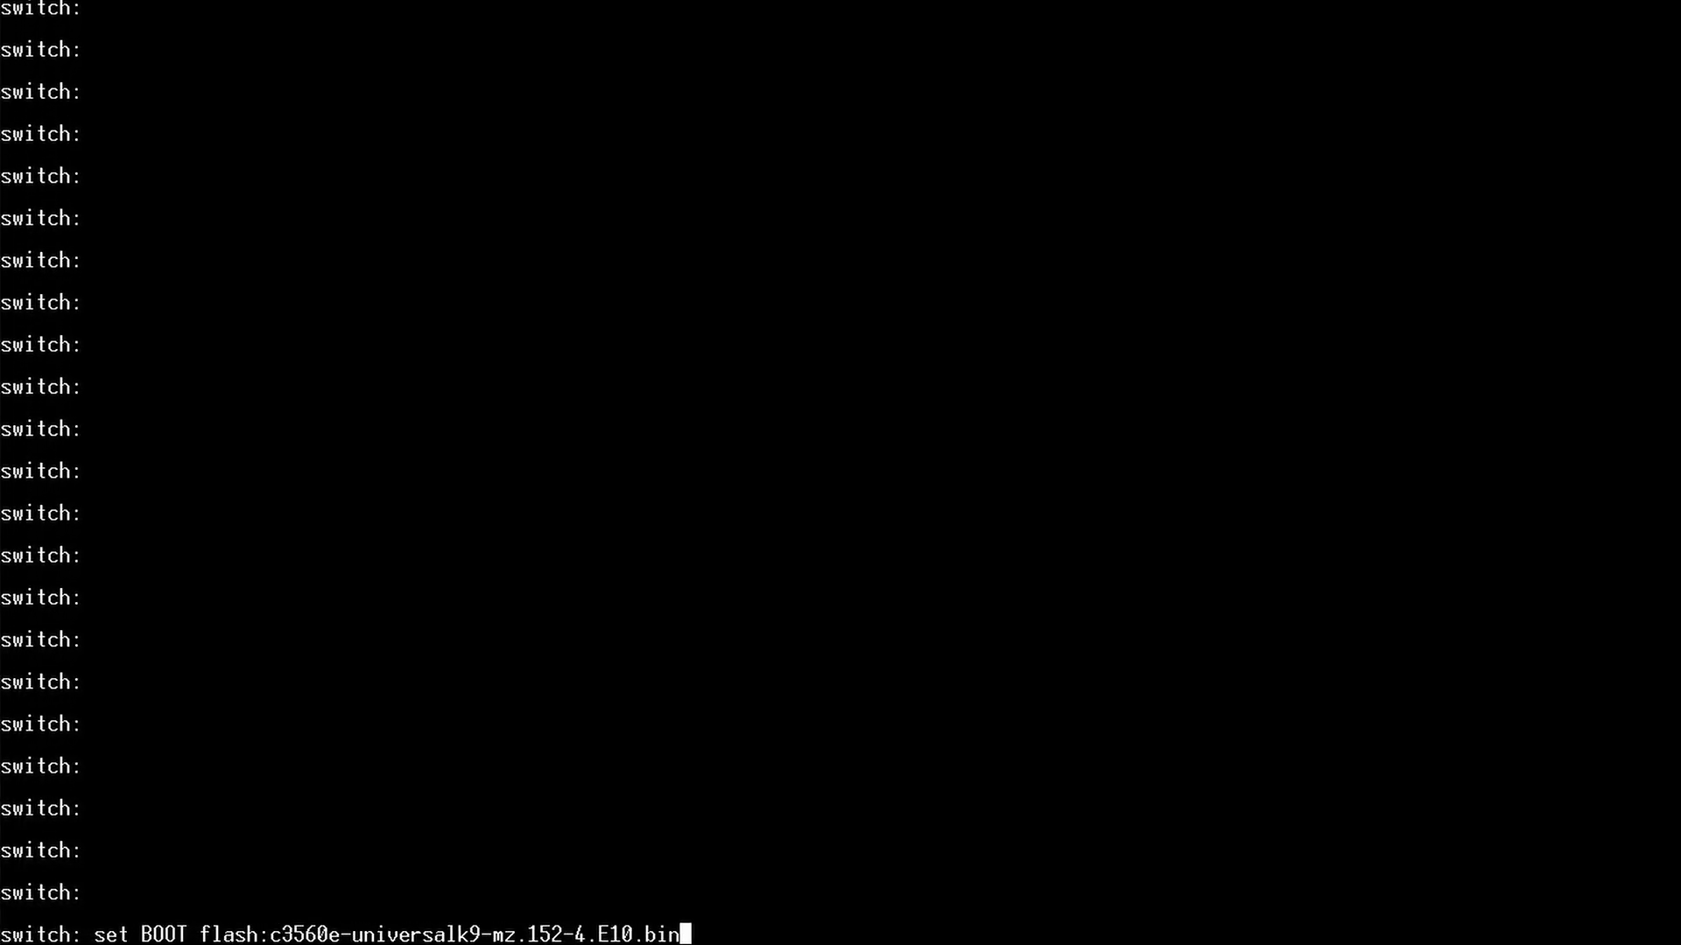
{"action": "key", "text": "Return"}
{"action": "type", "text": "reset"}
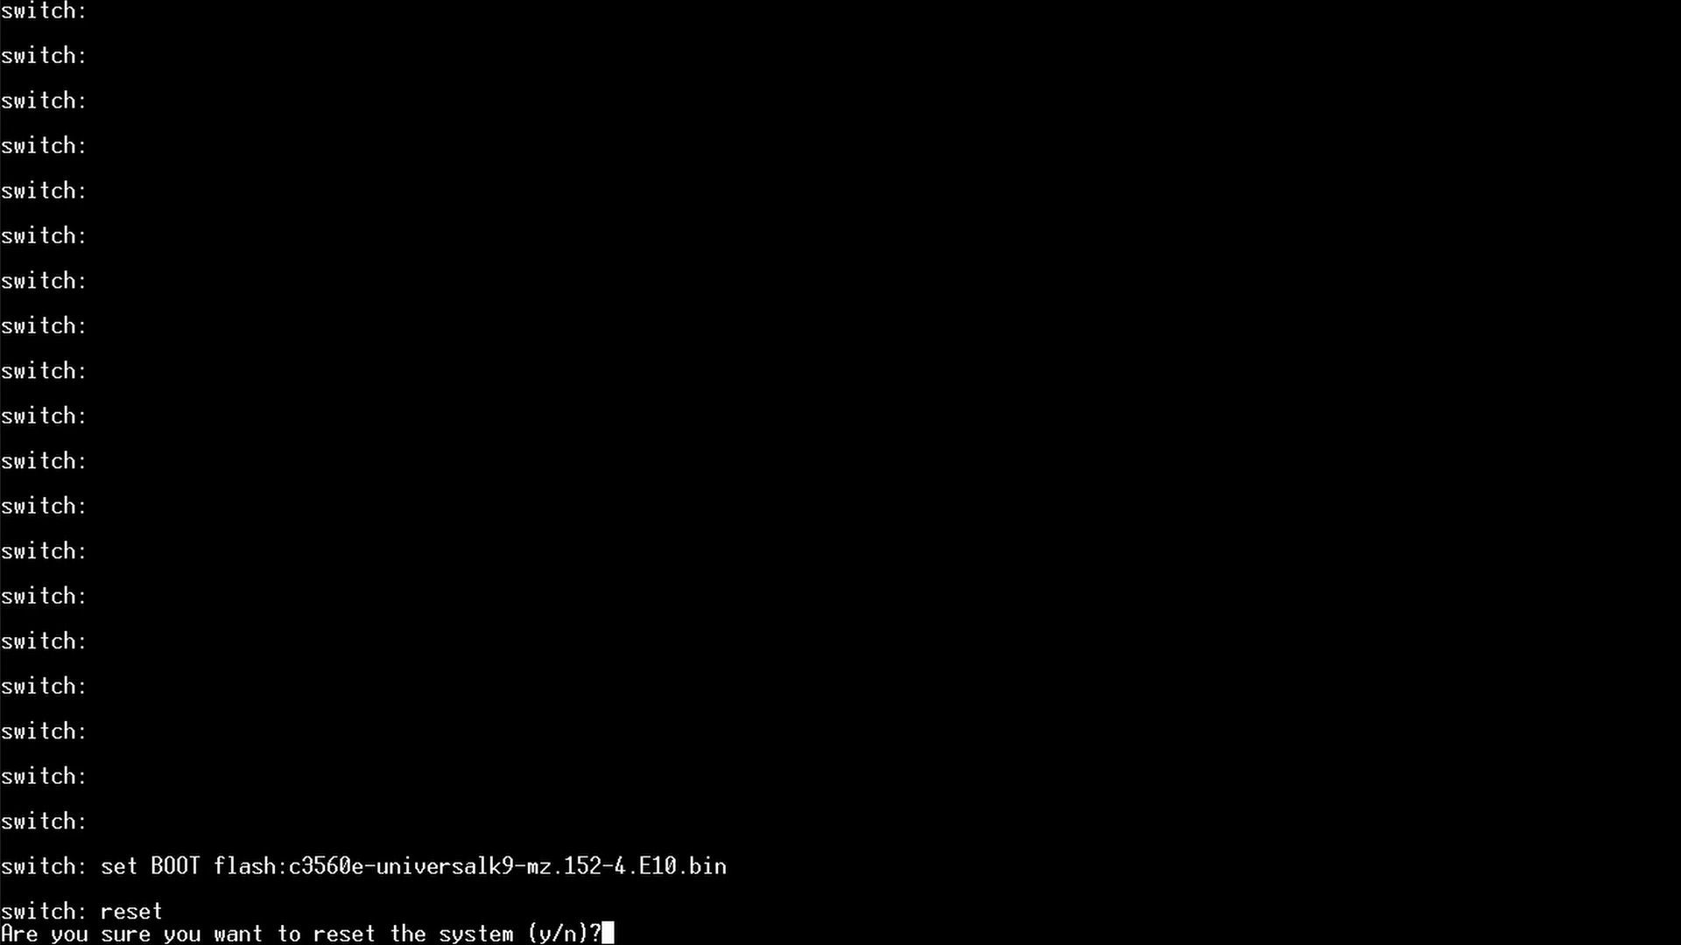
{"action": "type", "text": "y"}
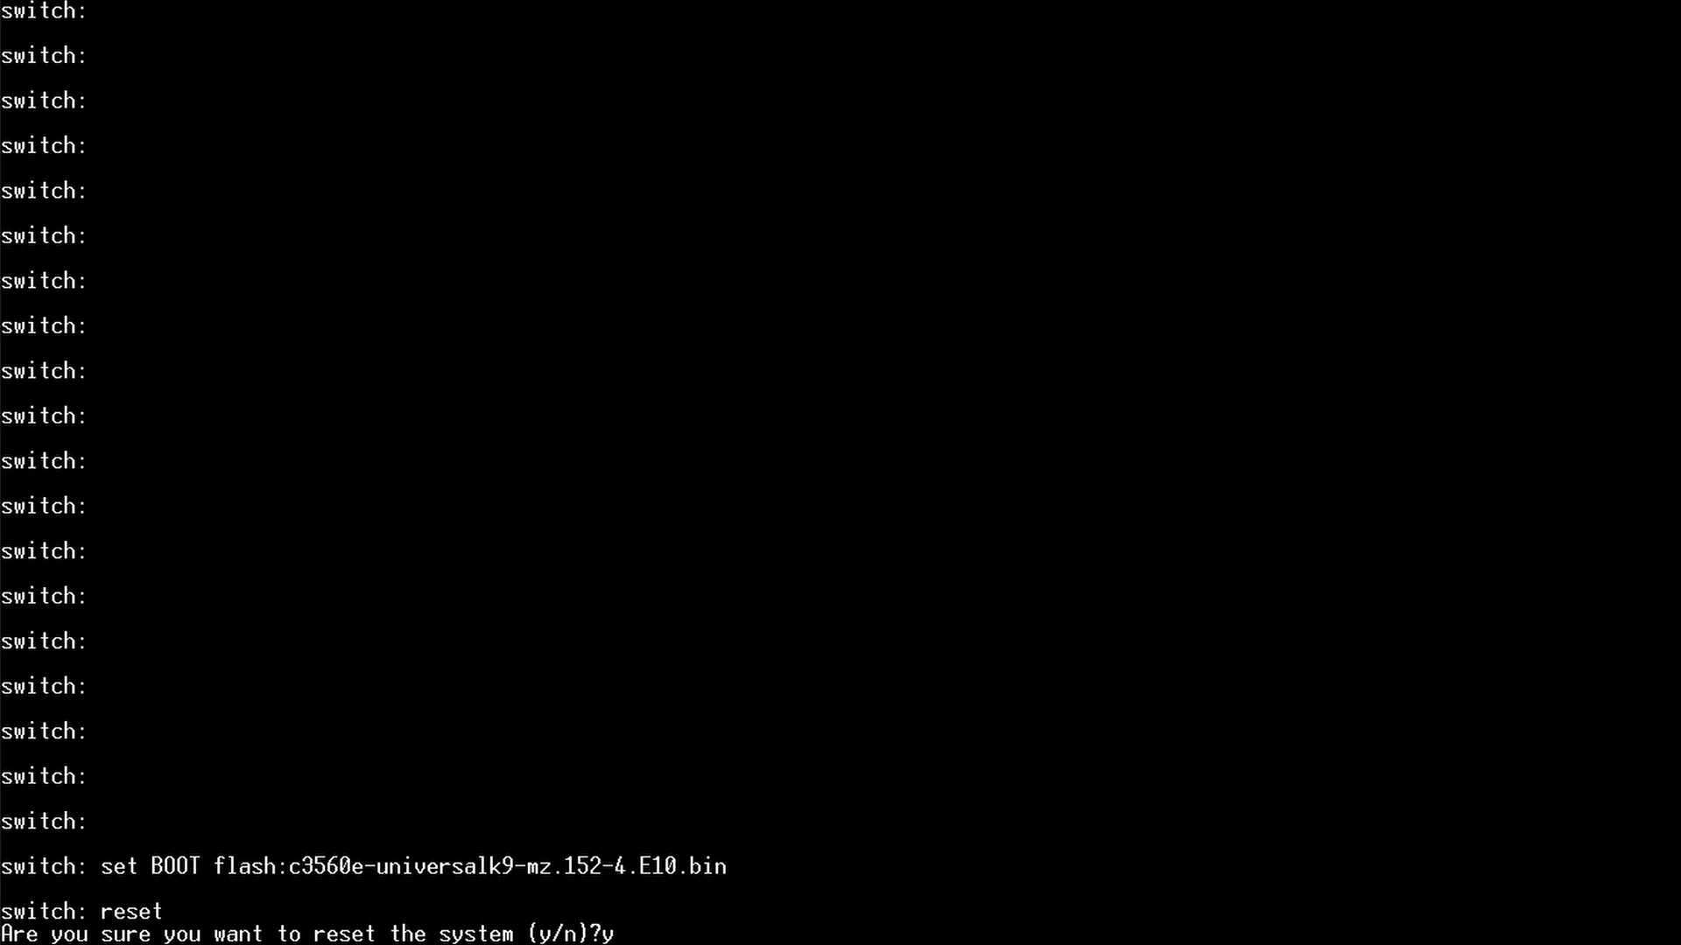
{"action": "key", "text": "Return"}
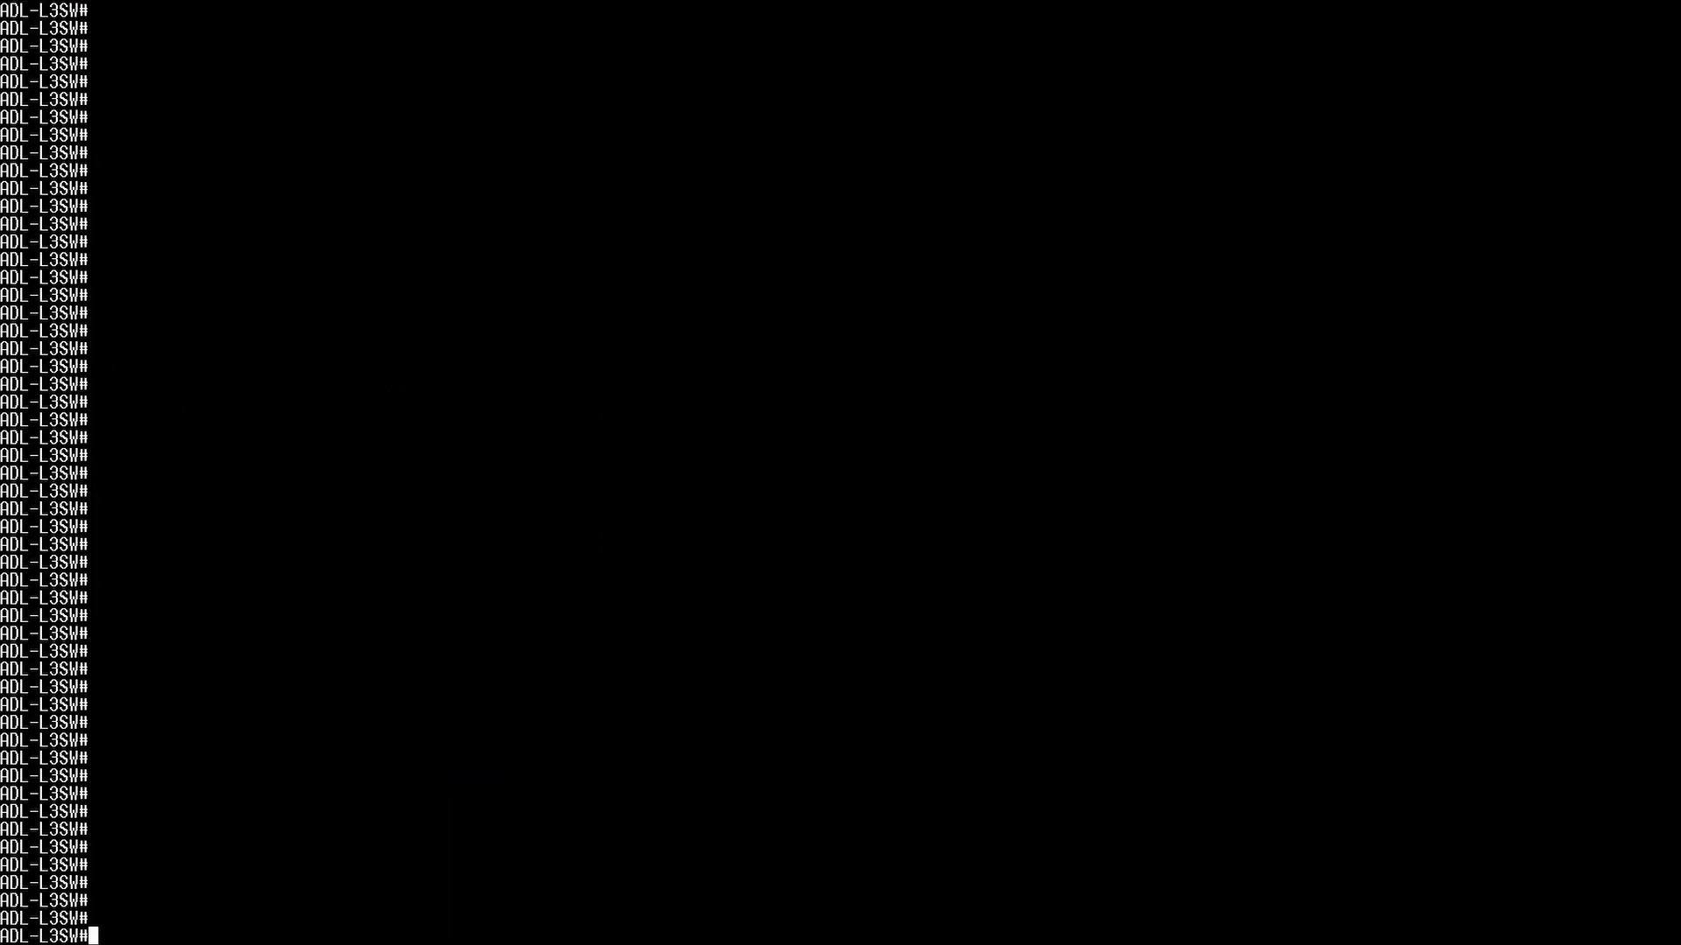
Set the line con 0 console speed to 9600 after paging through the configuration
{"action": "type", "text": "line"}
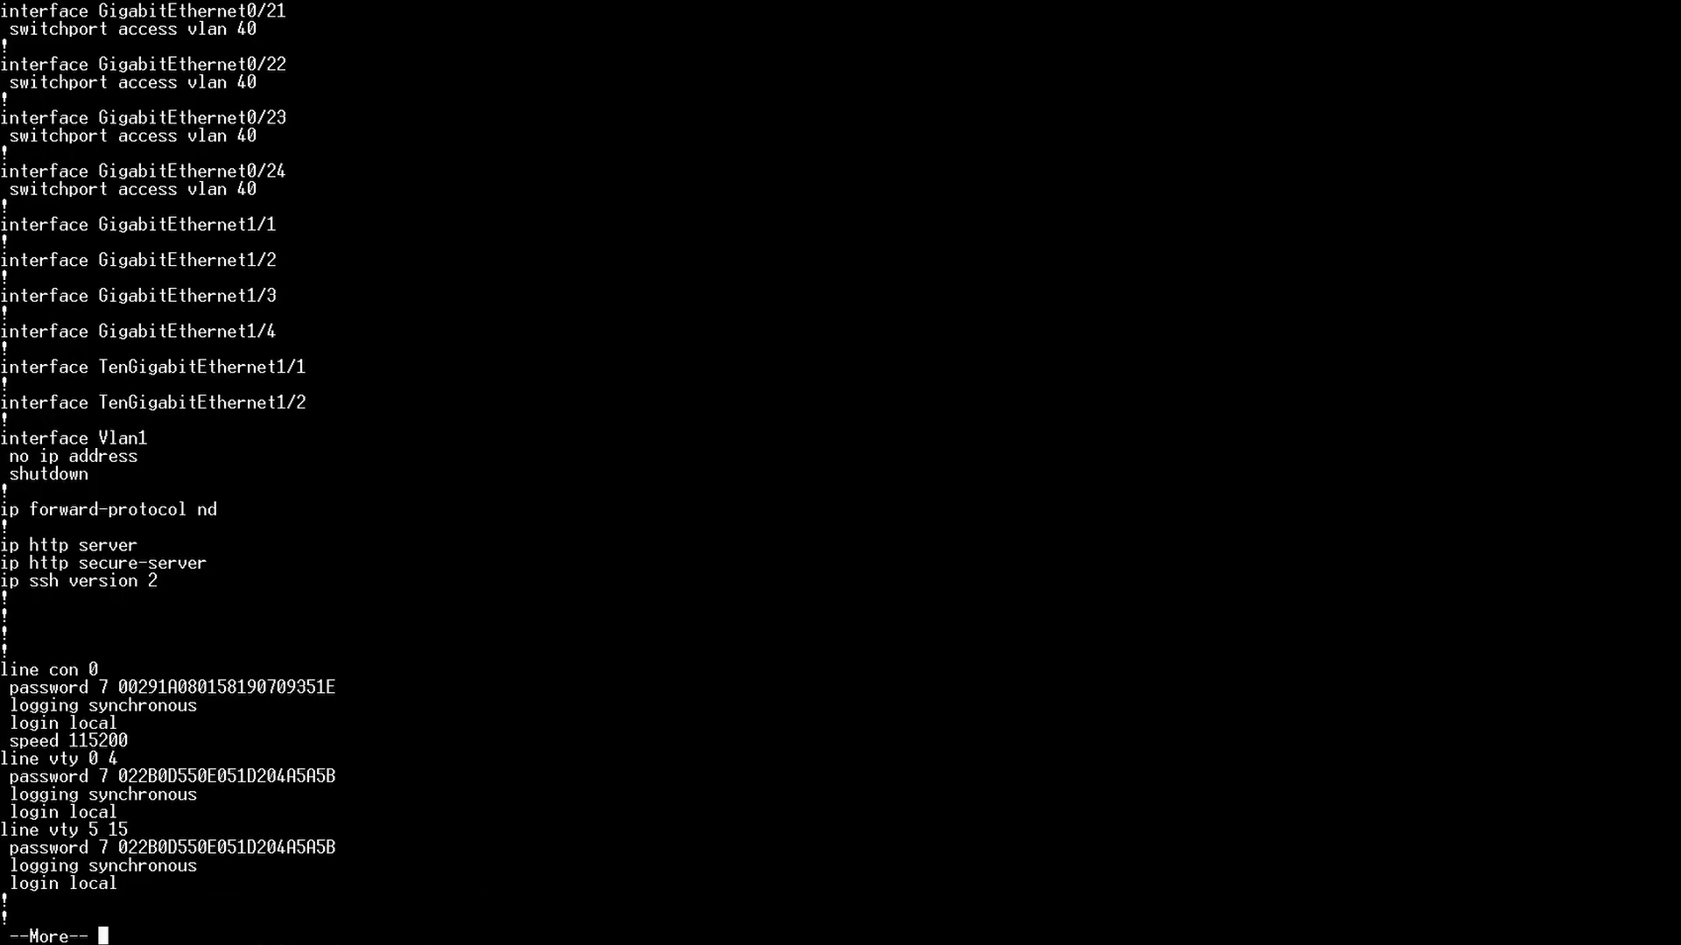
{"action": "key", "text": "space"}
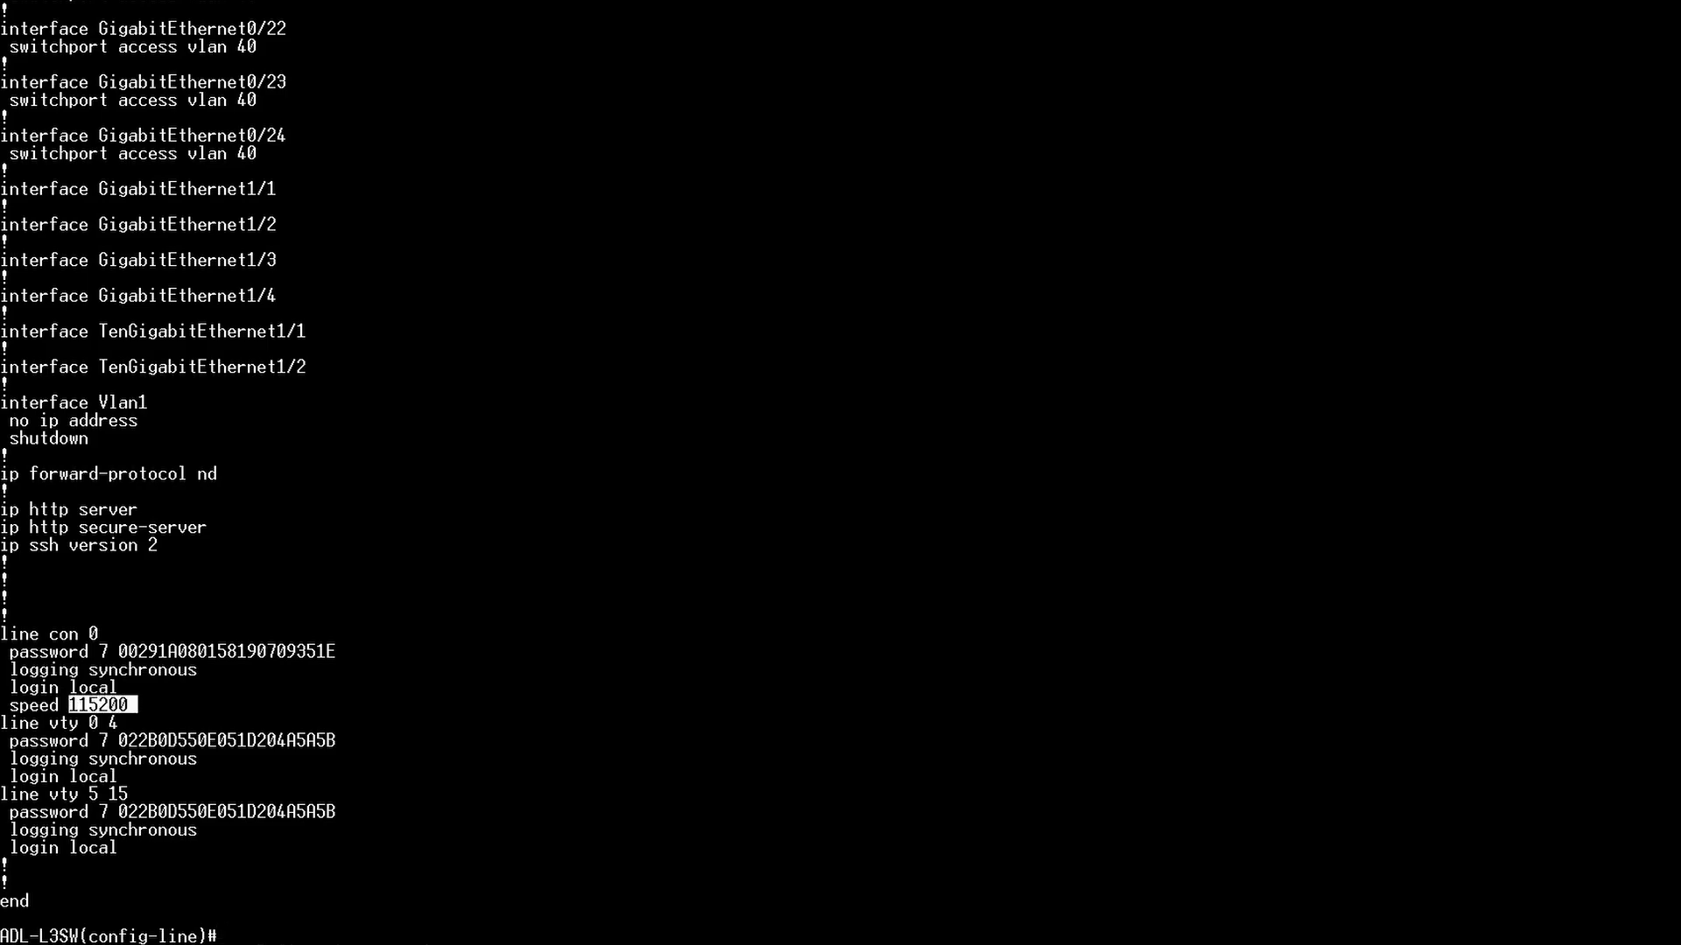
{"action": "type", "text": "speed"}
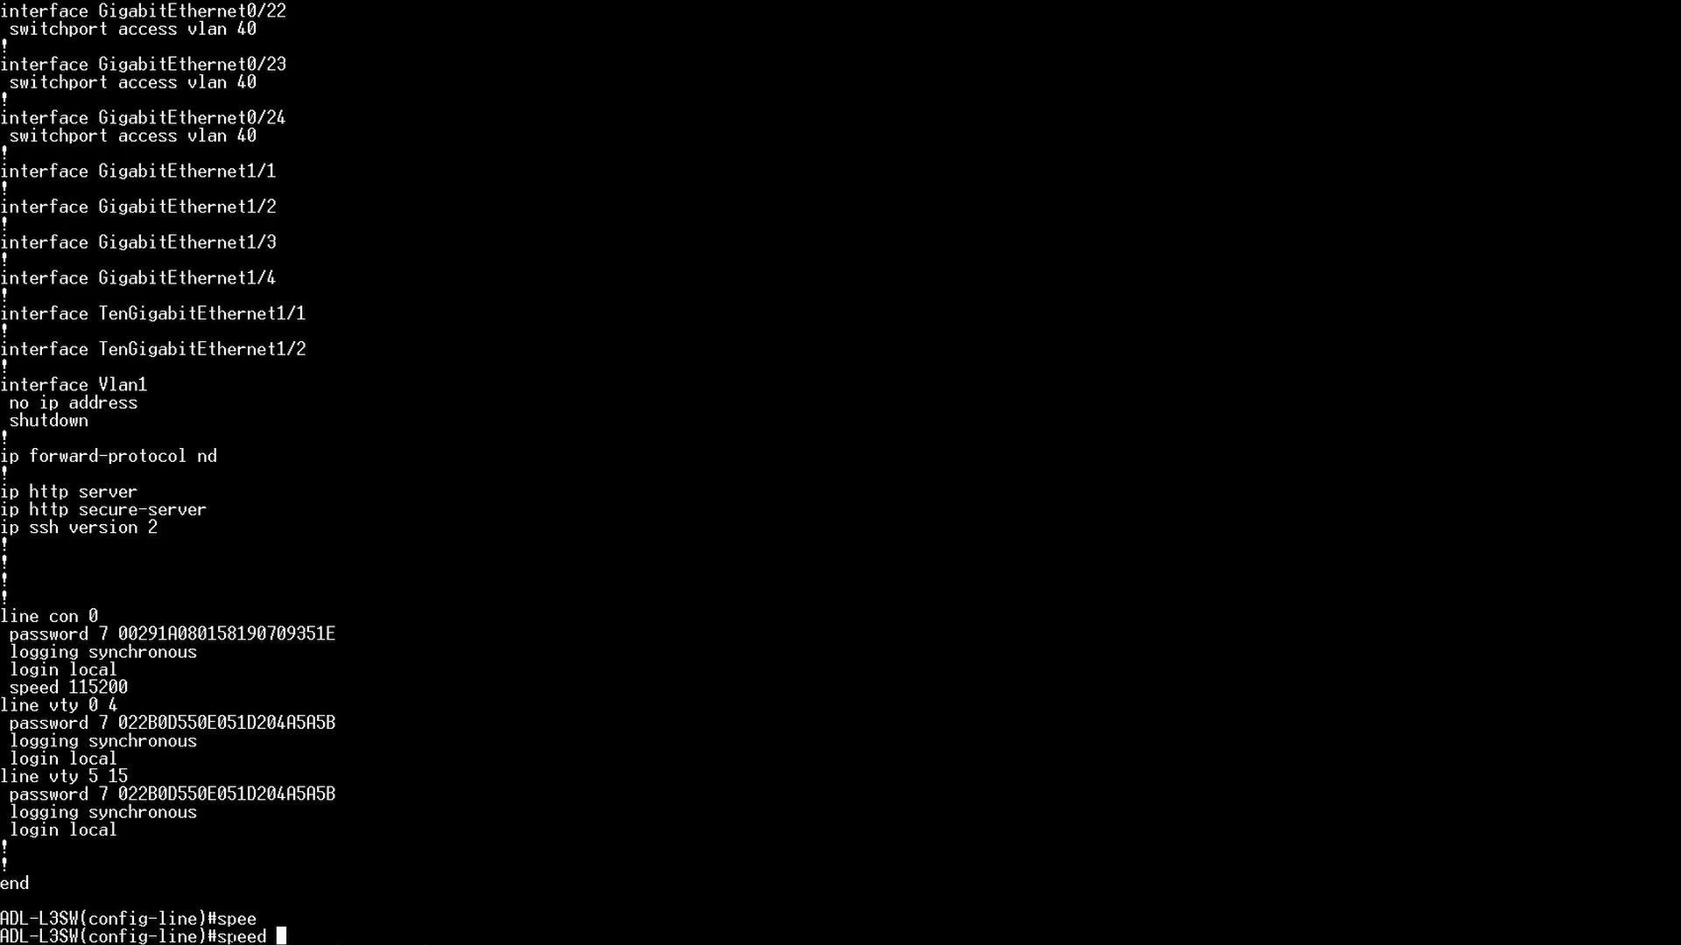
{"action": "type", "text": "9600"}
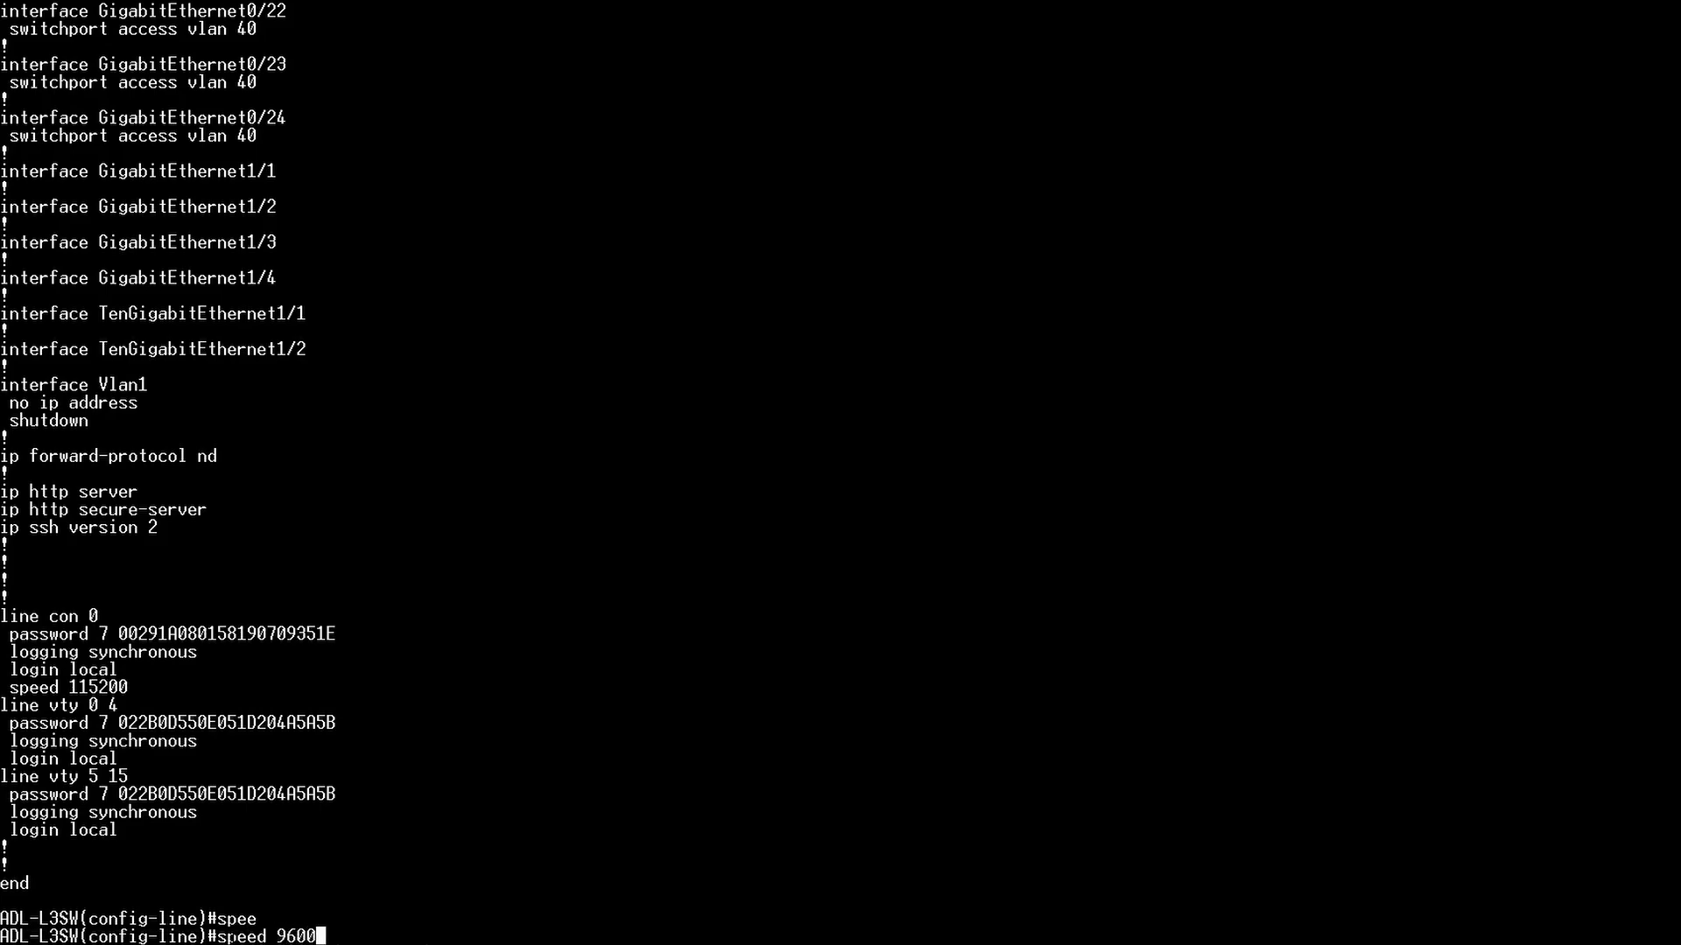
{"action": "key", "text": "Return"}
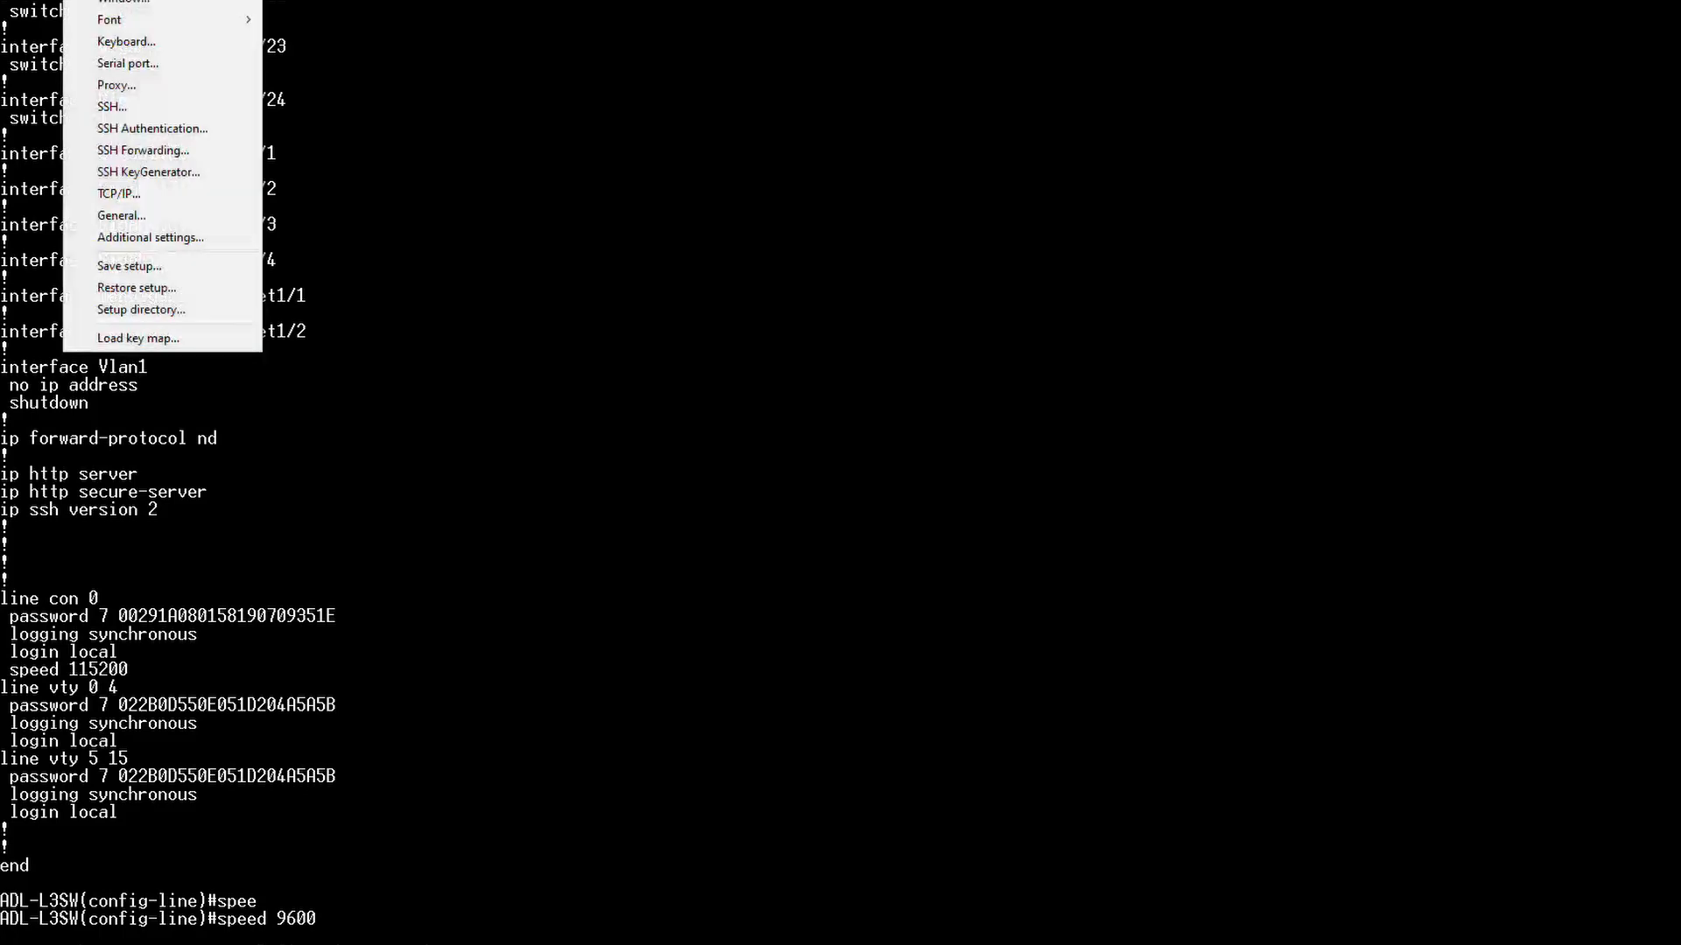
Set Tera Term's COM5 serial port speed to 9600
{"action": "left_click", "coordinate": [126, 63]}
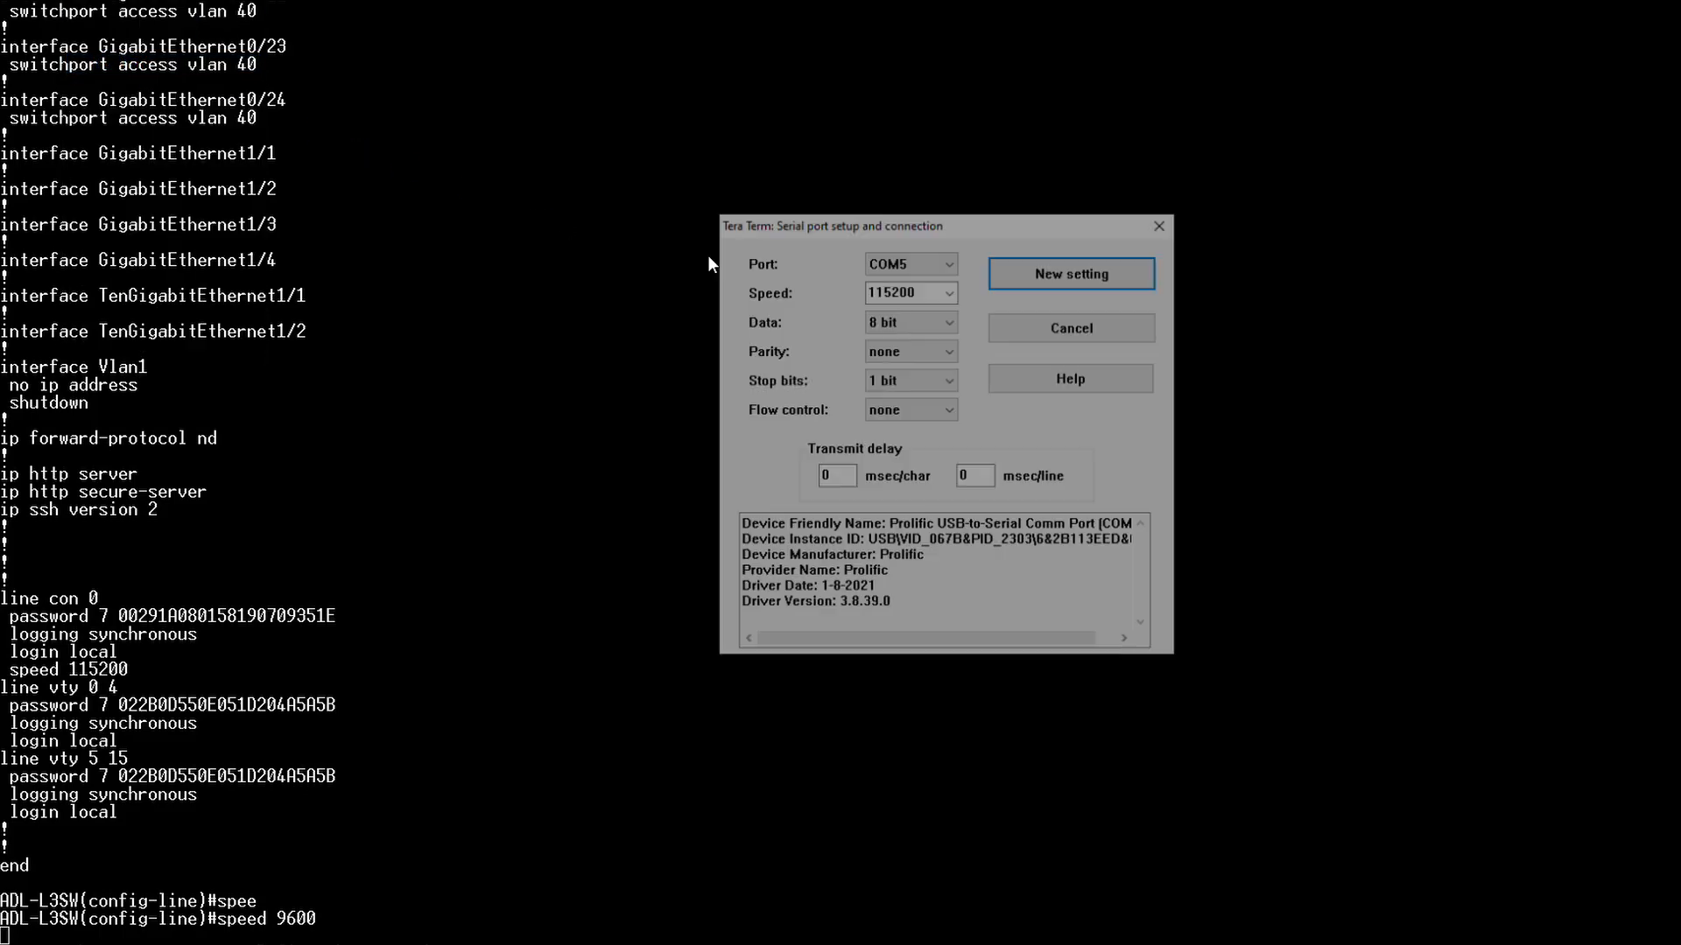
{"action": "left_click", "coordinate": [947, 292]}
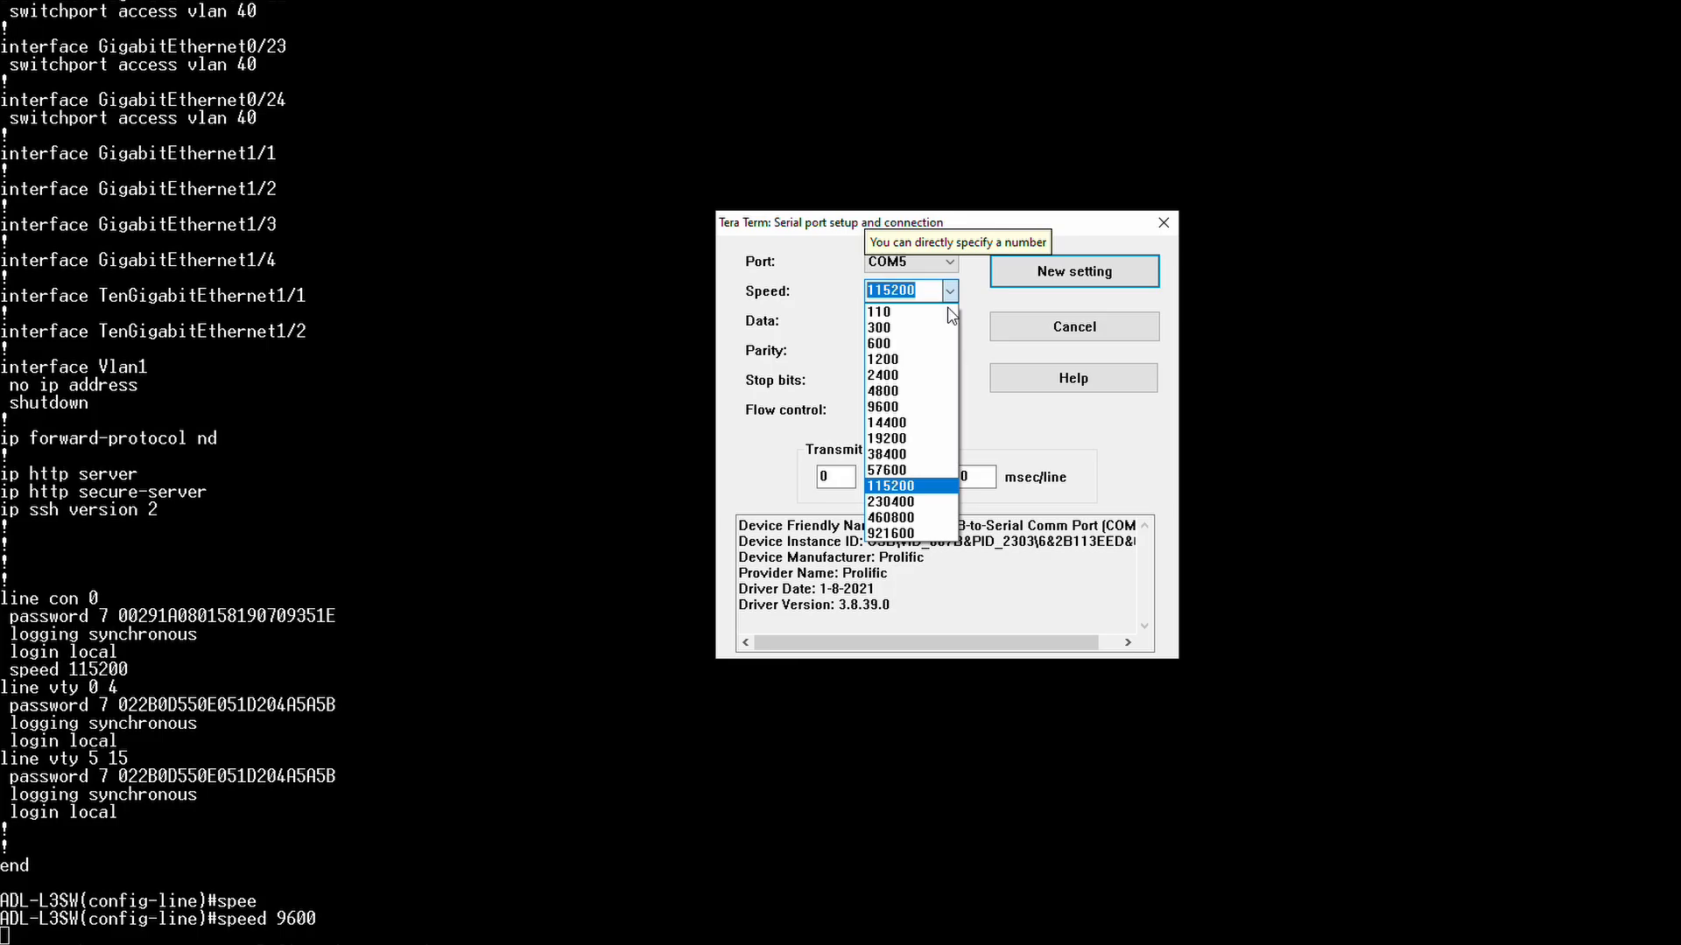
{"action": "left_click", "coordinate": [883, 406]}
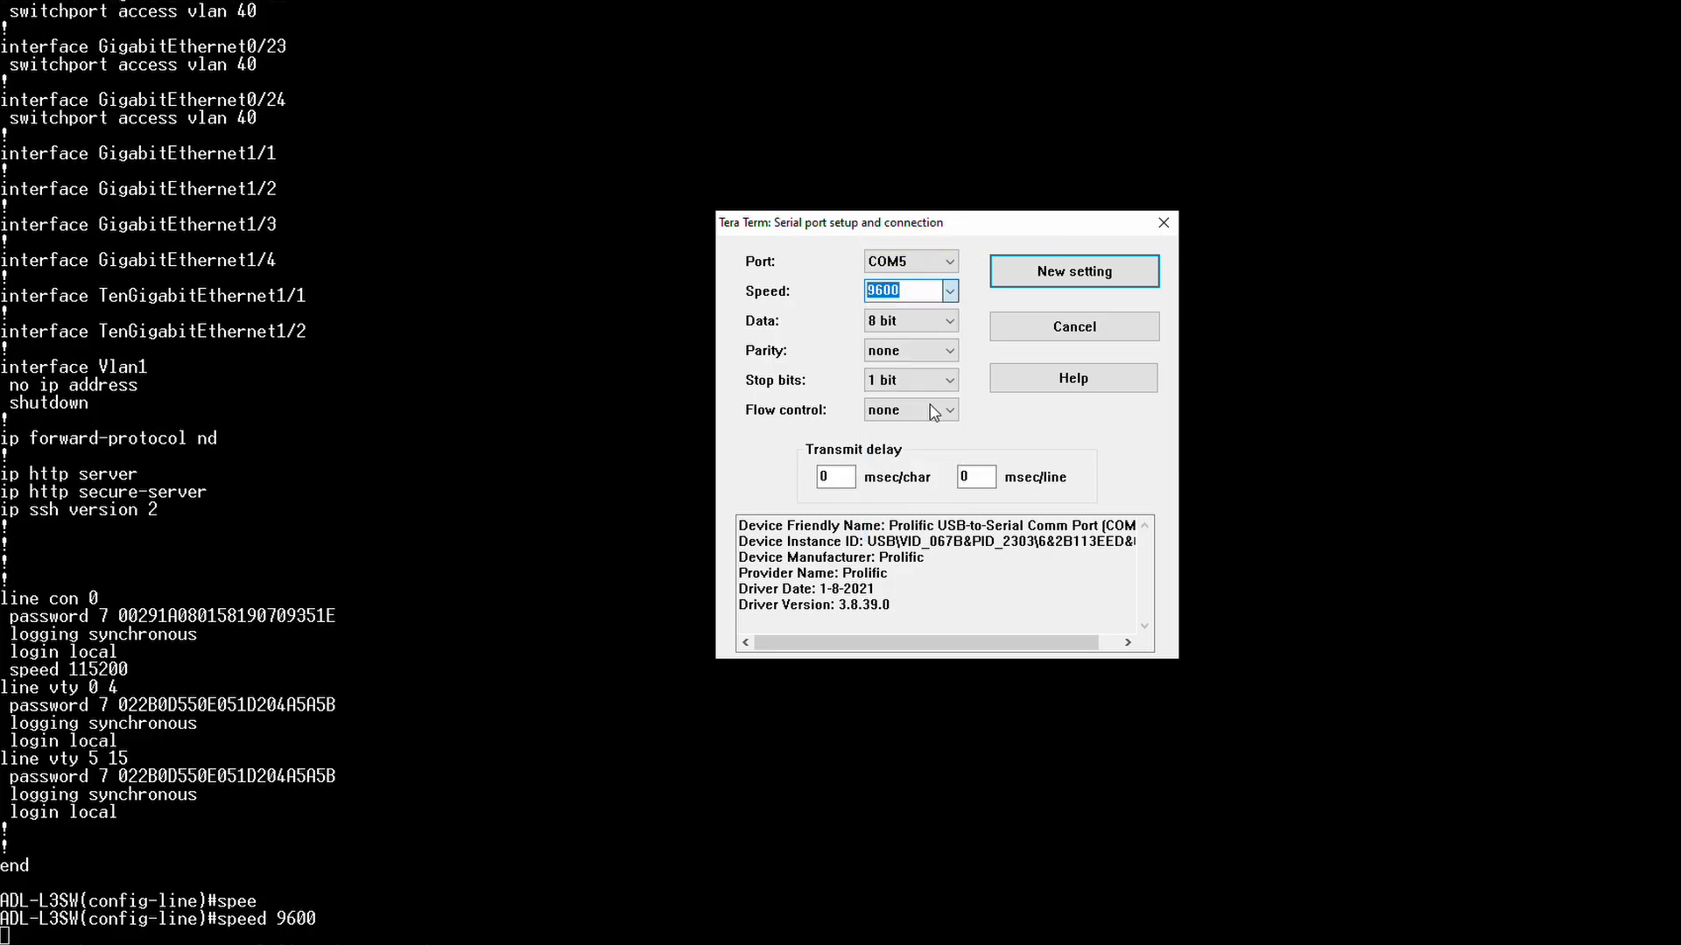